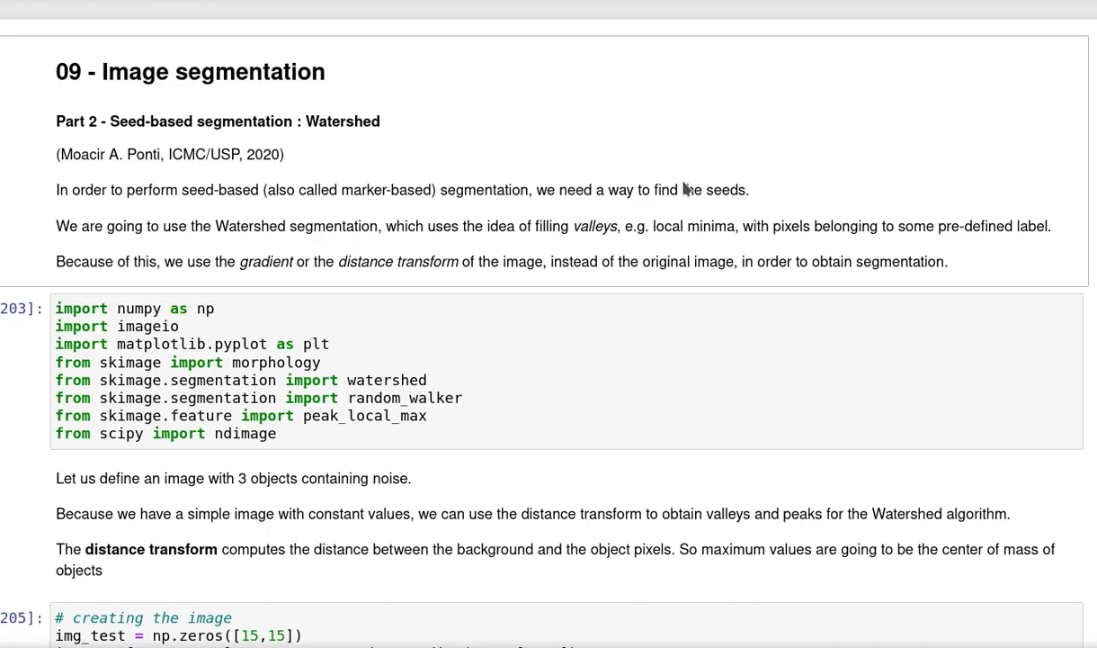
pyautogui.moveTo(817, 163)
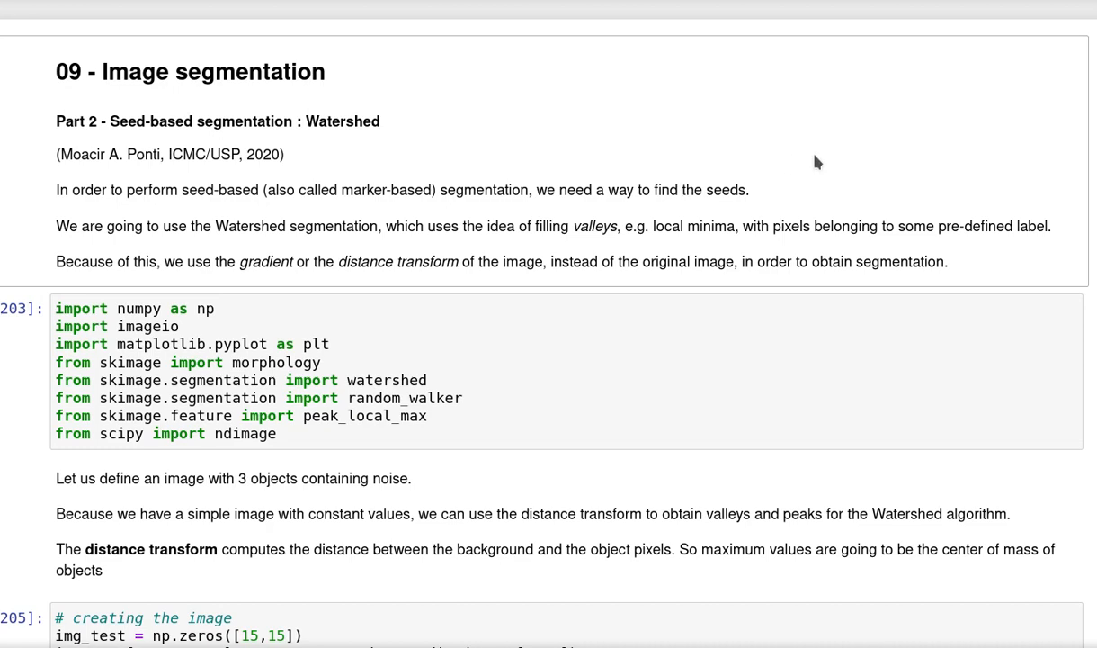
# Step: Select the imports cell bringing in numpy, imageio, matplotlib, skimage and scipy to run it
pyautogui.scroll(-3)
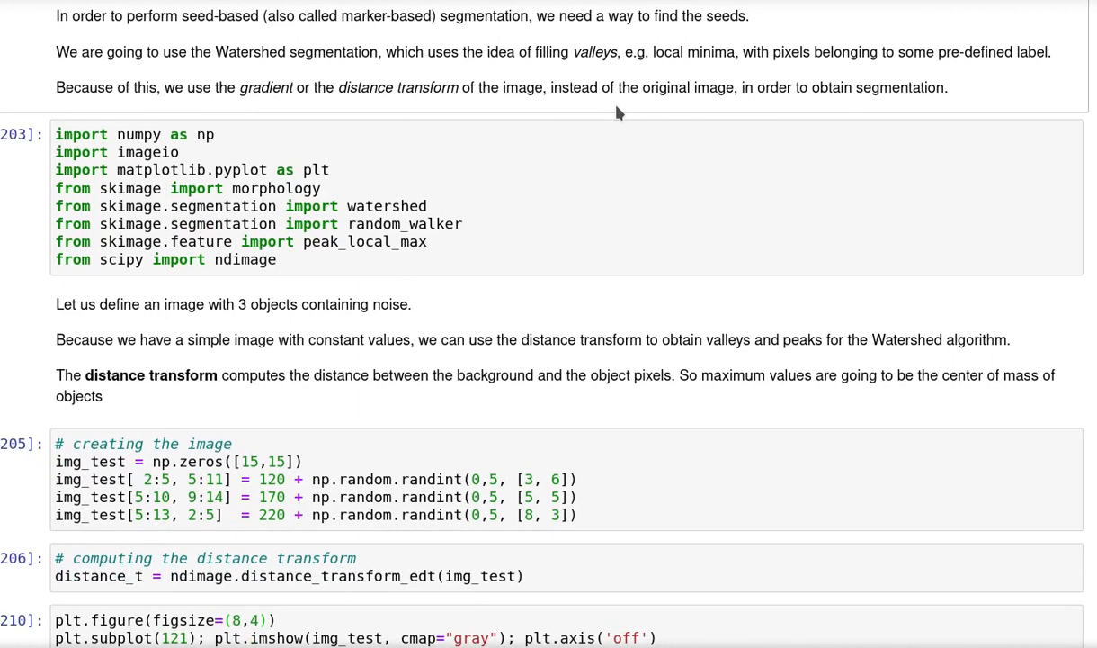
pyautogui.click(331, 170)
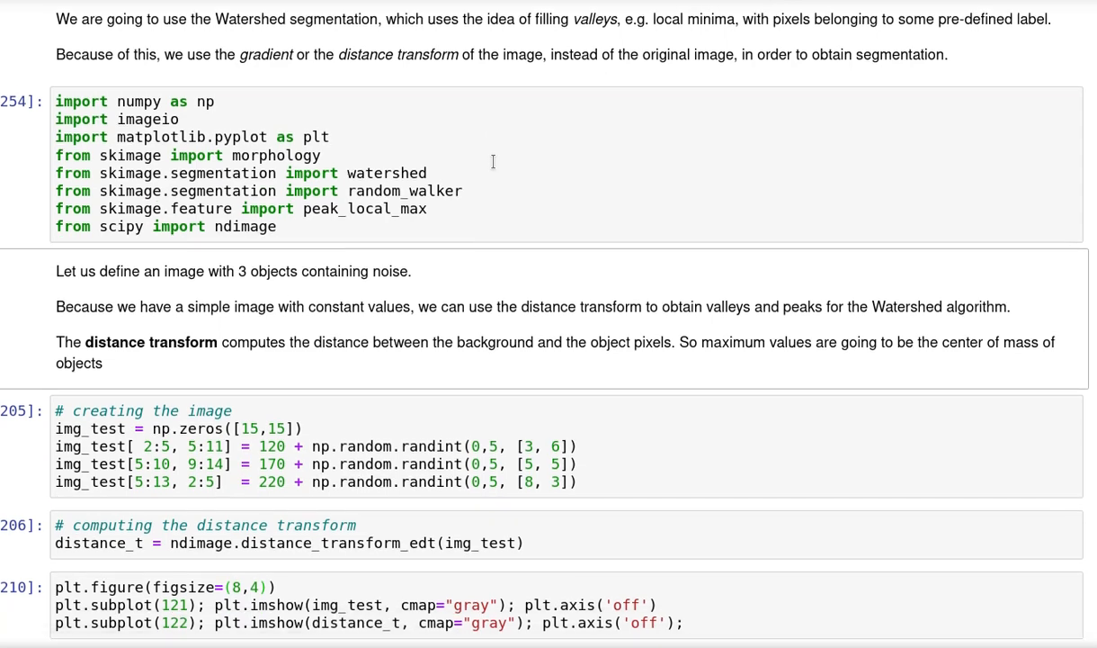
pyautogui.scroll(-3)
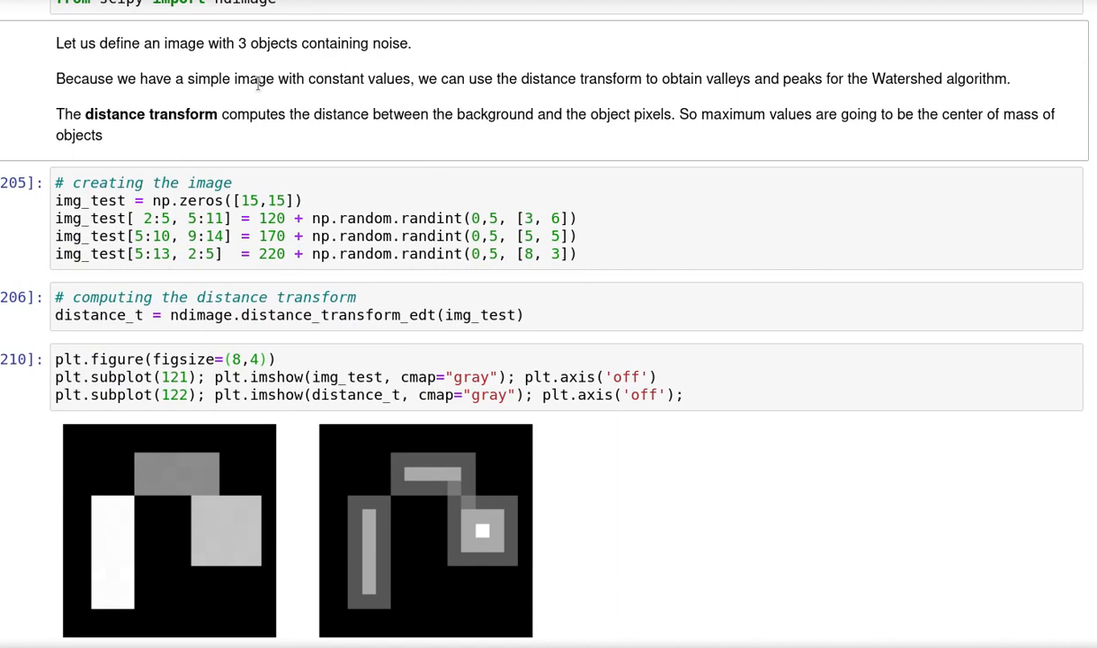
pyautogui.moveTo(407, 141)
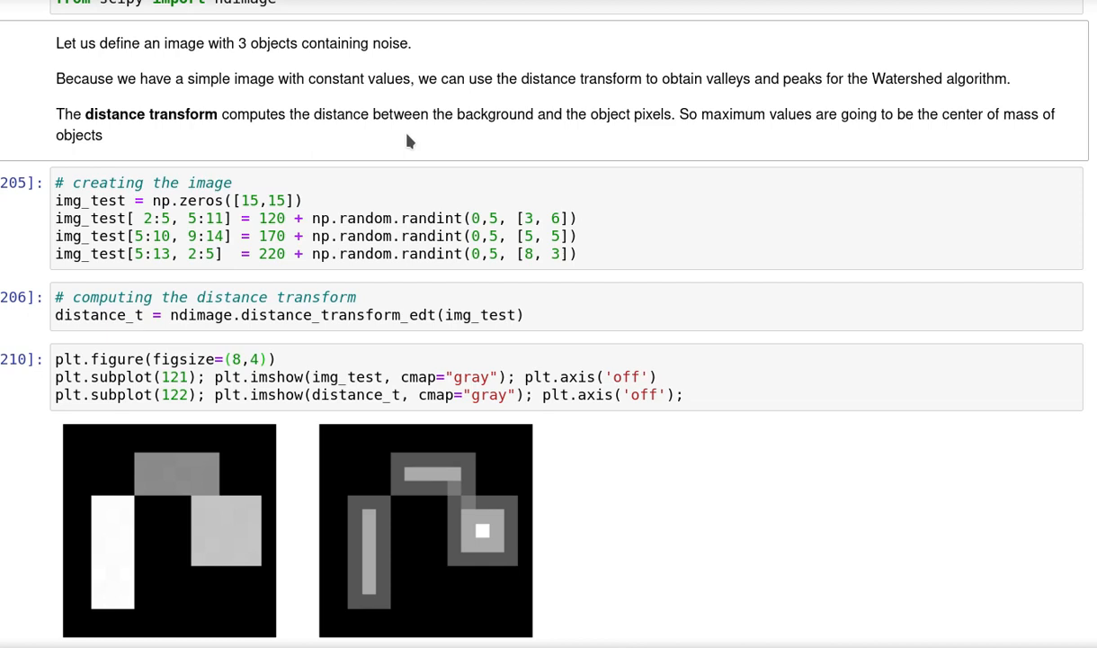
pyautogui.moveTo(328, 106)
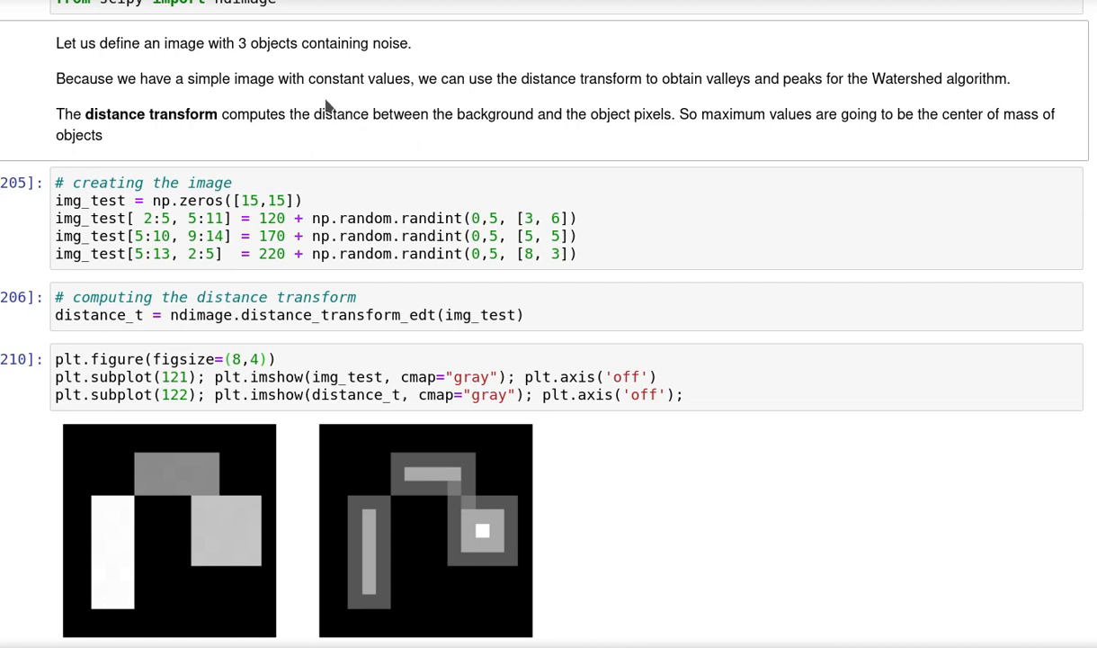
pyautogui.moveTo(203, 106)
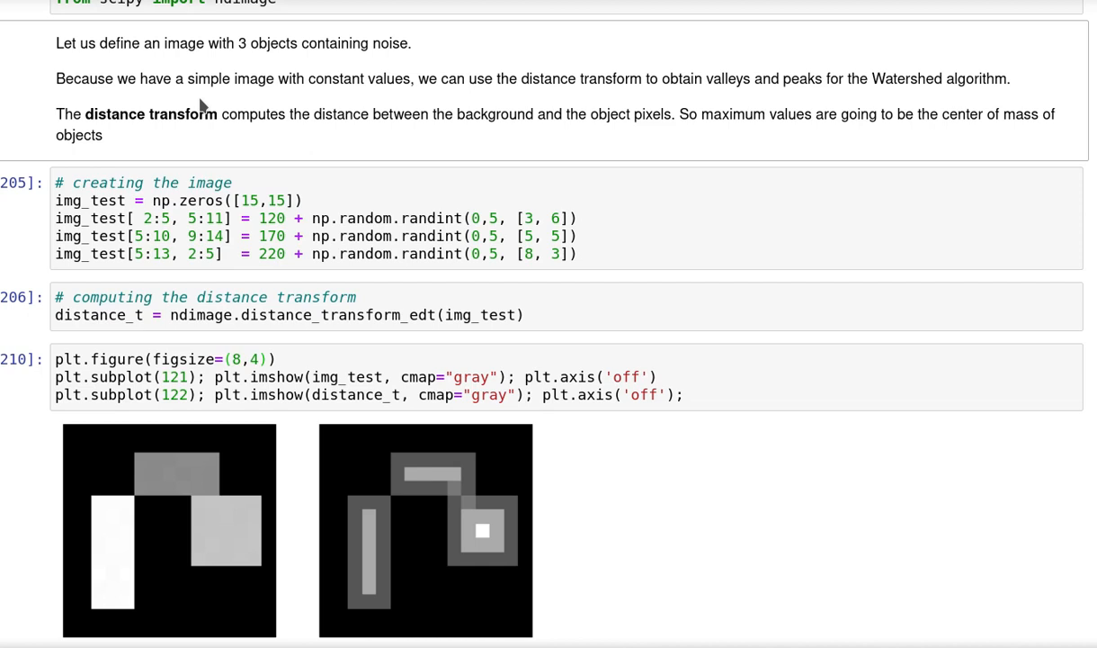
pyautogui.moveTo(414, 160)
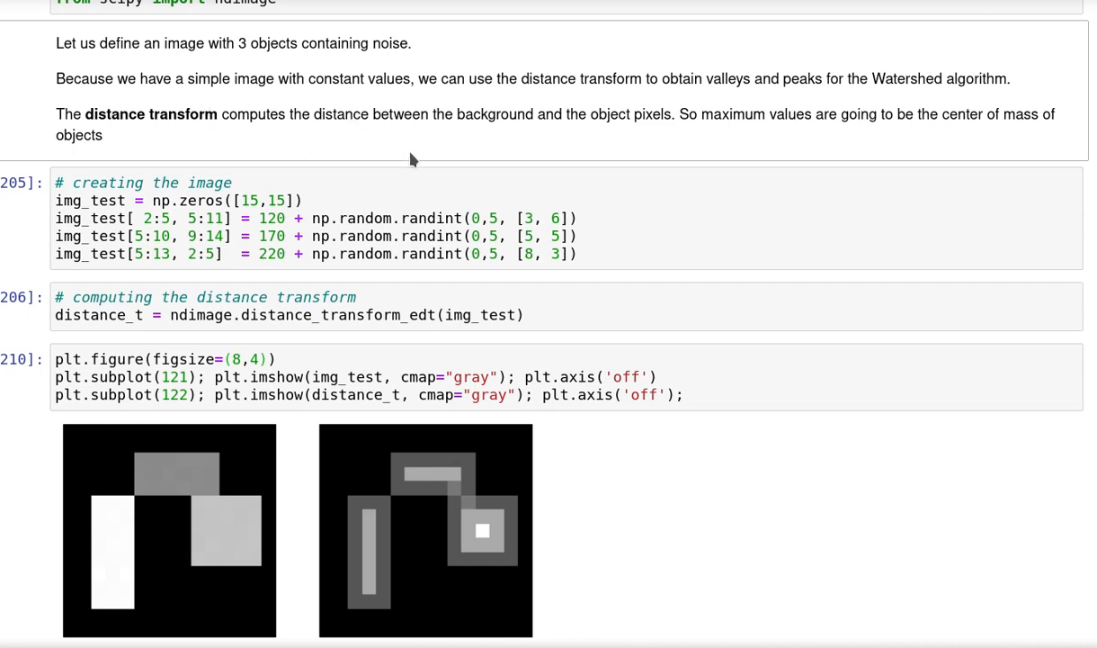
pyautogui.moveTo(494, 144)
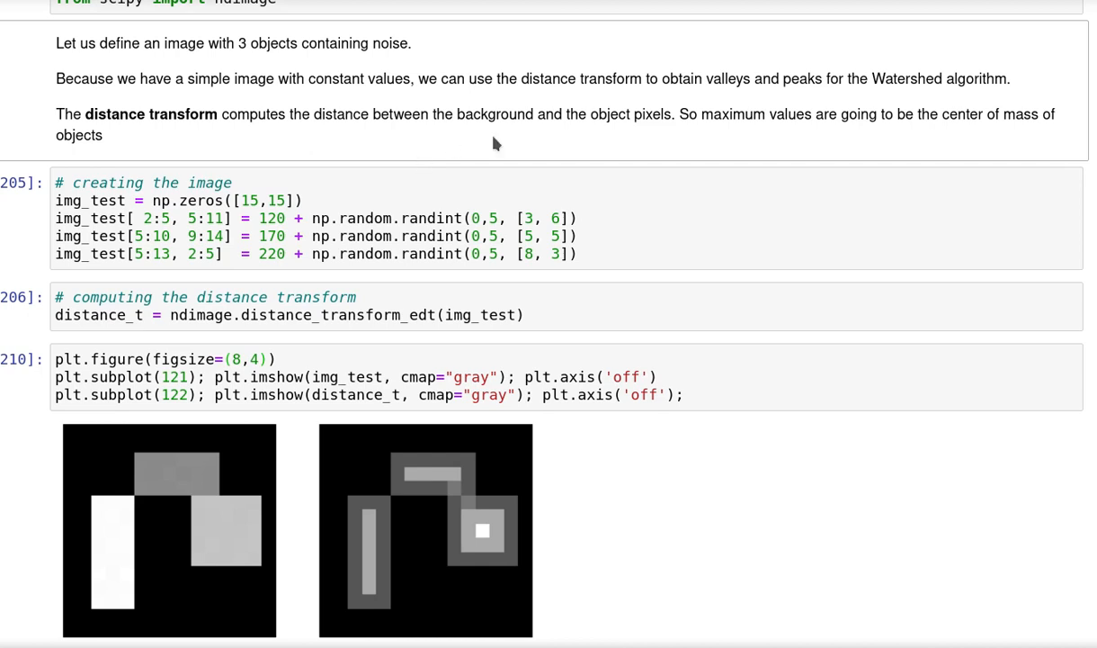
pyautogui.moveTo(573, 158)
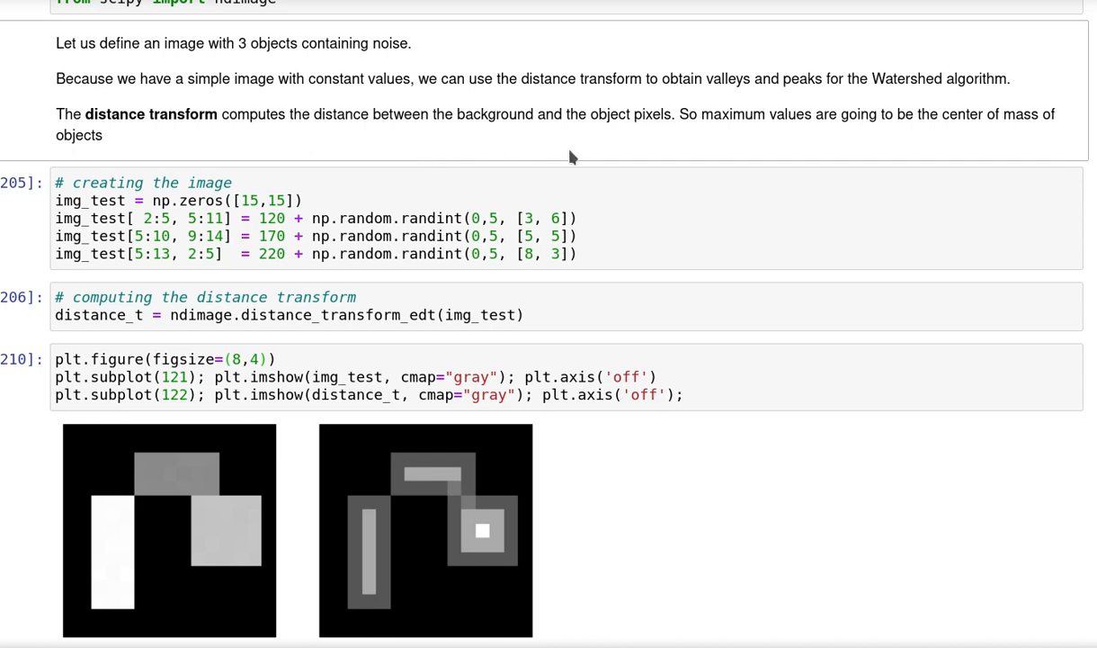
pyautogui.moveTo(543, 180)
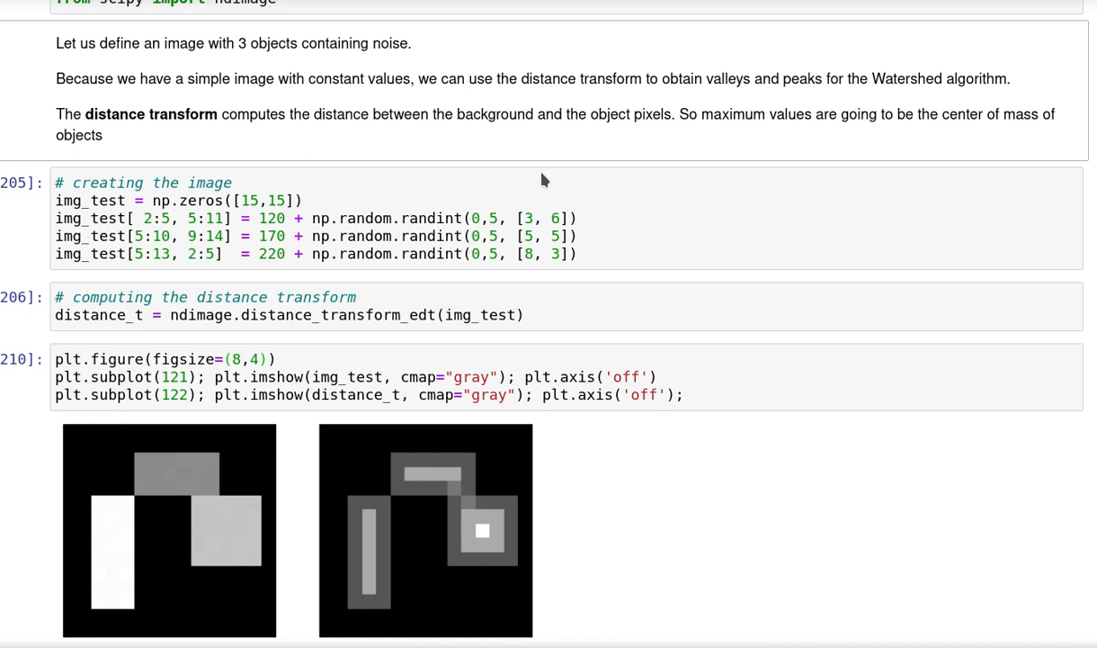
# Step: Scroll down past the img_test and distance-transform plot to the local-maxima seed section
pyautogui.scroll(-3)
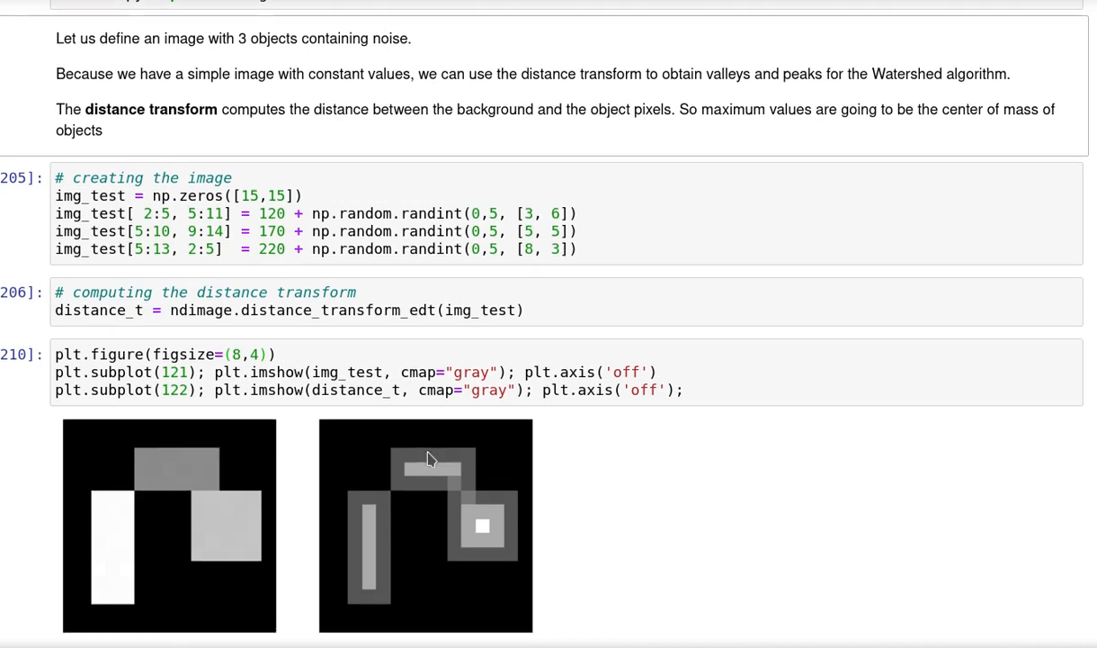
pyautogui.scroll(-3)
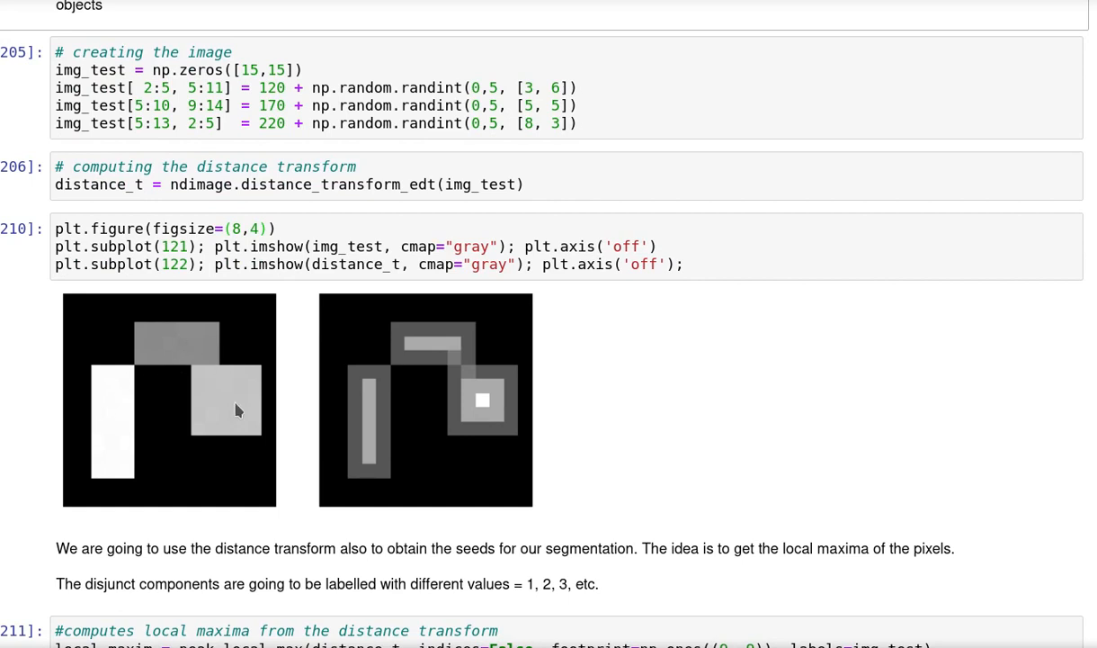
pyautogui.moveTo(173, 286)
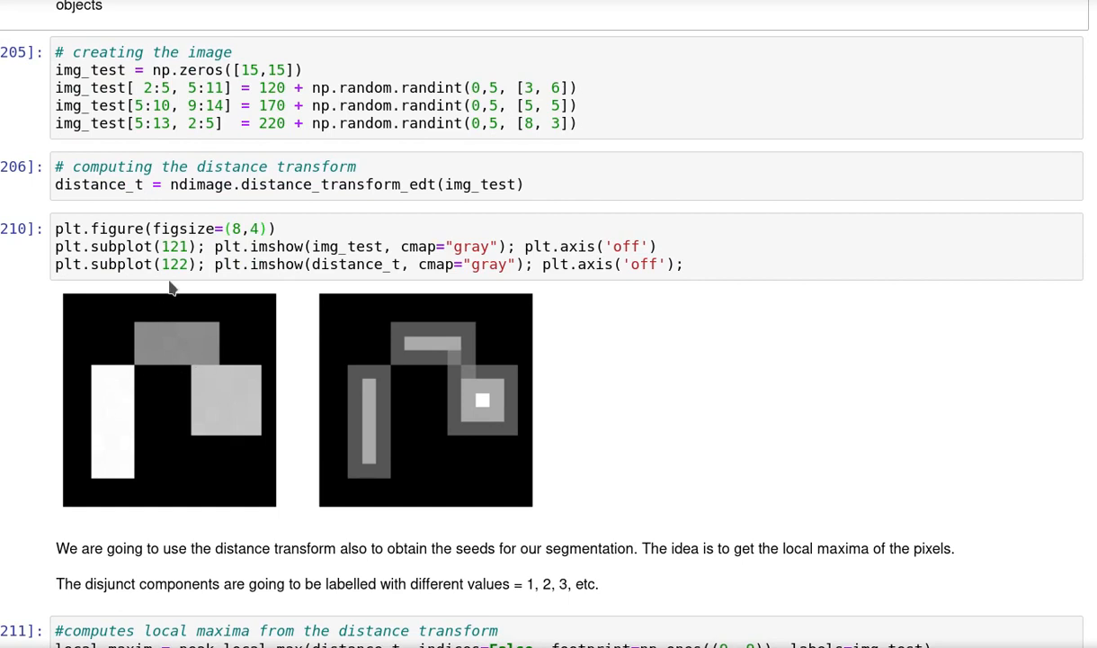
pyautogui.moveTo(177, 274)
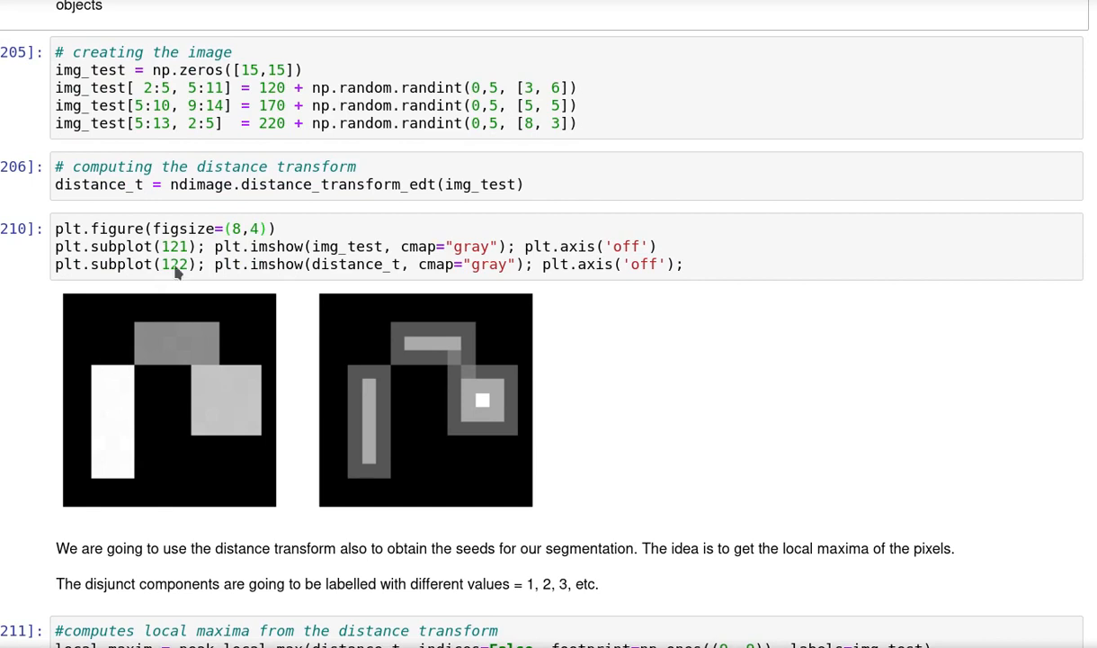
pyautogui.moveTo(189, 427)
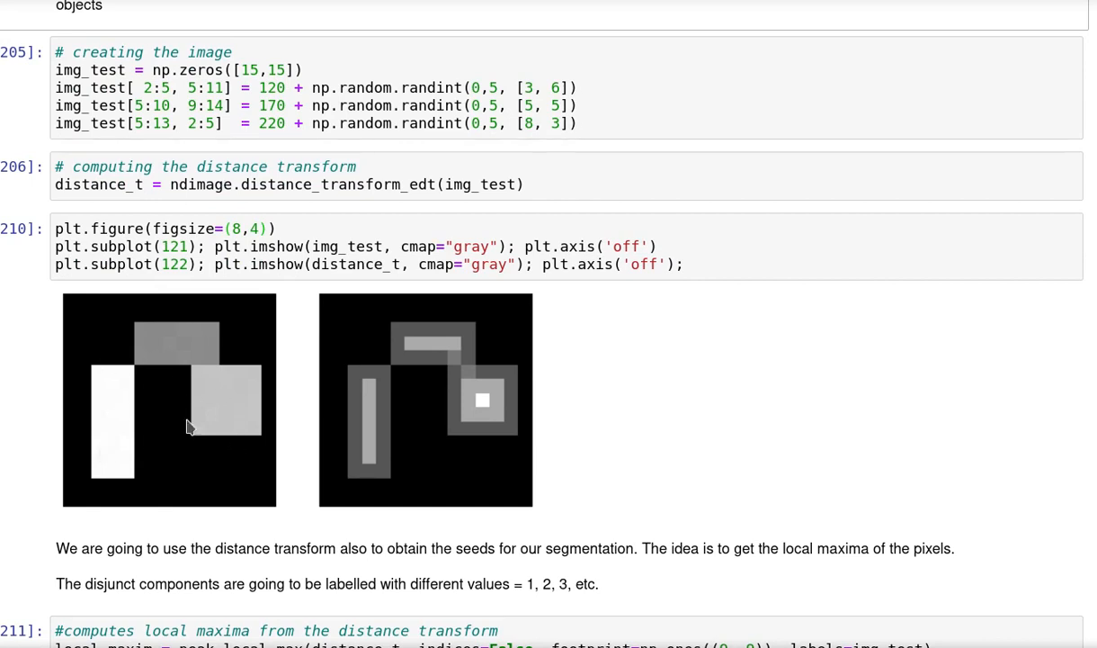
pyautogui.moveTo(177, 350)
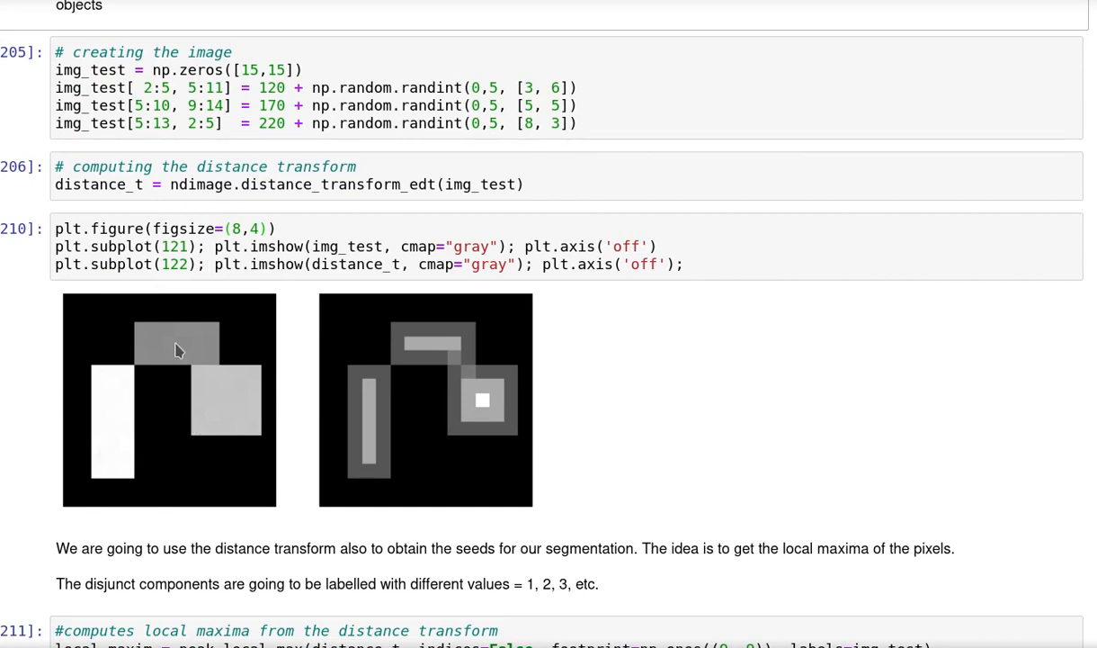
pyautogui.moveTo(506, 415)
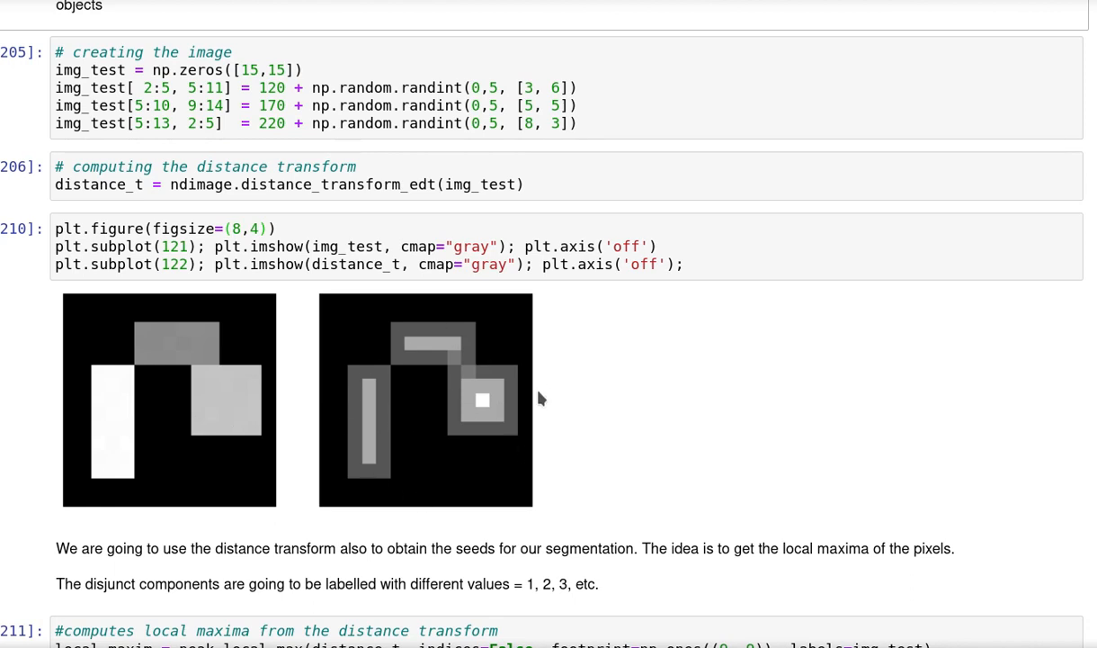
pyautogui.moveTo(454, 476)
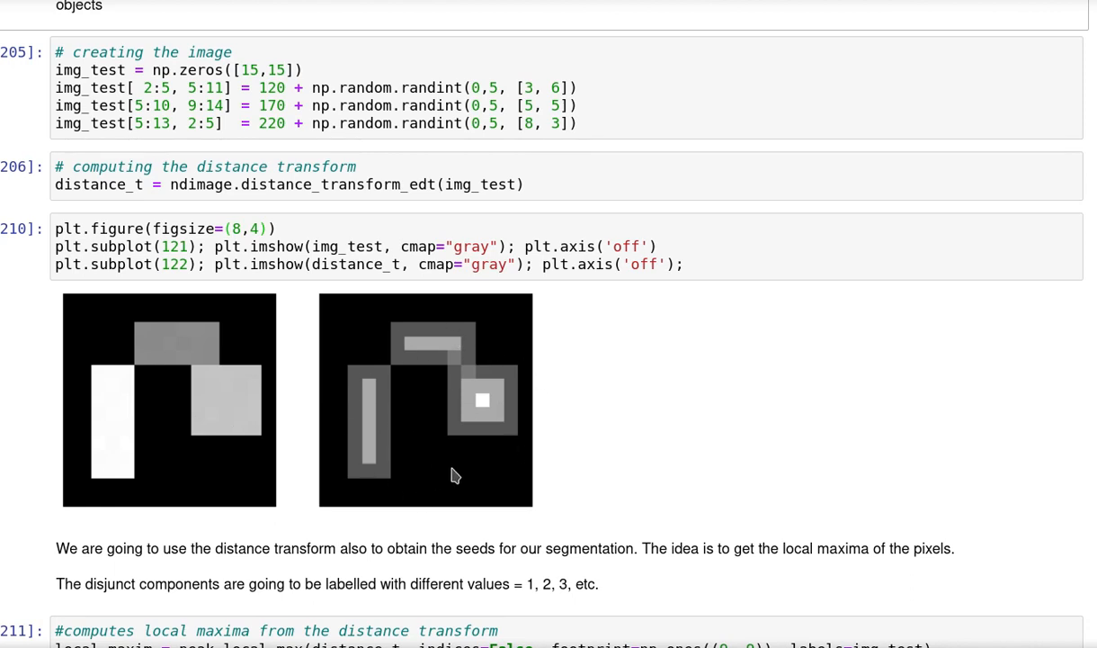
pyautogui.moveTo(391, 419)
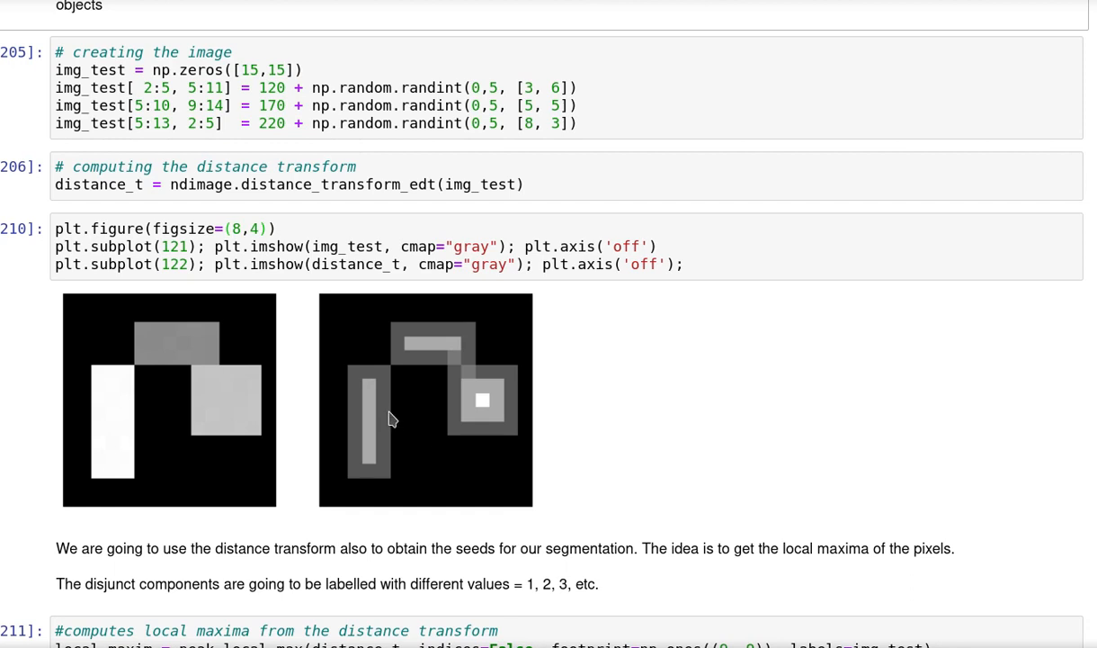
pyautogui.moveTo(434, 402)
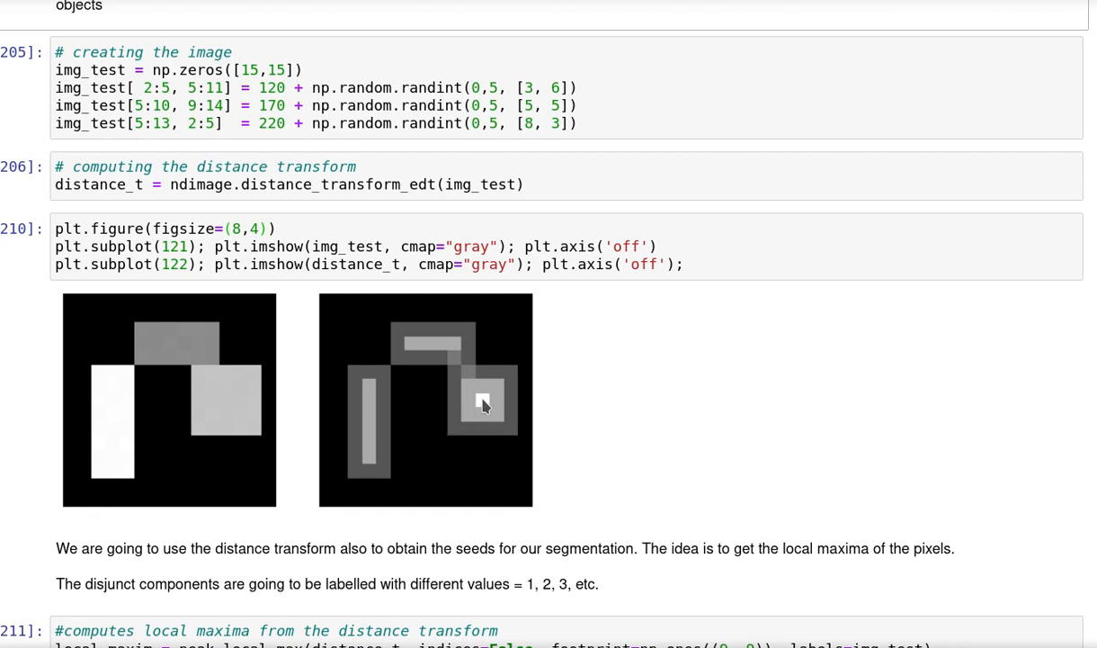
pyautogui.moveTo(477, 384)
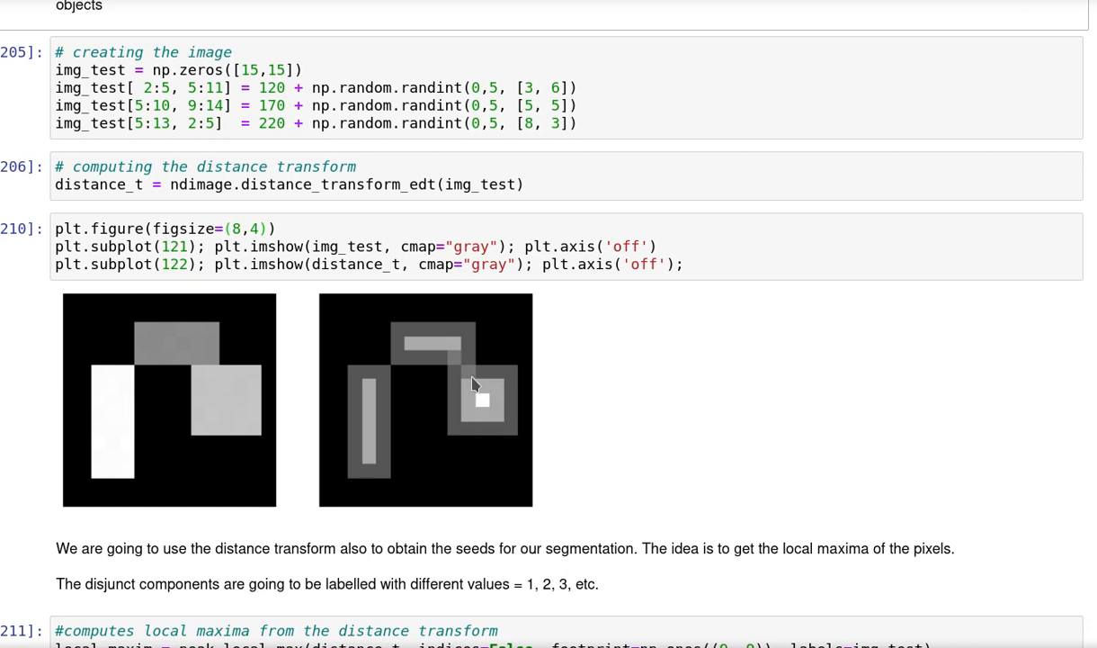
pyautogui.moveTo(252, 425)
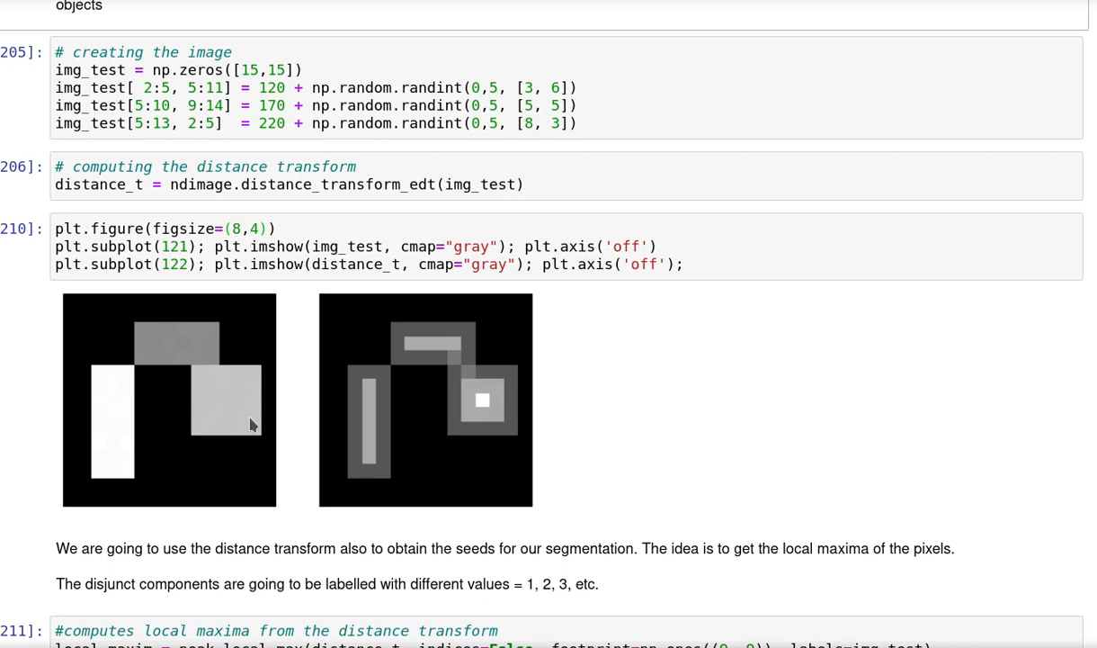
pyautogui.moveTo(485, 403)
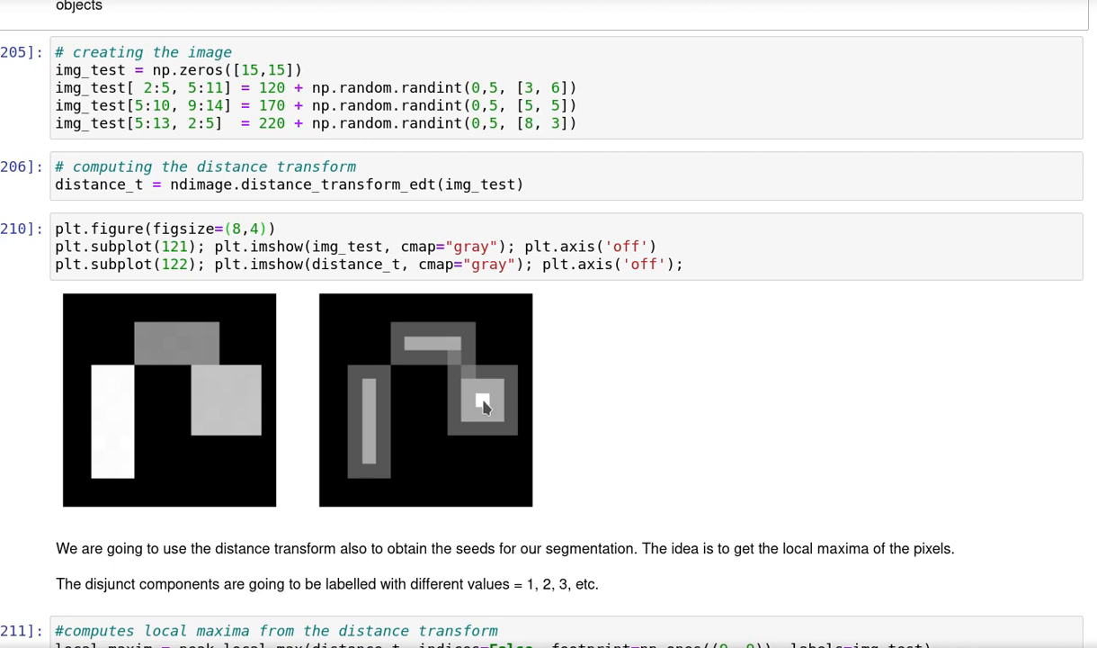
pyautogui.moveTo(486, 406)
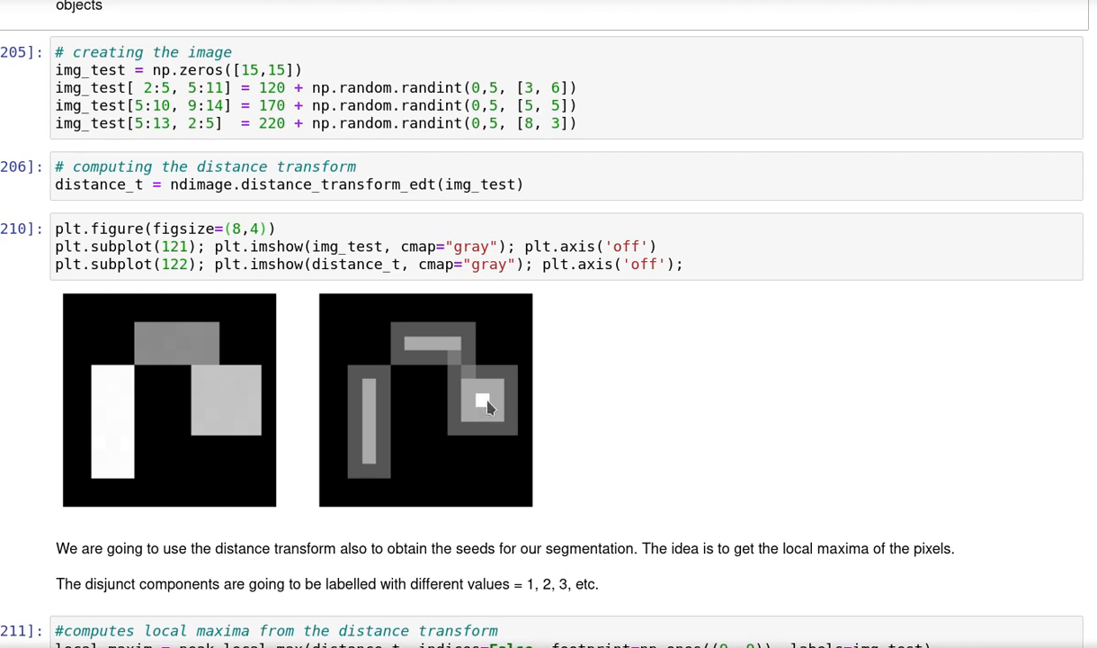
pyautogui.moveTo(418, 355)
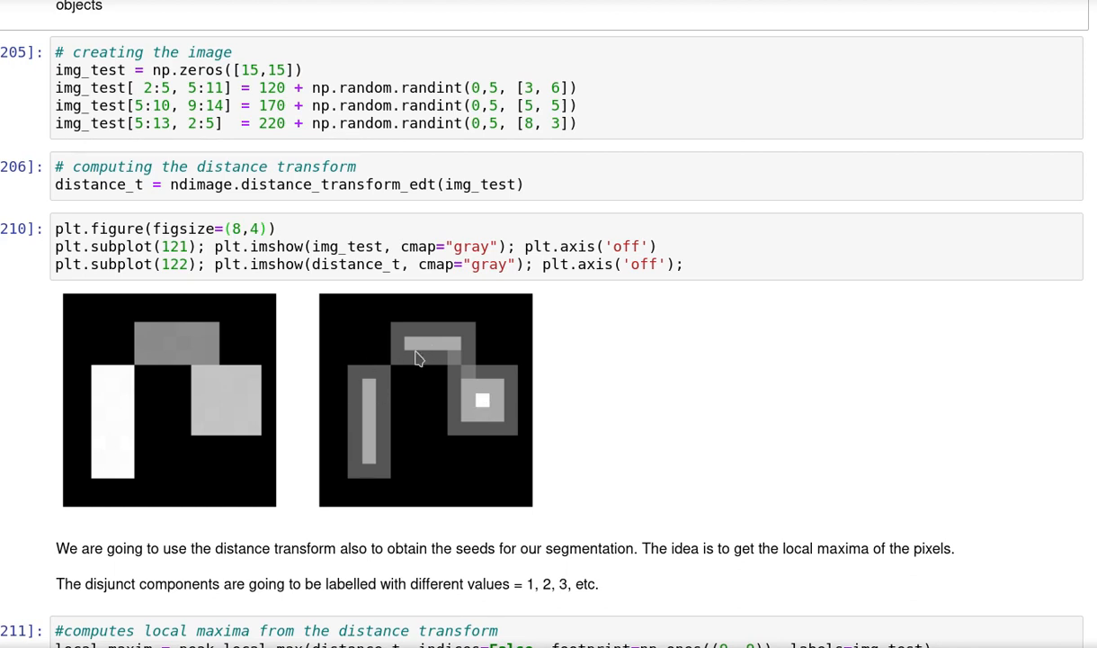
pyautogui.moveTo(429, 411)
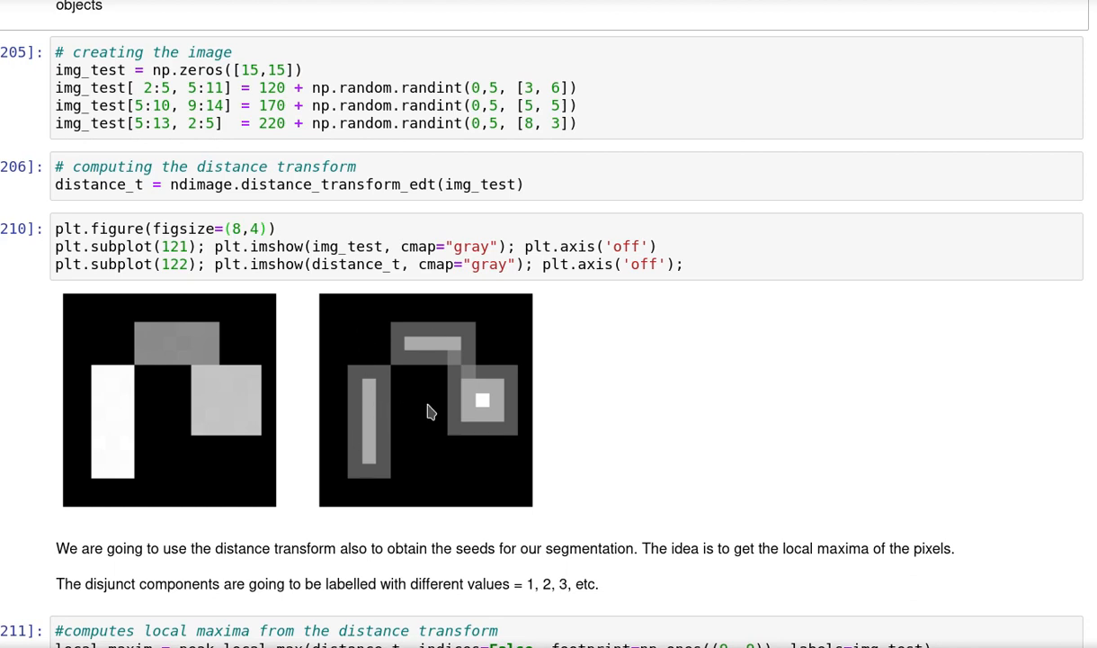
pyautogui.moveTo(378, 357)
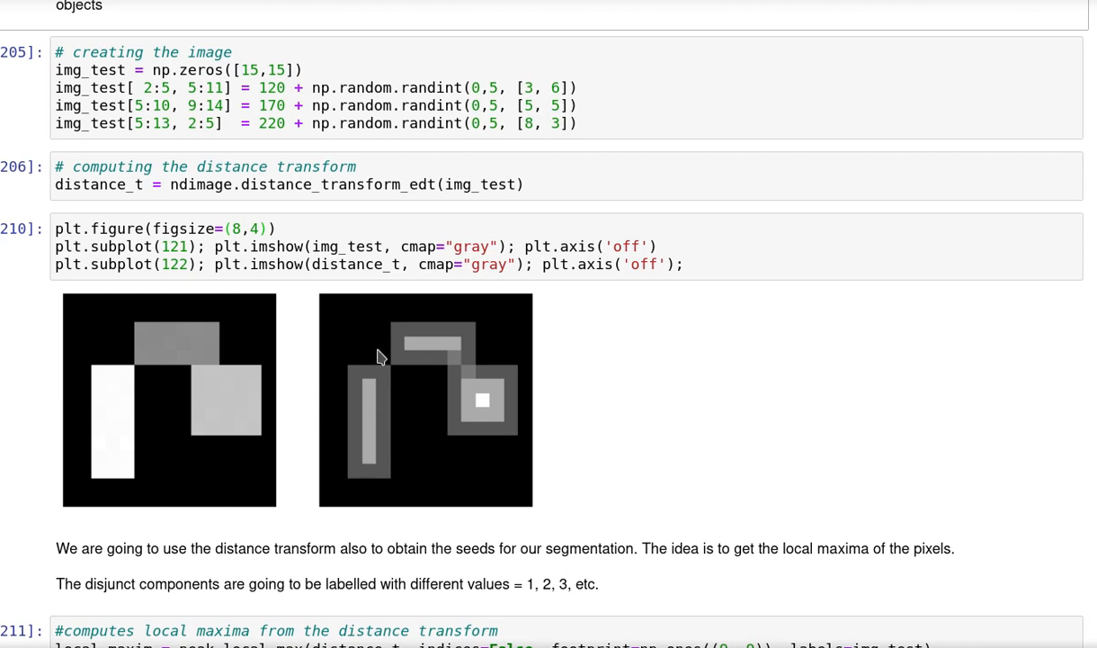
pyautogui.moveTo(355, 385)
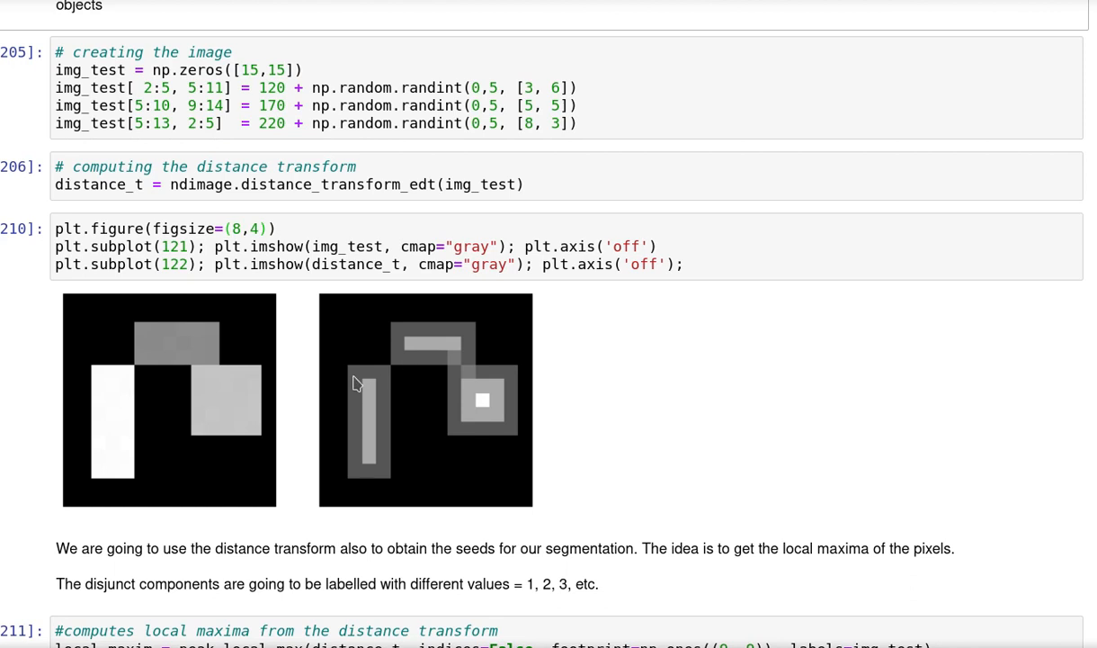
pyautogui.moveTo(502, 408)
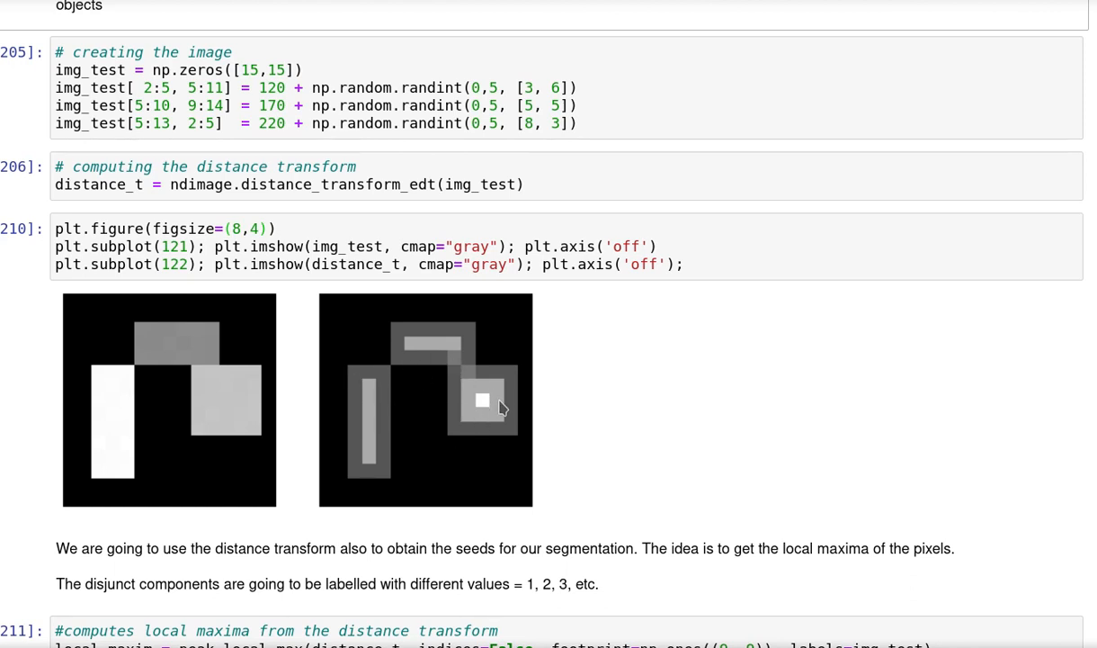
pyautogui.moveTo(441, 268)
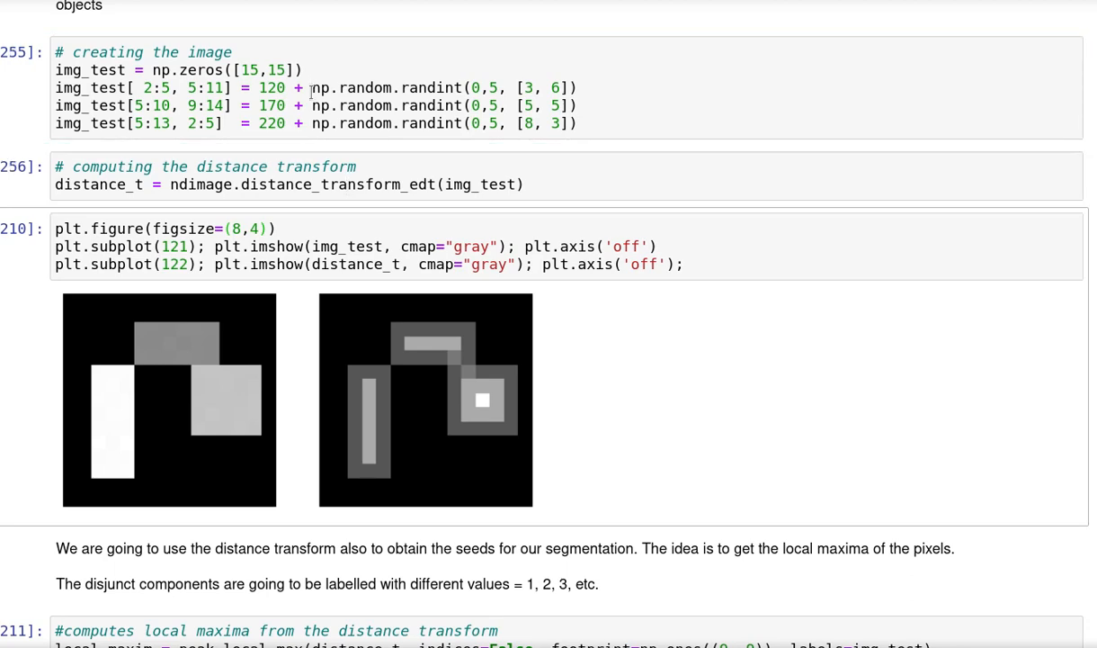
# Step: Scroll through the redrawn test-image and distance-transform figures down to the four-panel seed plot
pyautogui.scroll(-3)
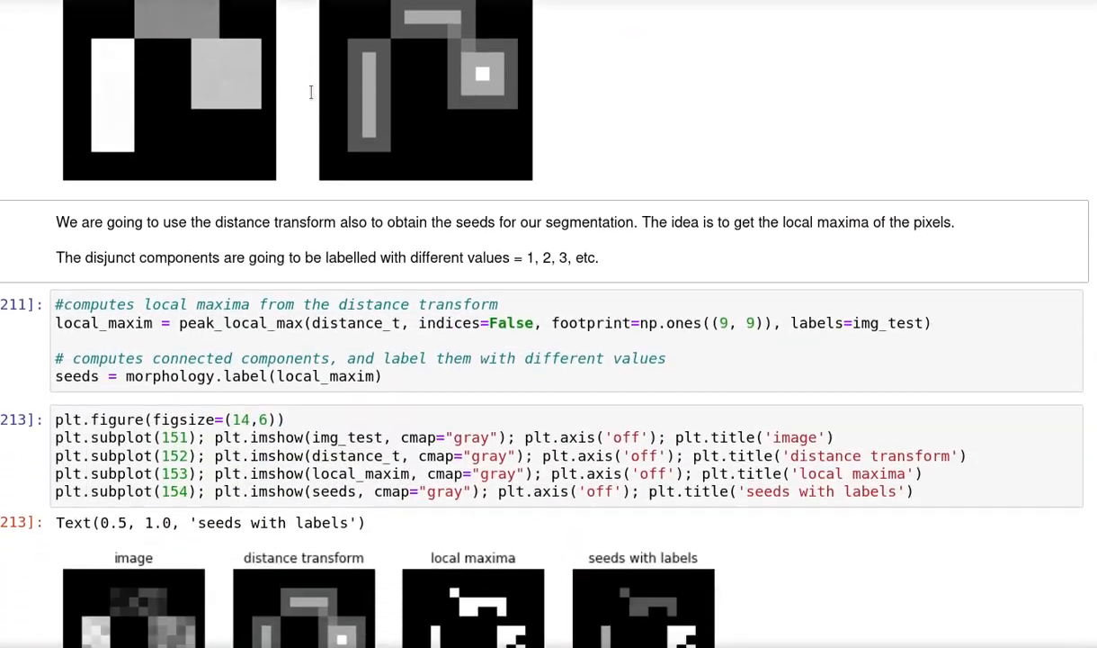
pyautogui.scroll(-3)
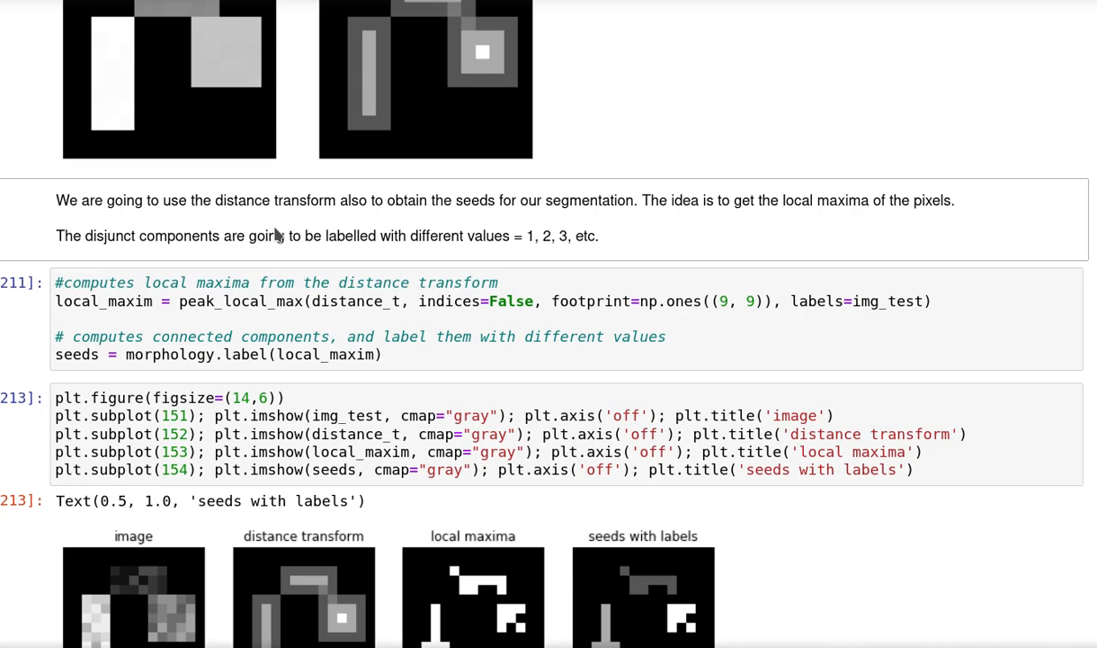
pyautogui.scroll(-3)
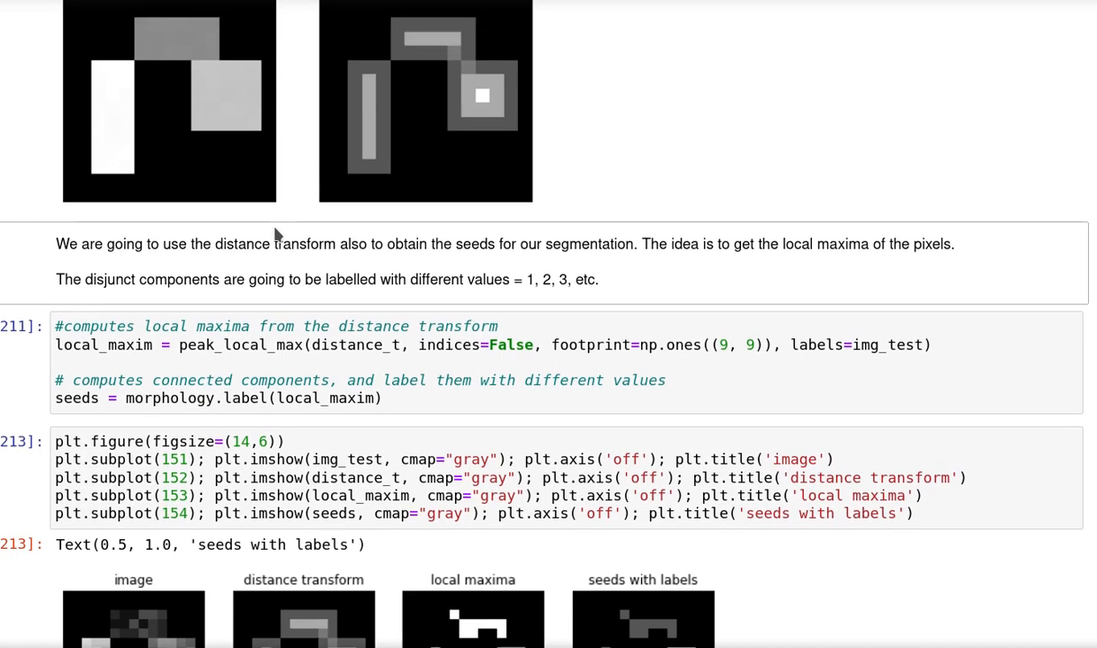
pyautogui.scroll(-3)
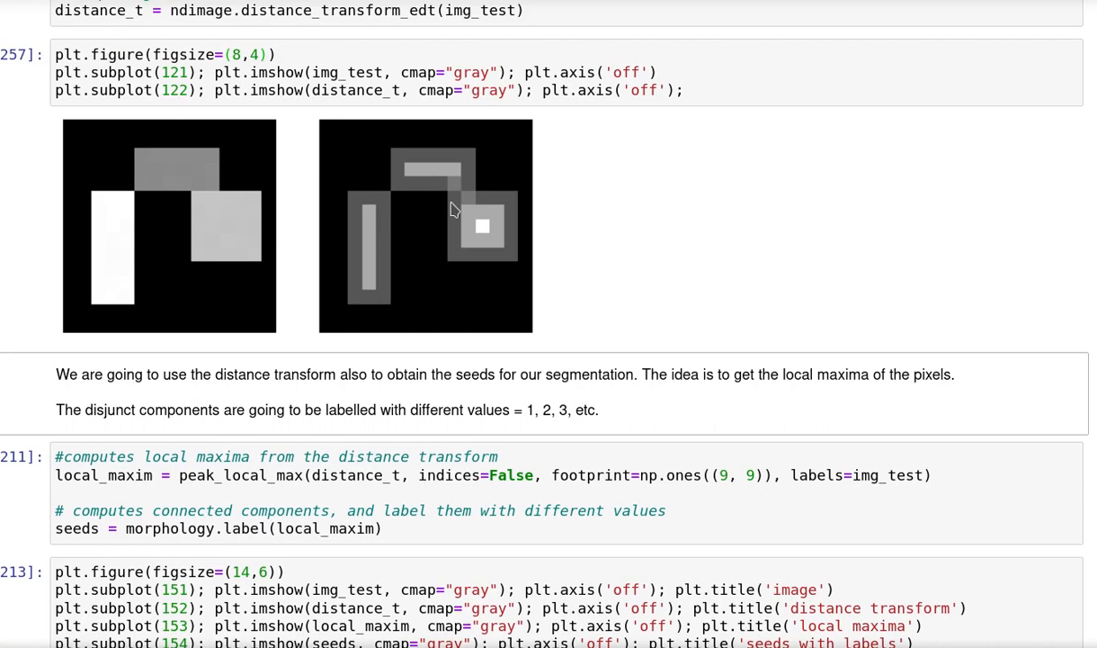
pyautogui.moveTo(248, 205)
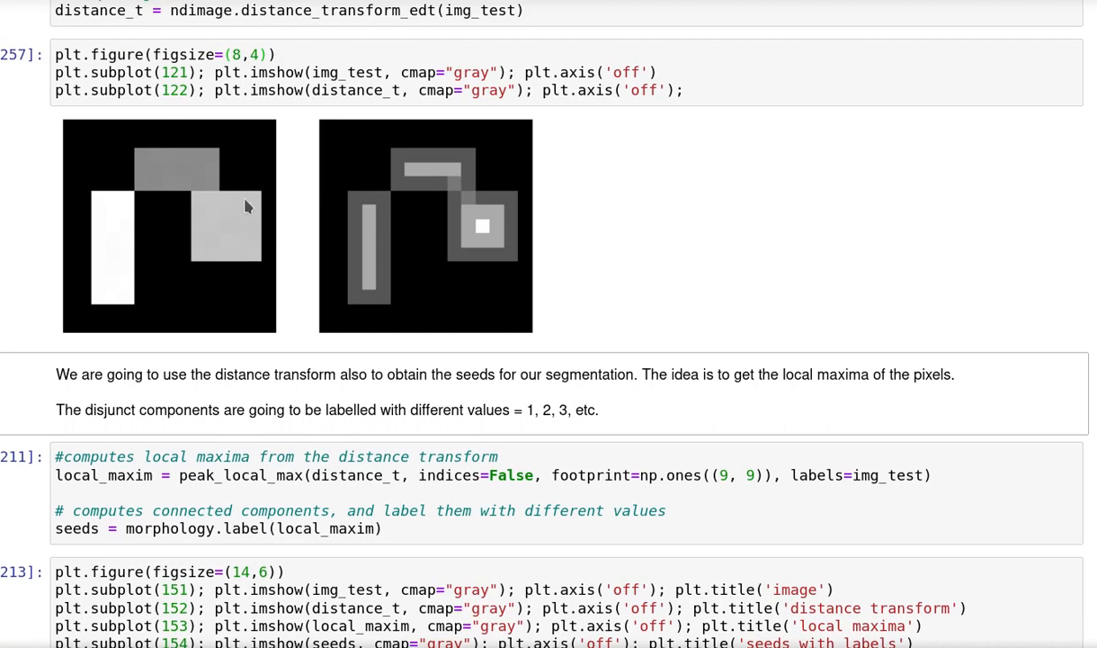
pyautogui.moveTo(358, 293)
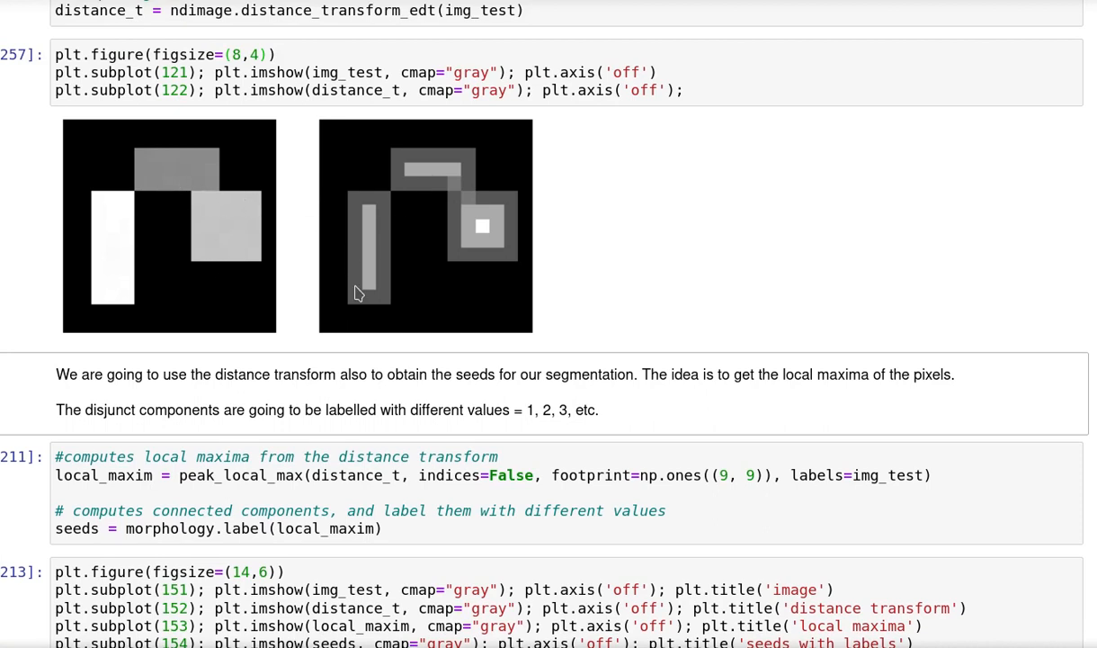
pyautogui.moveTo(415, 173)
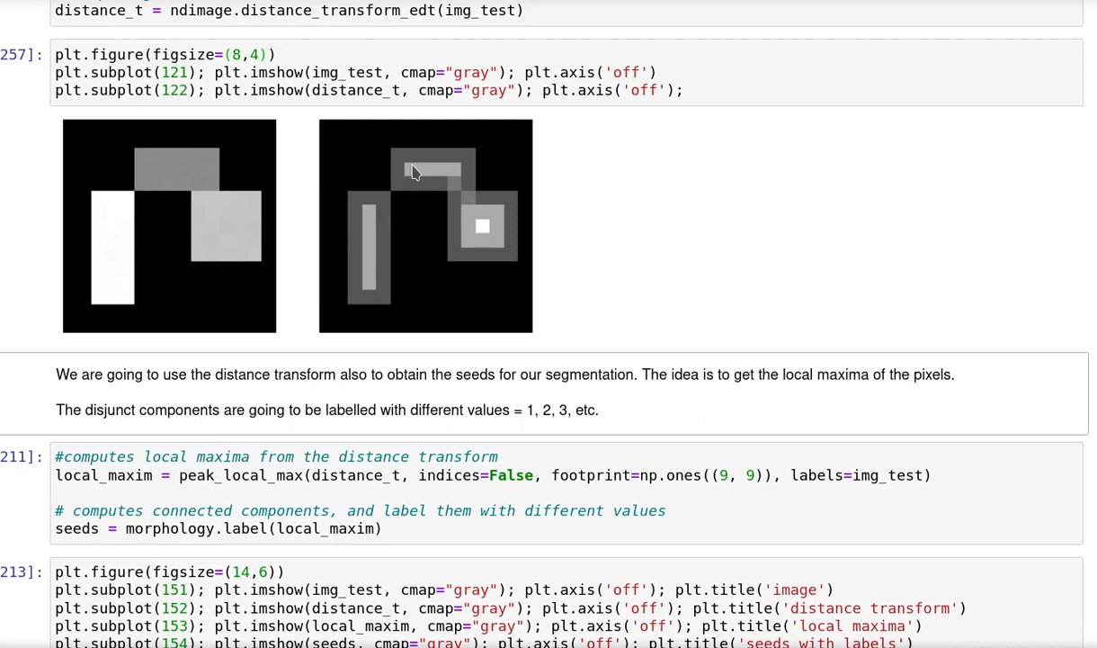
pyautogui.moveTo(483, 199)
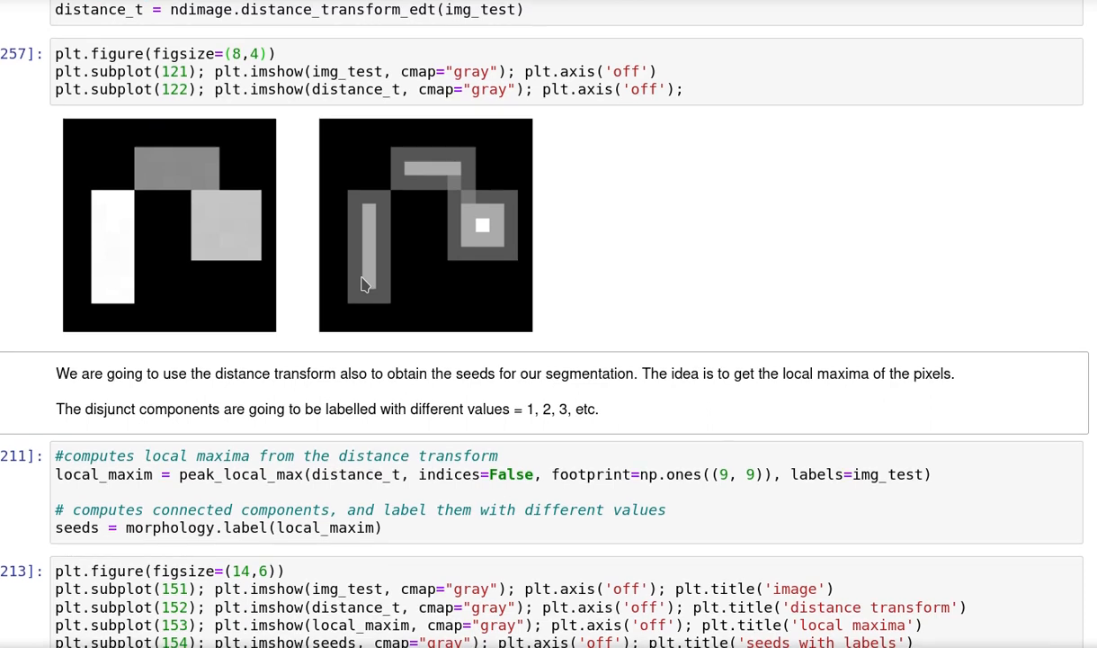
pyautogui.scroll(-3)
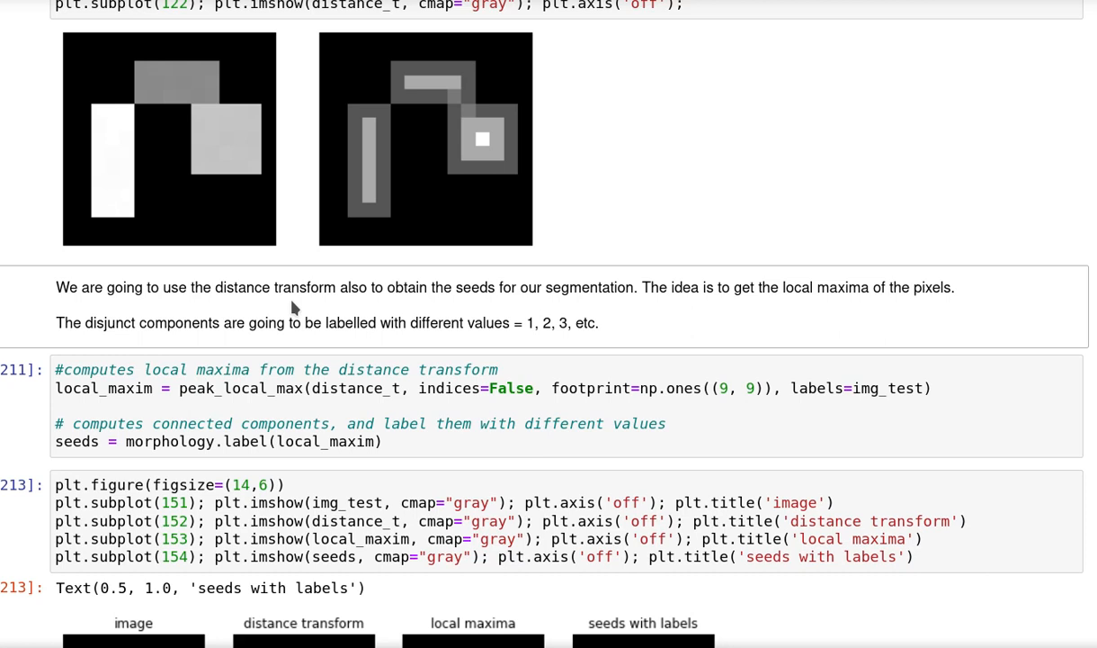
pyautogui.moveTo(462, 325)
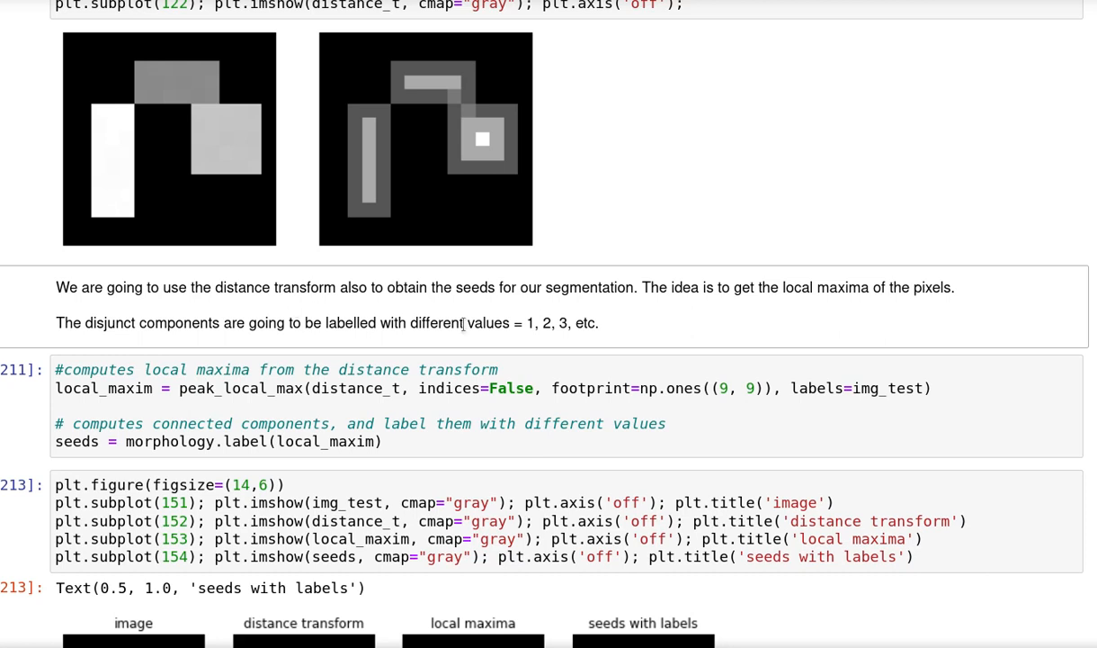
pyautogui.moveTo(572, 320)
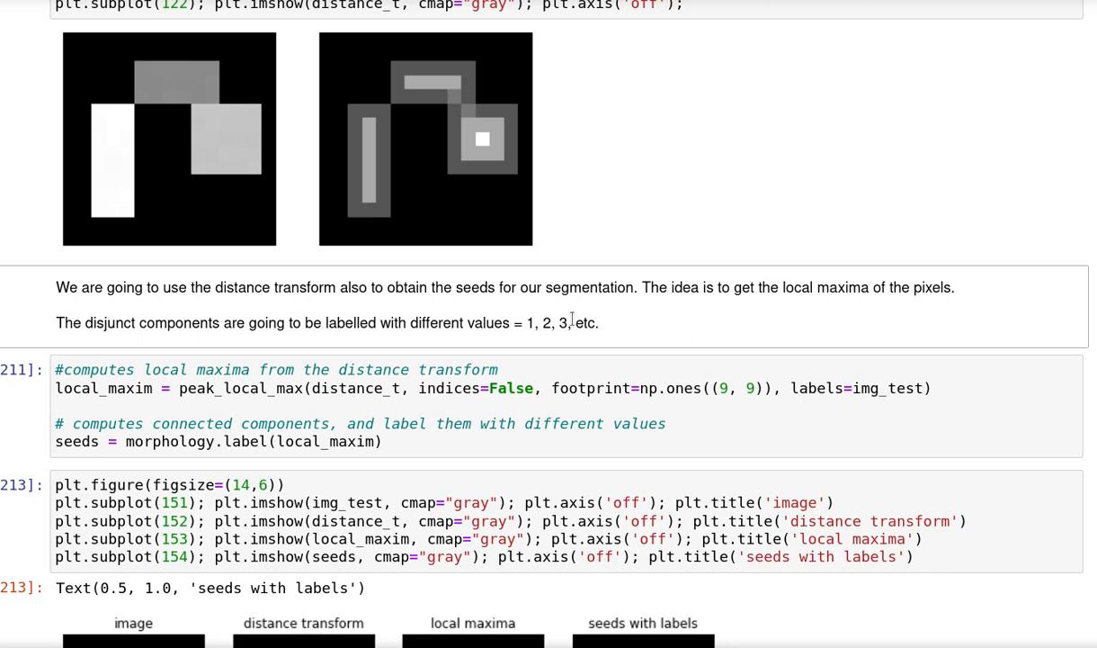
pyautogui.moveTo(479, 323)
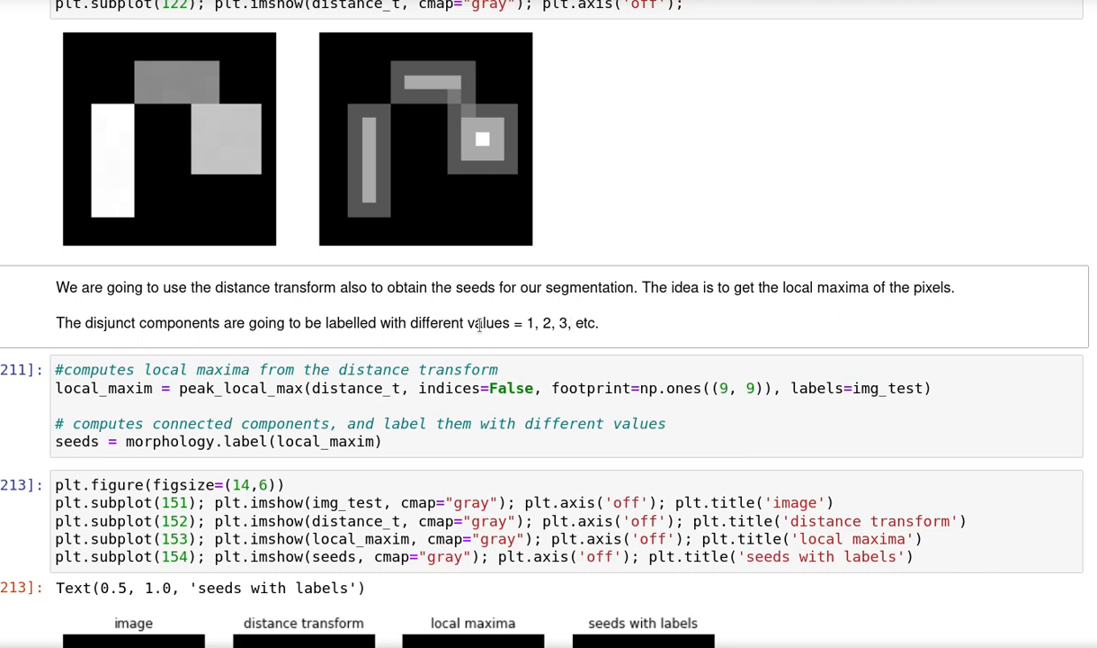
# Step: Highlight distance_t, the labels argument and the 9 by 9 footprint in the peak_local_max line
pyautogui.scroll(-3)
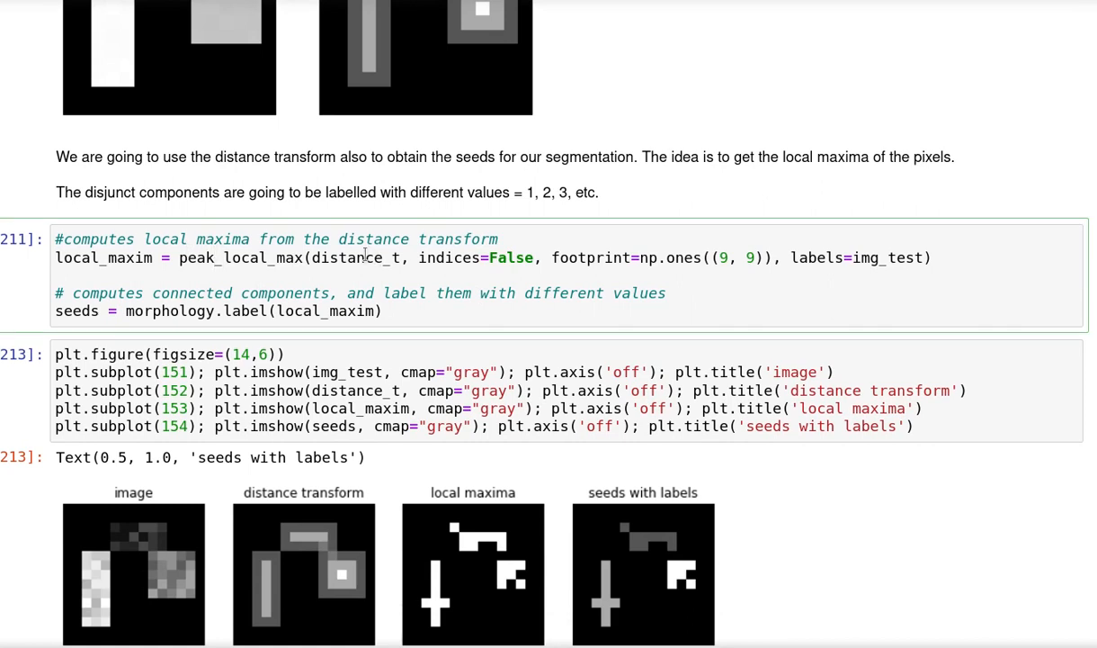
pyautogui.doubleClick(355, 257)
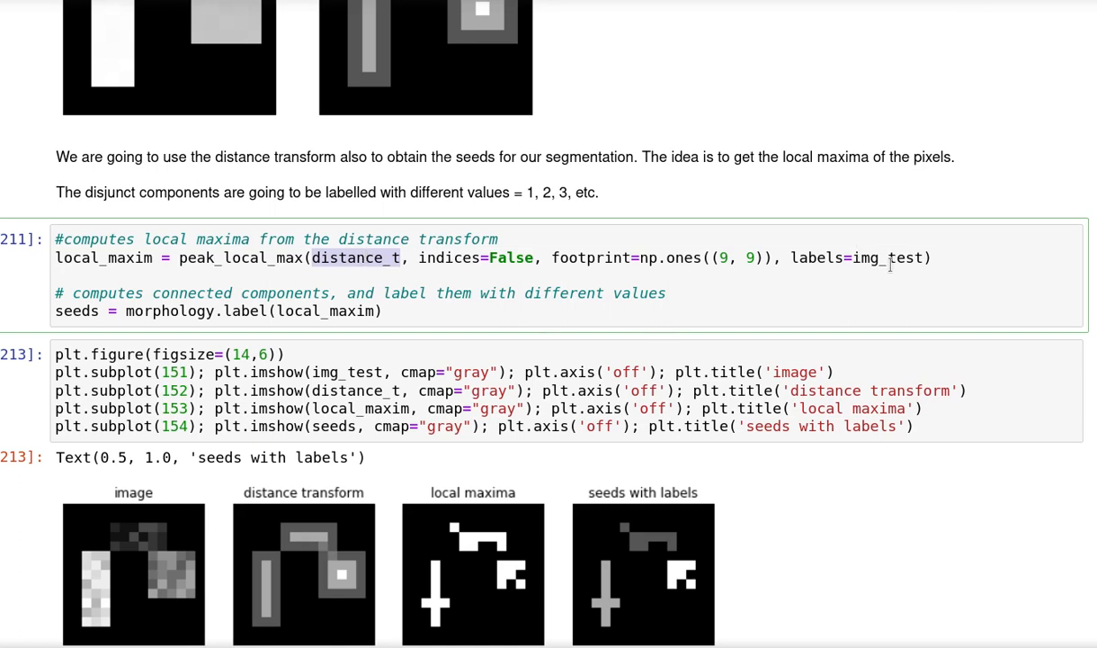
pyautogui.doubleClick(887, 257)
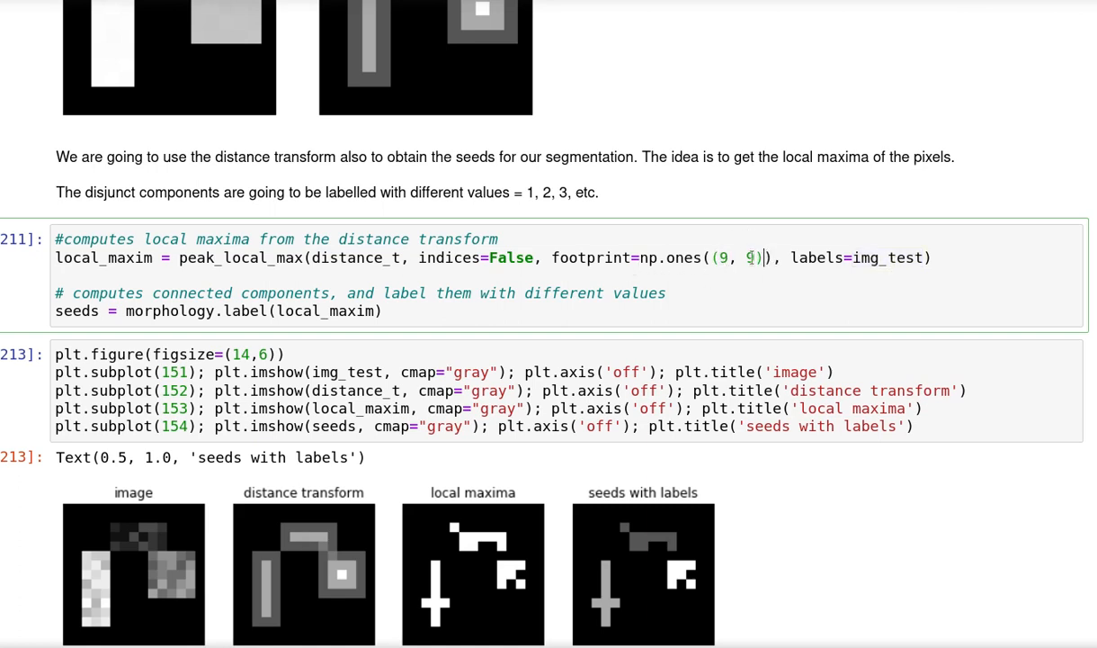
pyautogui.doubleClick(749, 257)
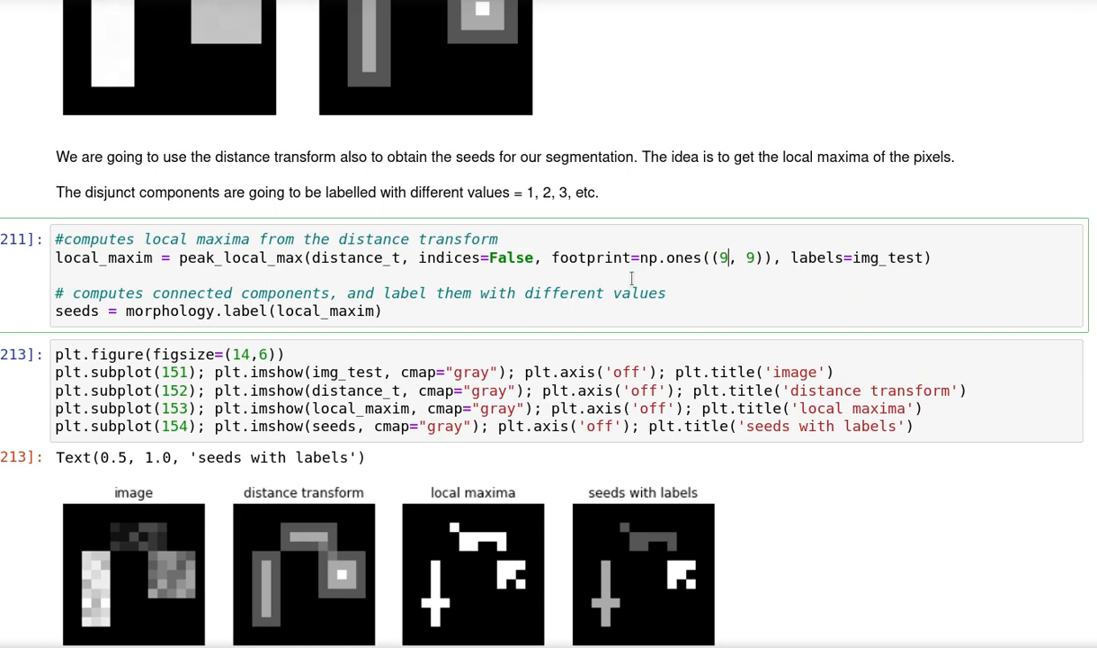
pyautogui.moveTo(633, 279)
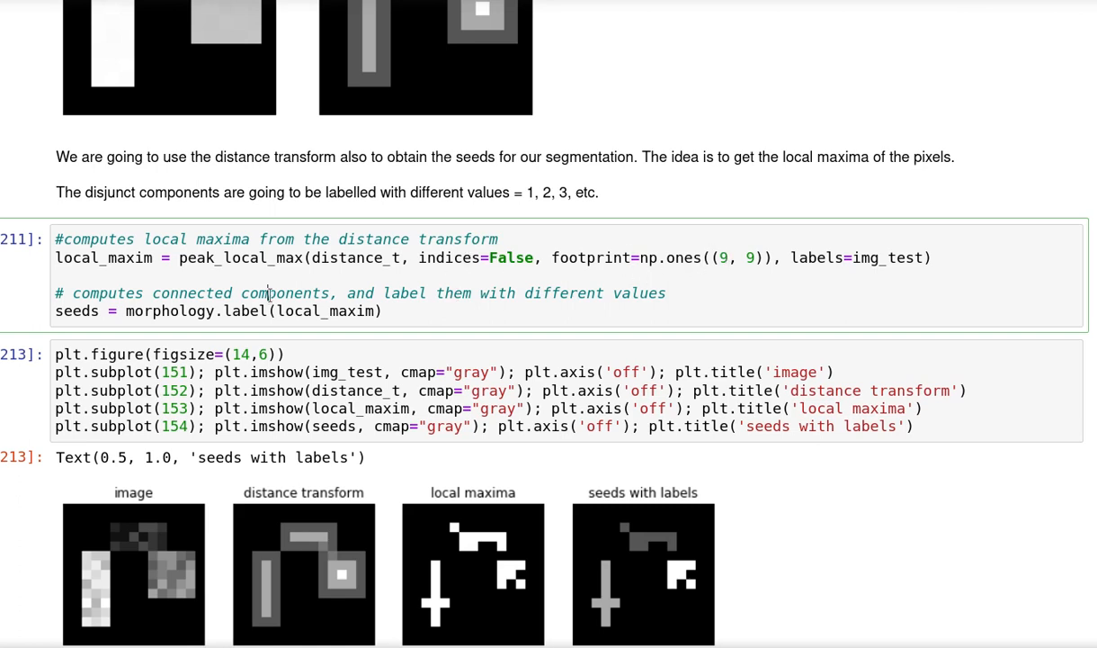
pyautogui.scroll(-3)
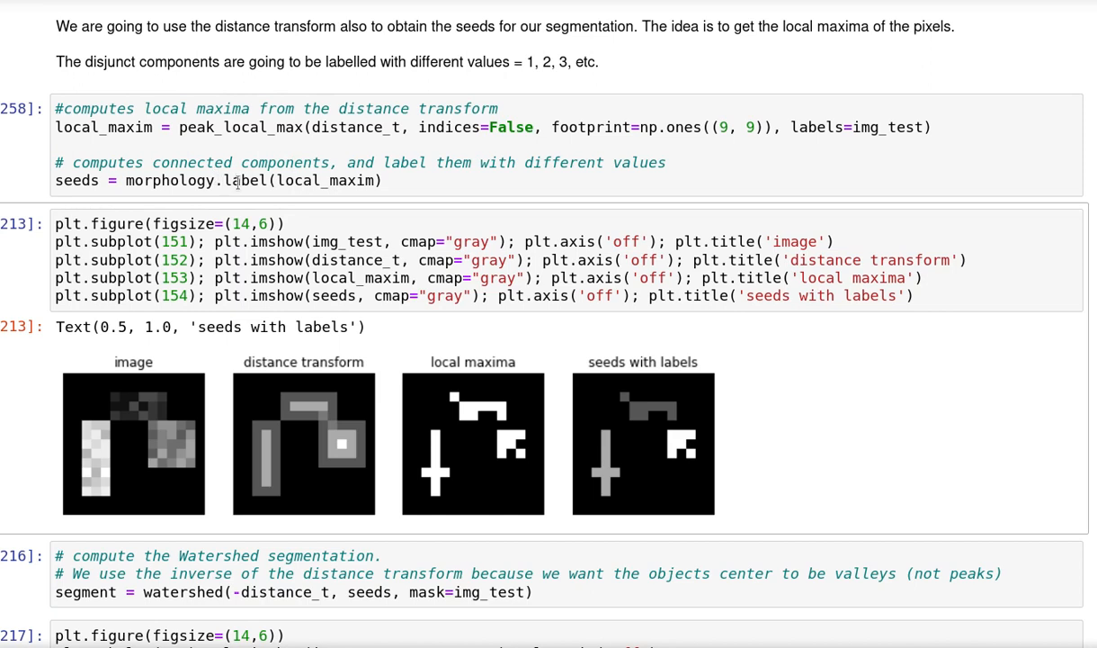
# Step: Highlight the label function producing the seeds, then move down to the four-panel plotting cell
pyautogui.doubleClick(244, 179)
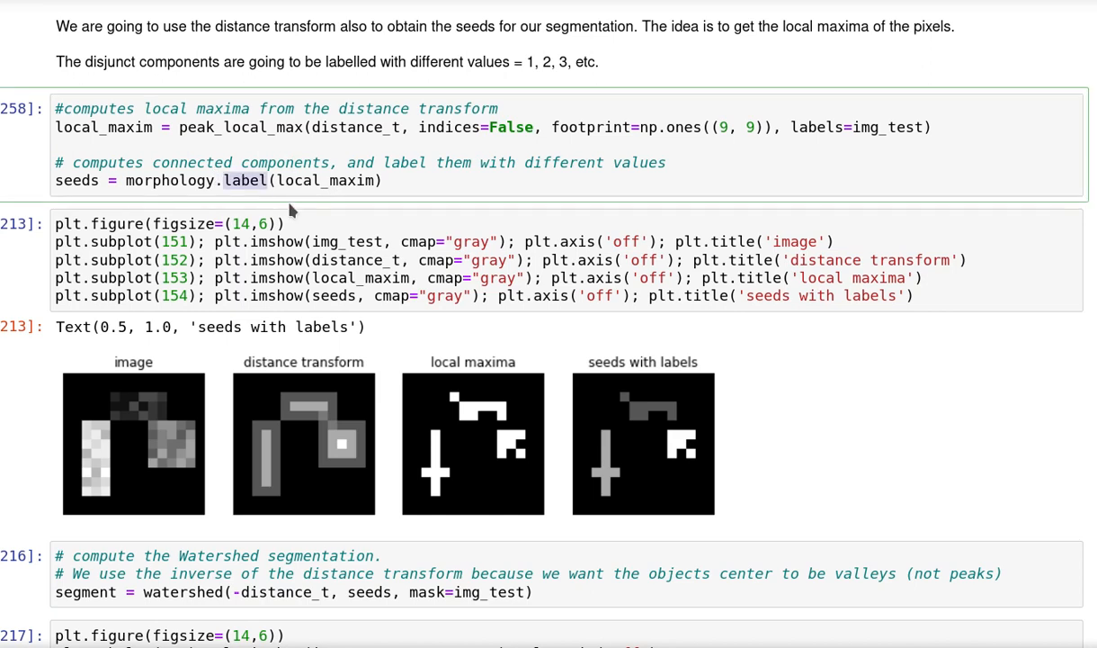
pyautogui.scroll(-3)
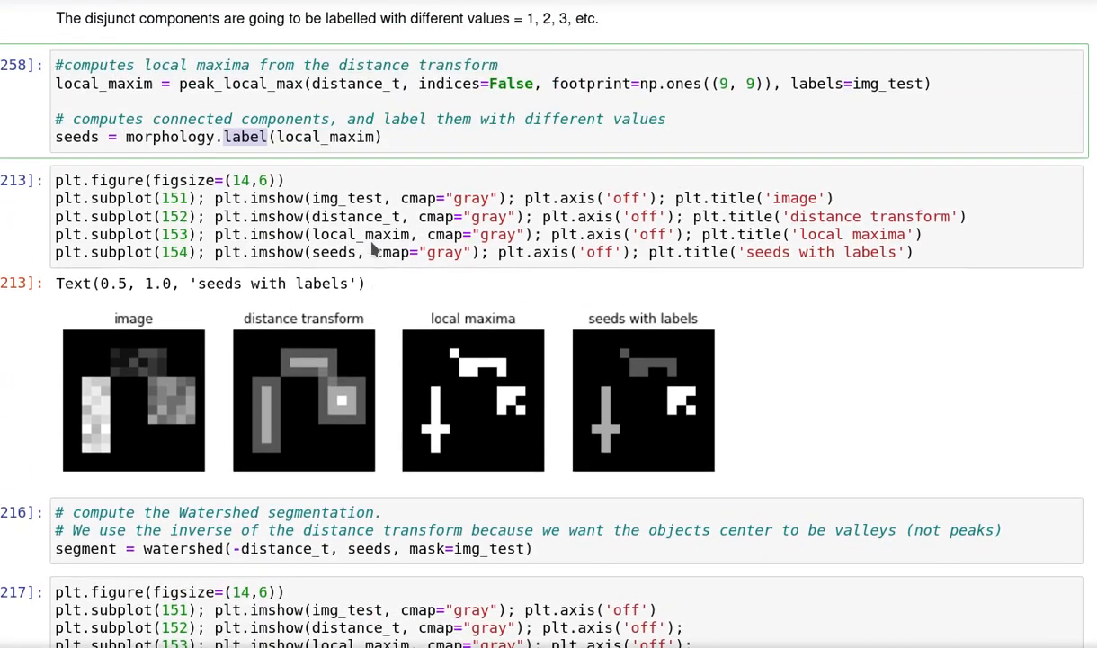
pyautogui.moveTo(313, 435)
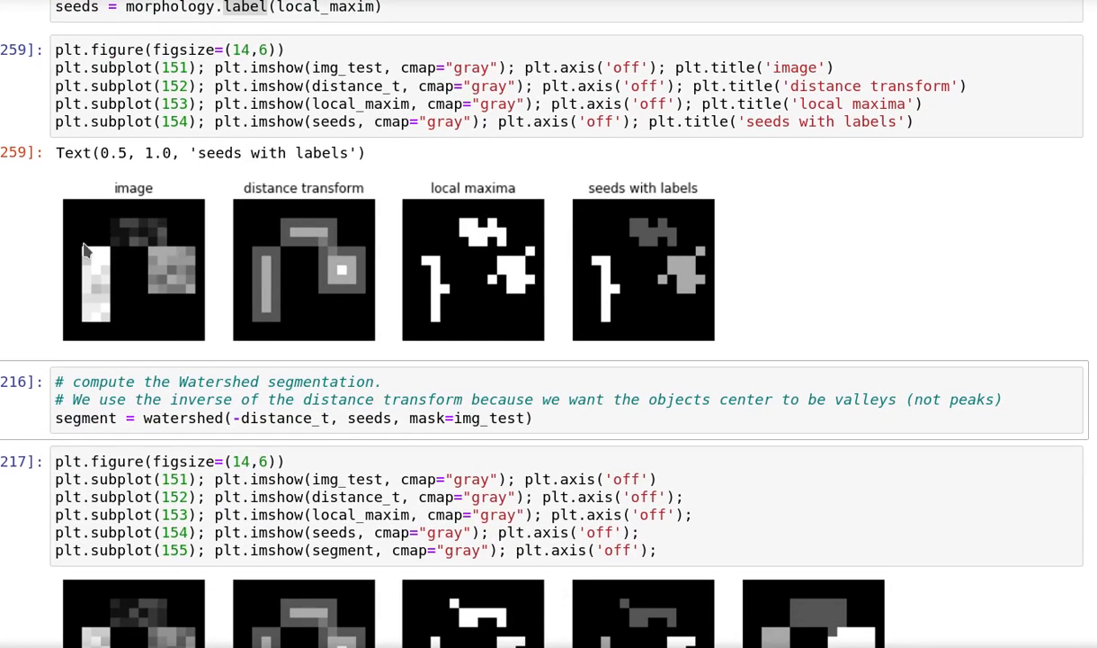
pyautogui.moveTo(279, 252)
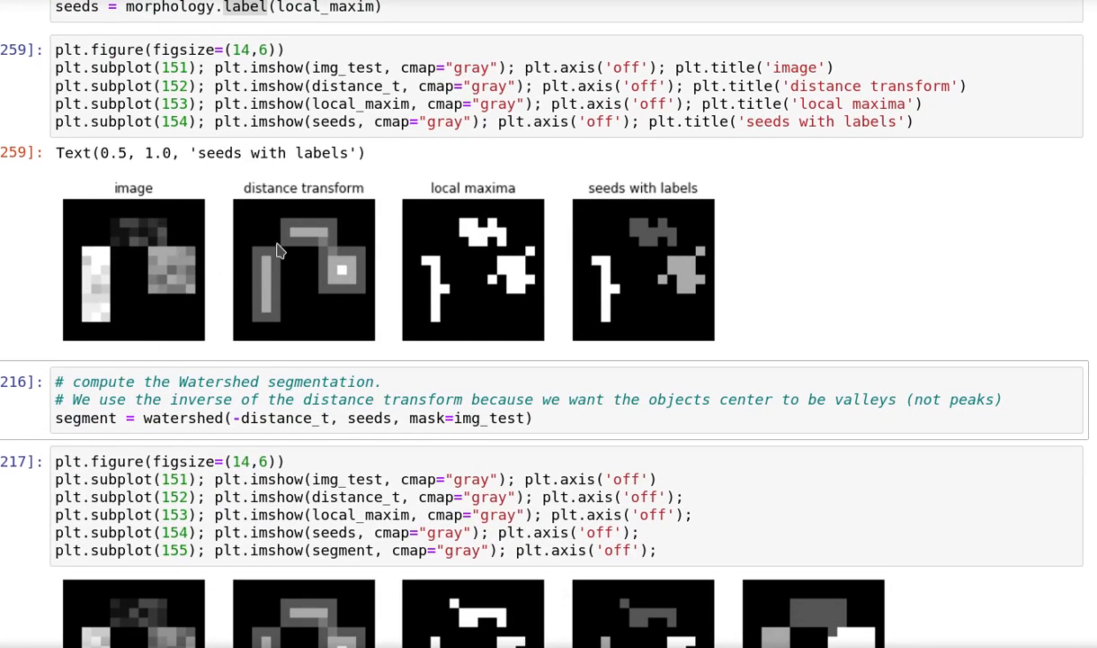
pyautogui.moveTo(310, 230)
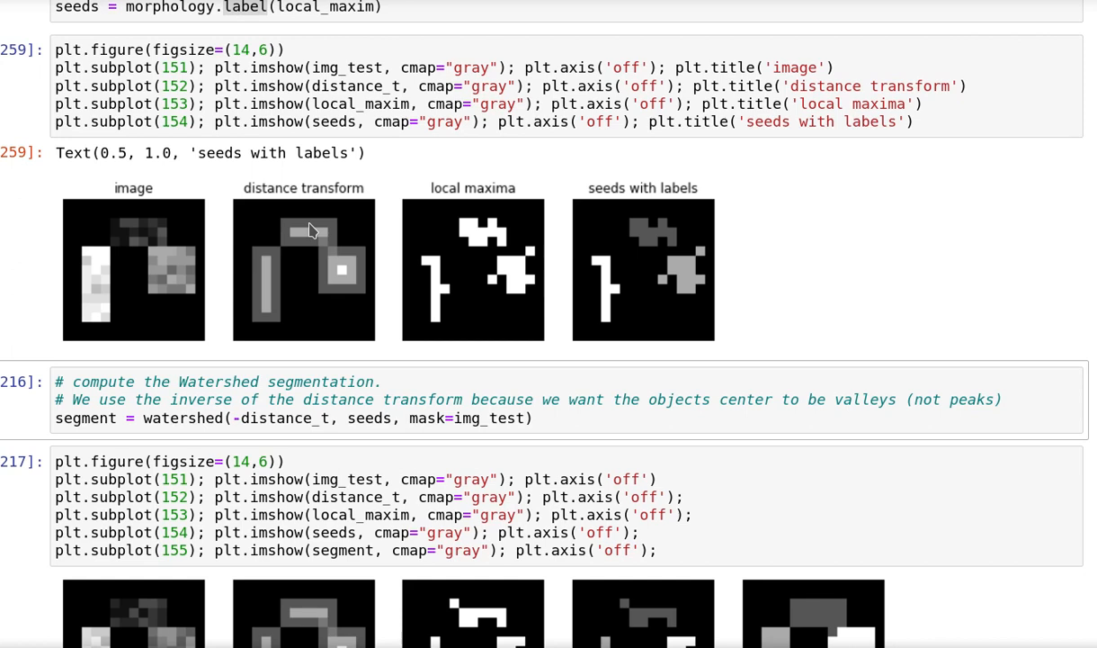
pyautogui.moveTo(430, 280)
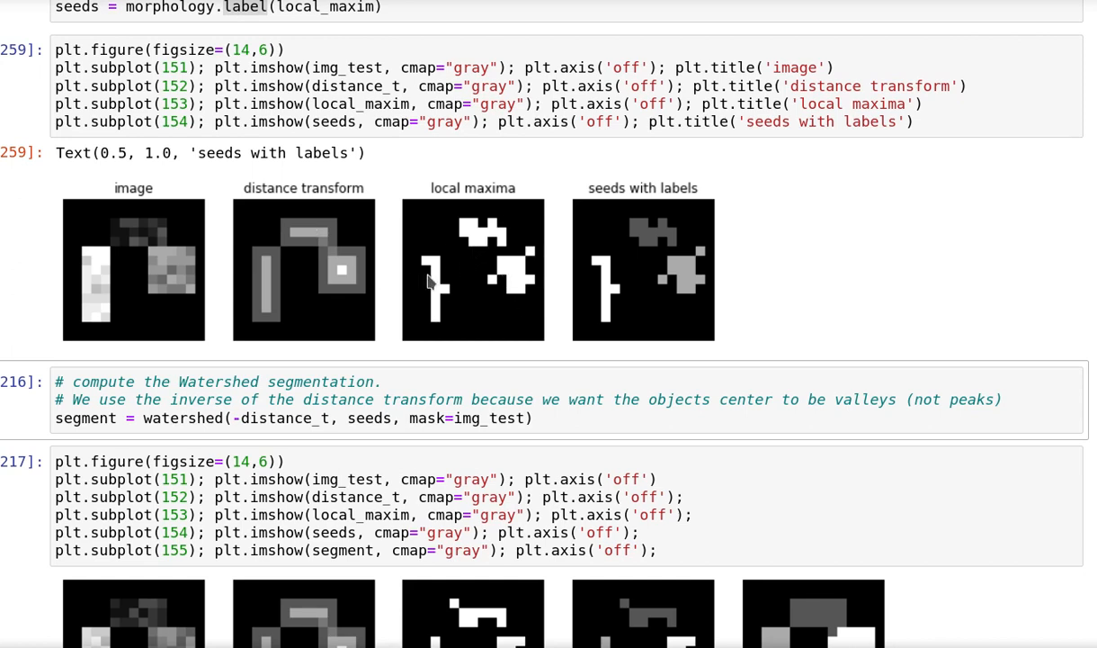
pyautogui.moveTo(535, 277)
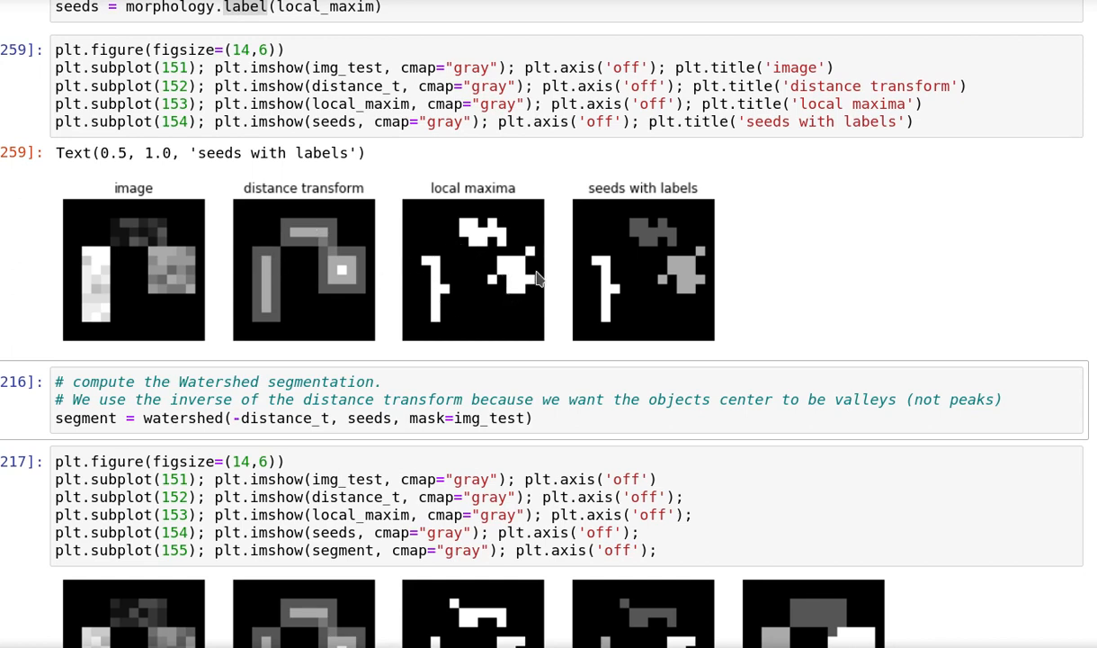
pyautogui.moveTo(450, 299)
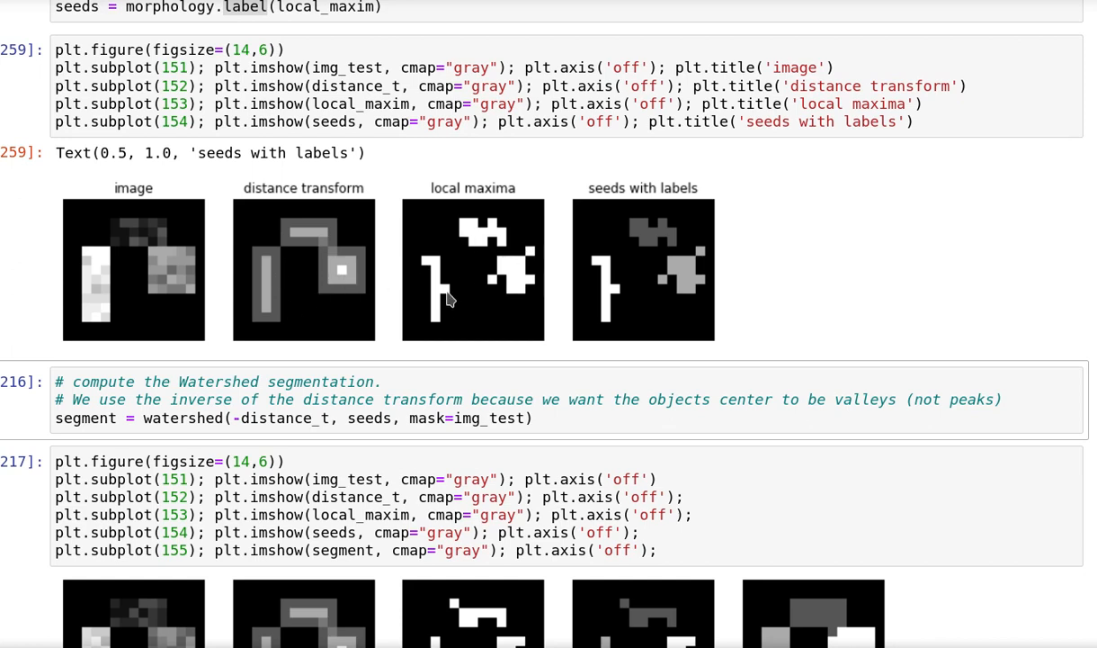
pyautogui.moveTo(405, 195)
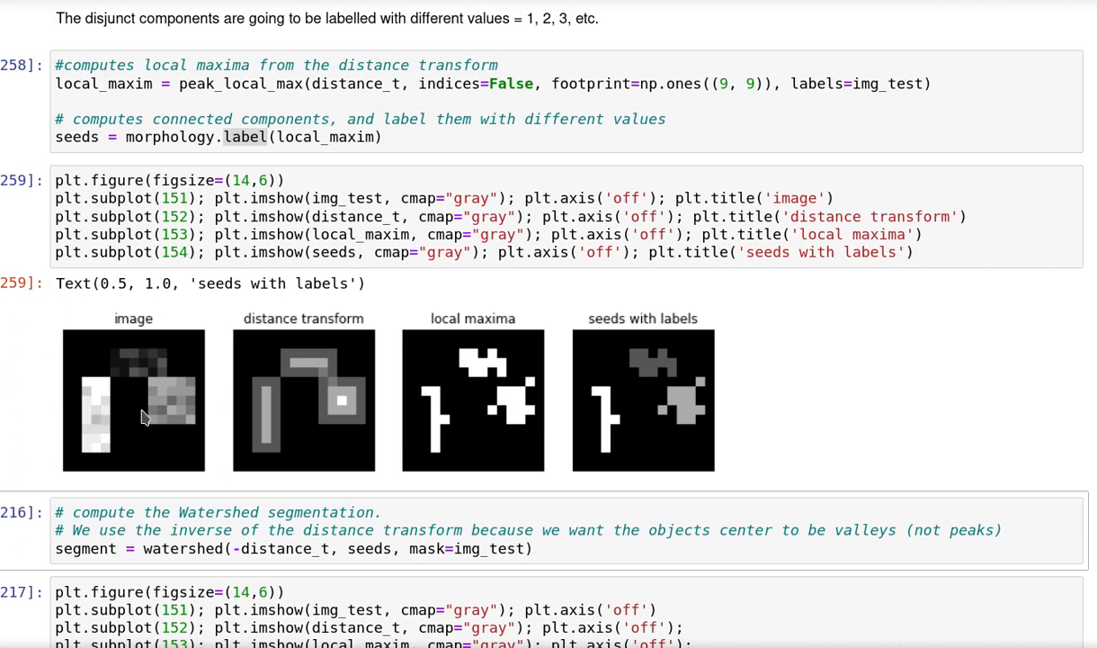
pyautogui.moveTo(256, 405)
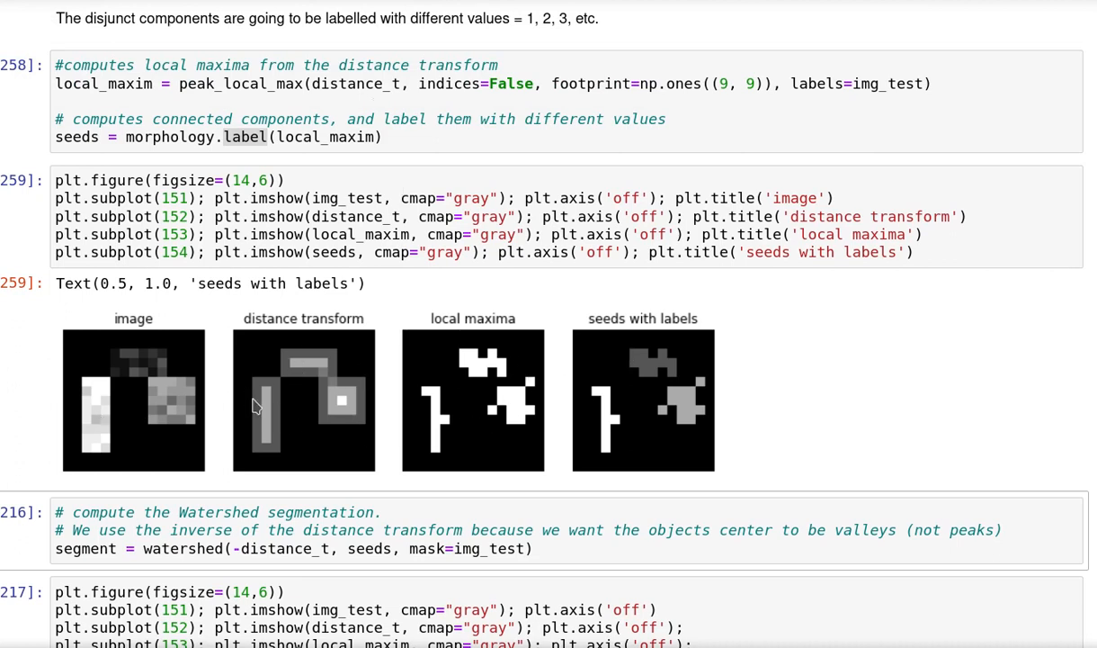
pyautogui.moveTo(238, 420)
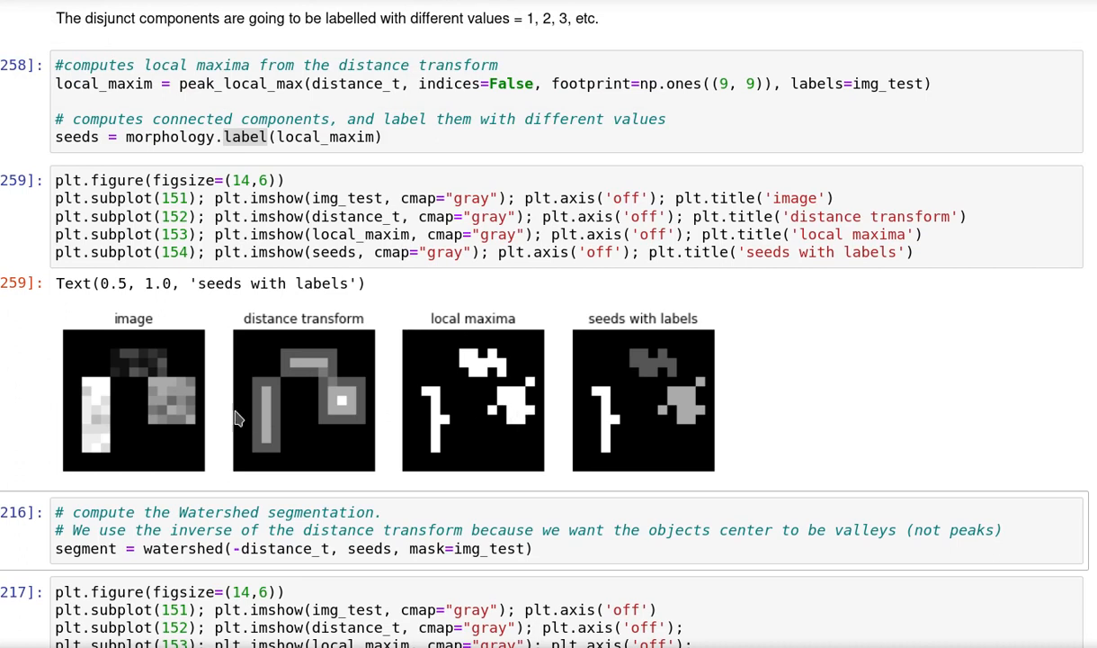
pyautogui.moveTo(177, 391)
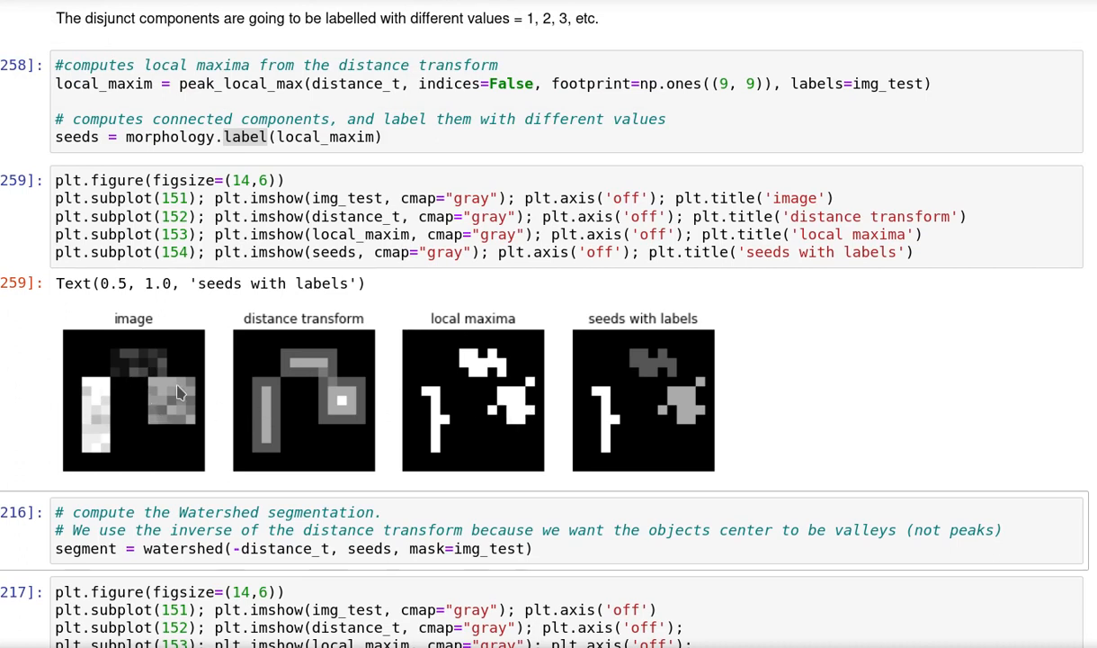
pyautogui.moveTo(664, 437)
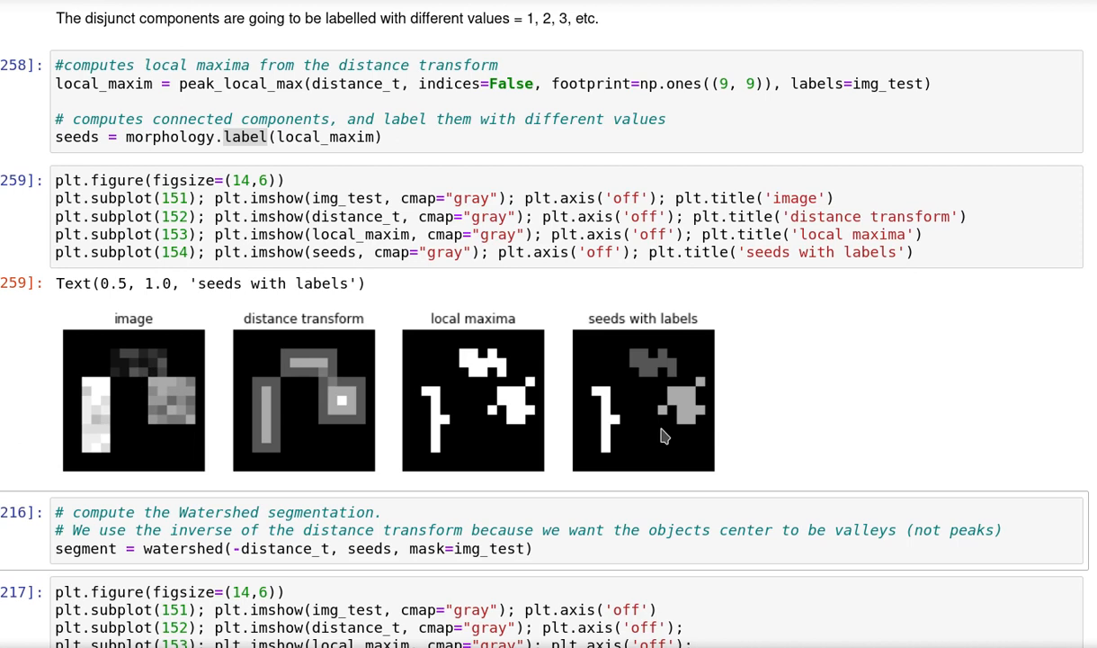
pyautogui.moveTo(417, 232)
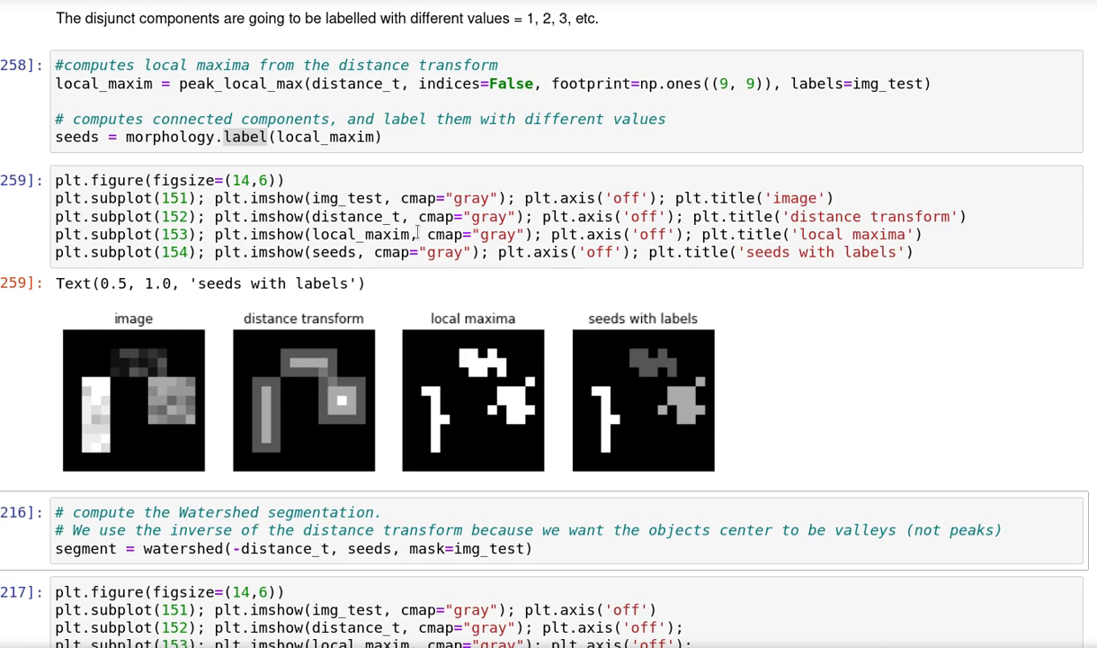
pyautogui.moveTo(609, 425)
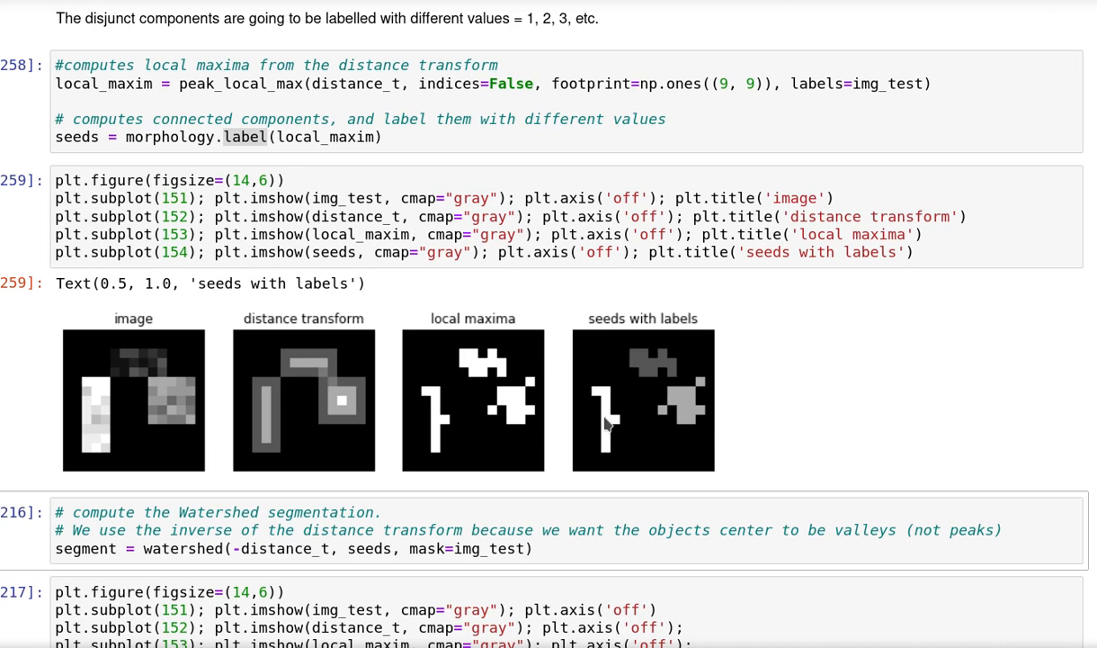
pyautogui.moveTo(609, 416)
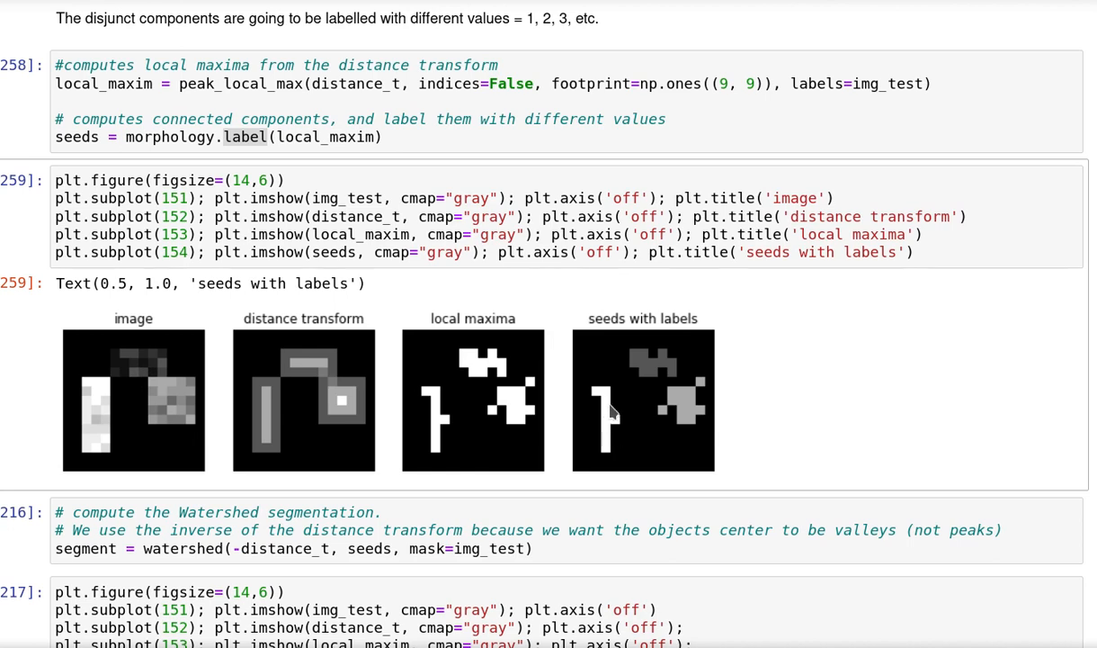
pyautogui.moveTo(624, 417)
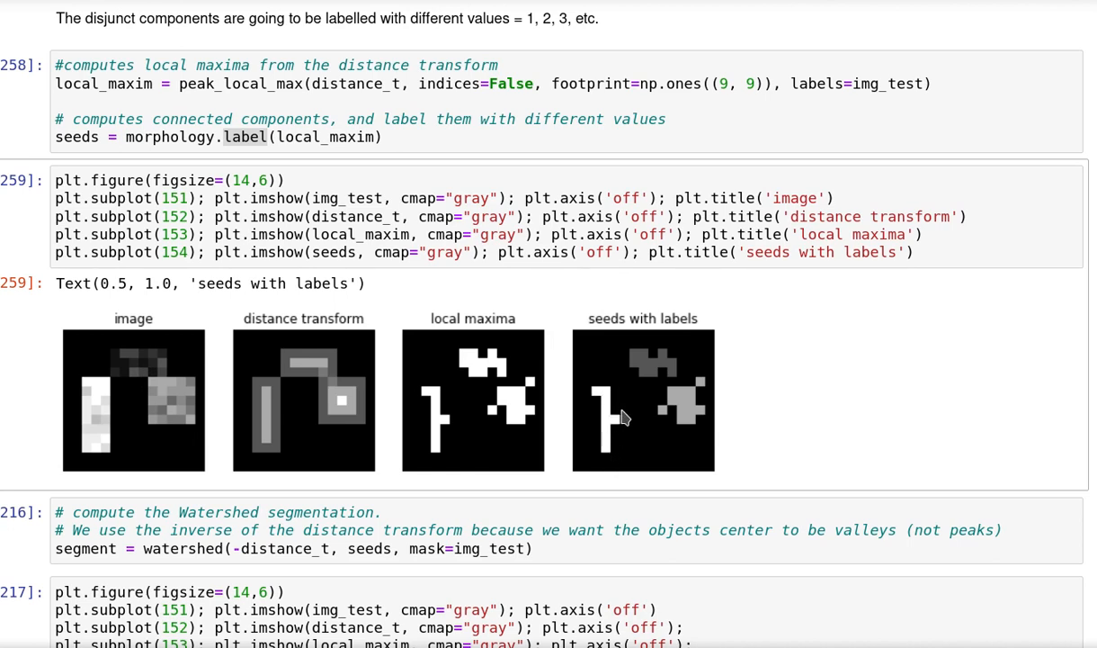
pyautogui.moveTo(612, 421)
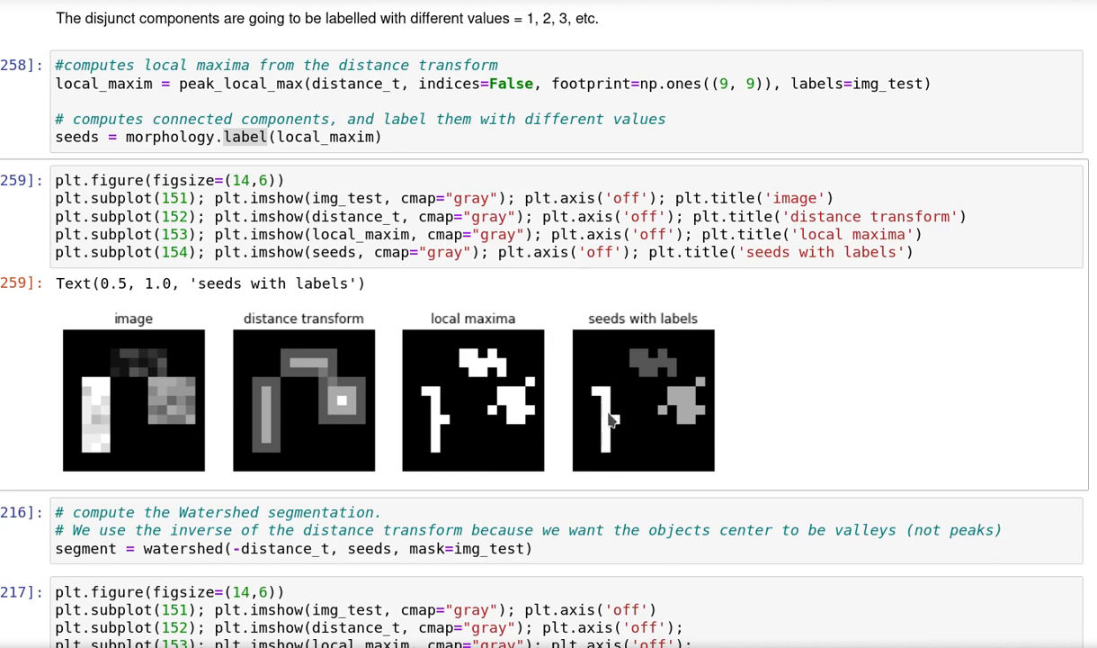
pyautogui.moveTo(639, 379)
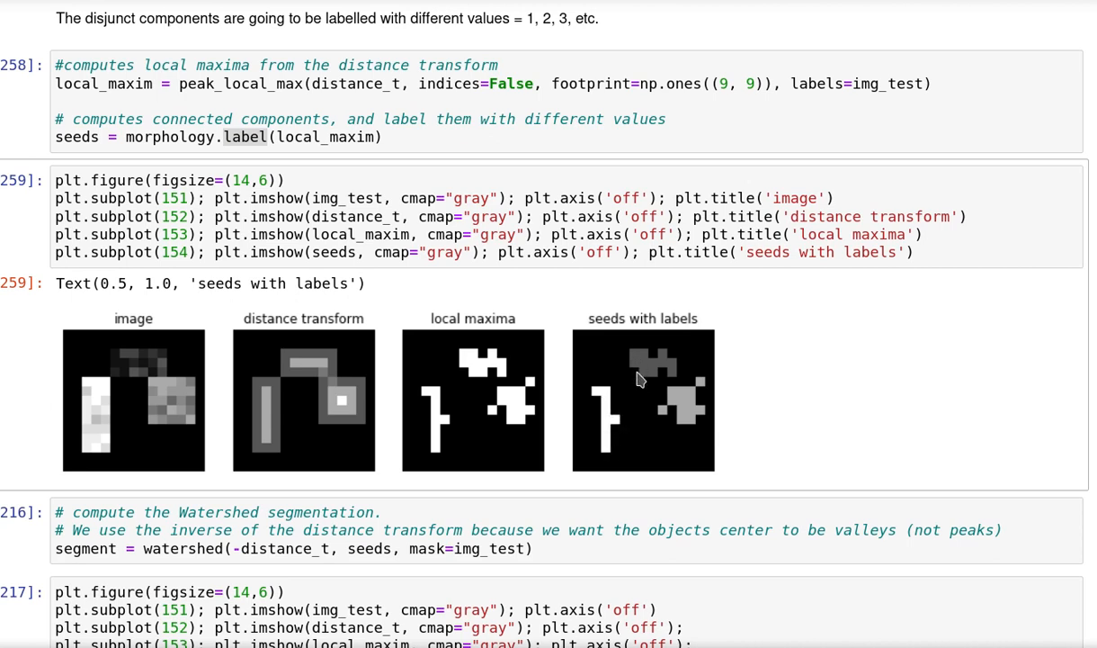
pyautogui.moveTo(677, 432)
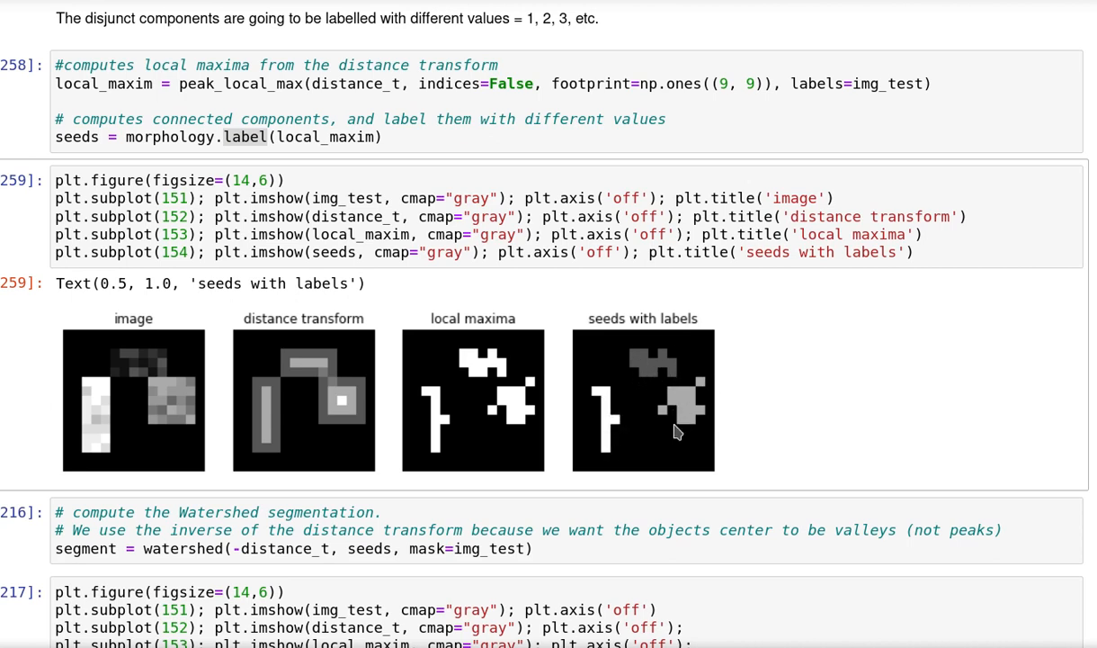
pyautogui.moveTo(625, 386)
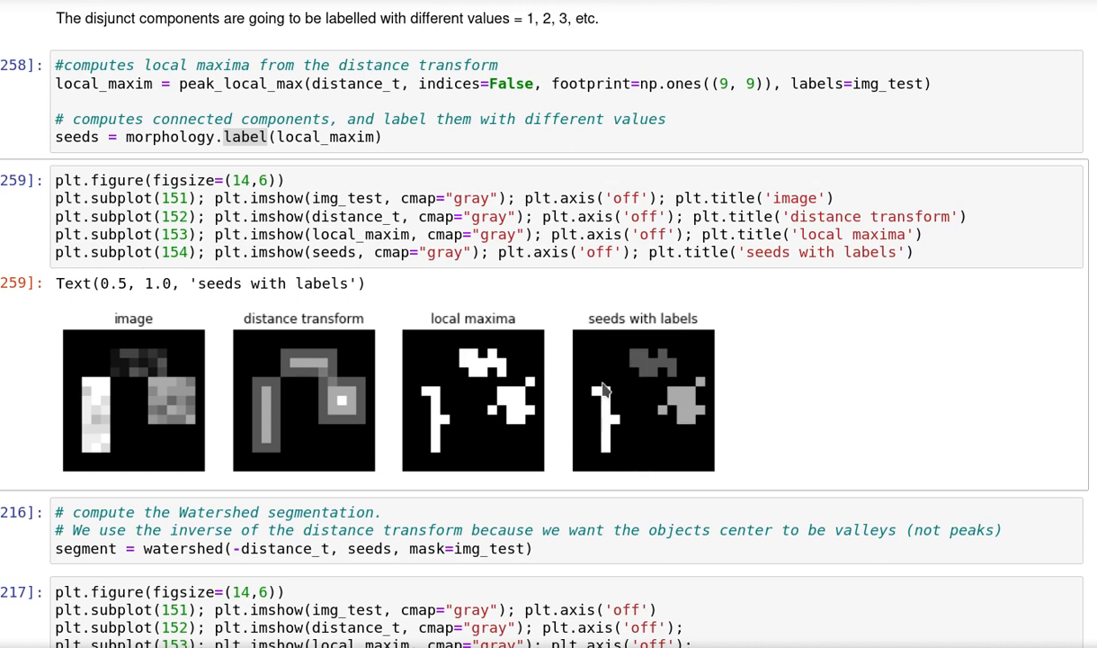
pyautogui.moveTo(618, 442)
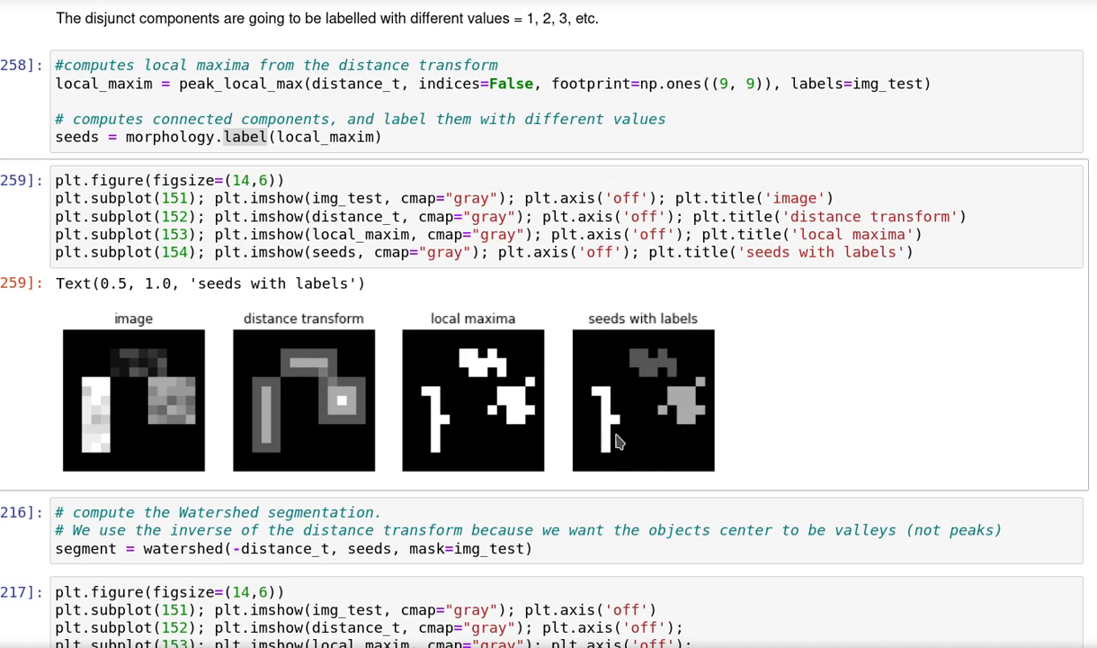
pyautogui.moveTo(640, 409)
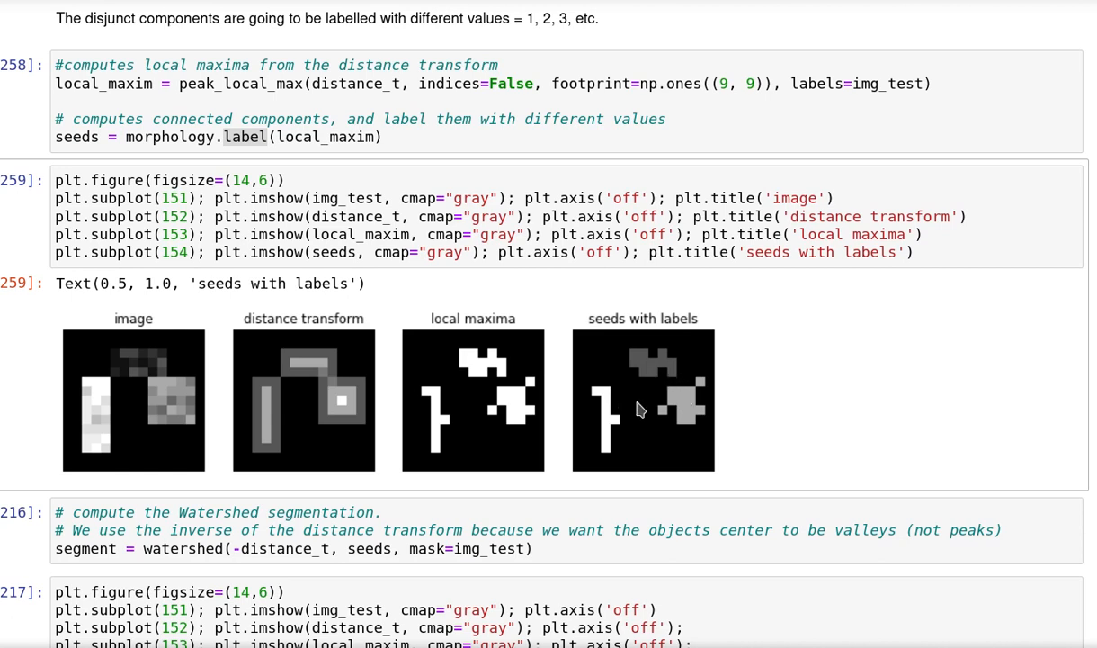
pyautogui.moveTo(631, 400)
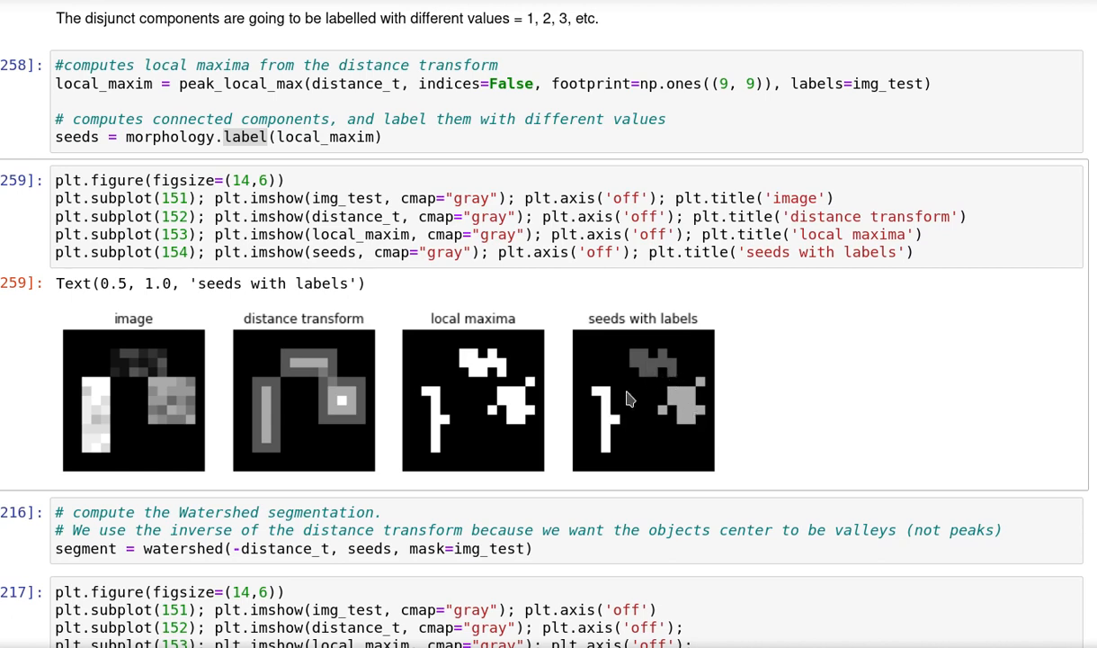
pyautogui.moveTo(637, 421)
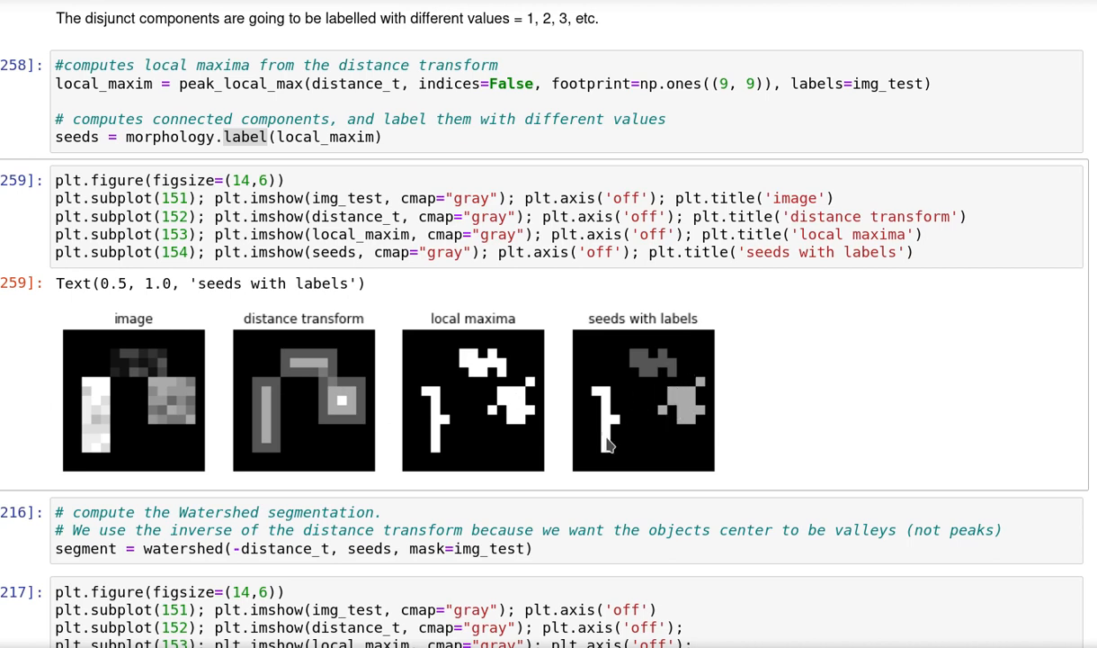
pyautogui.moveTo(714, 437)
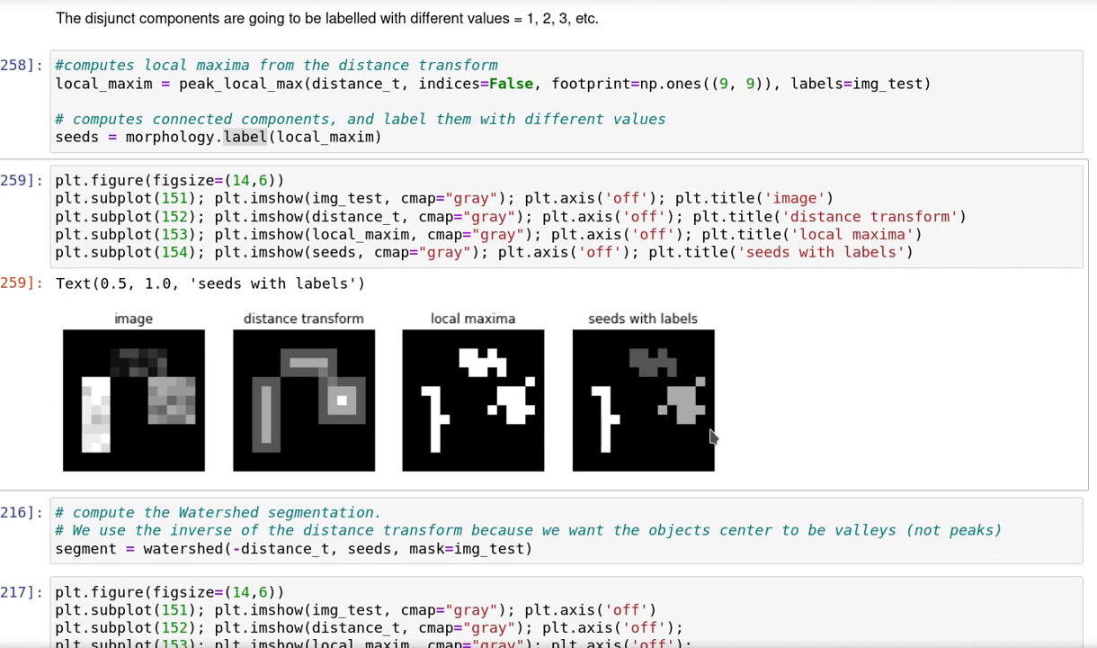
pyautogui.moveTo(679, 403)
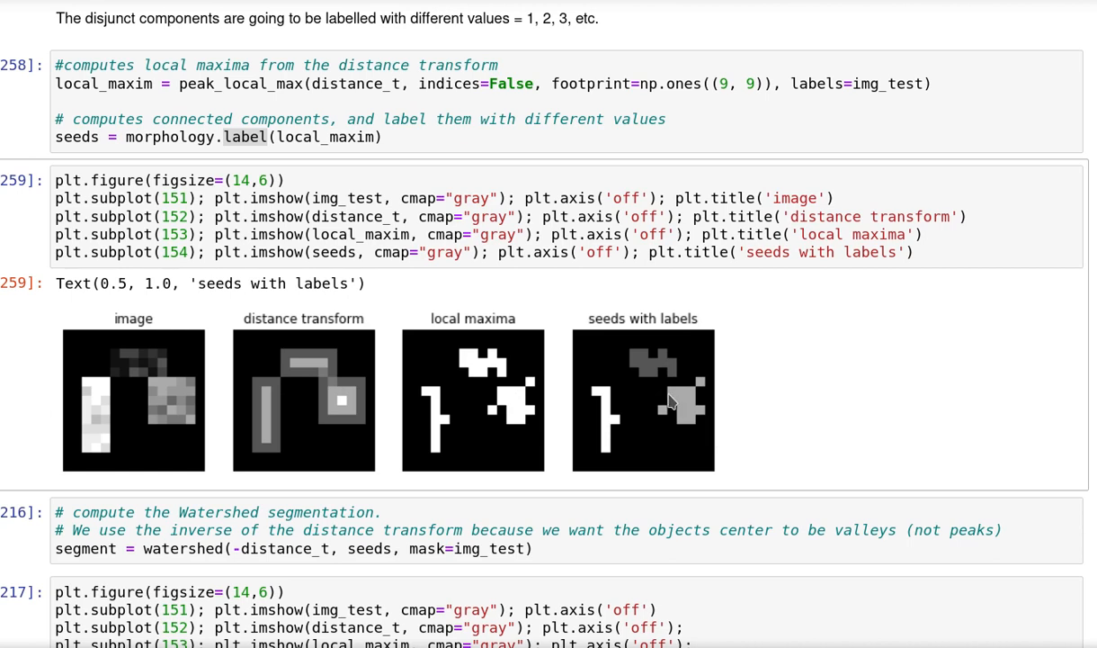
pyautogui.moveTo(684, 364)
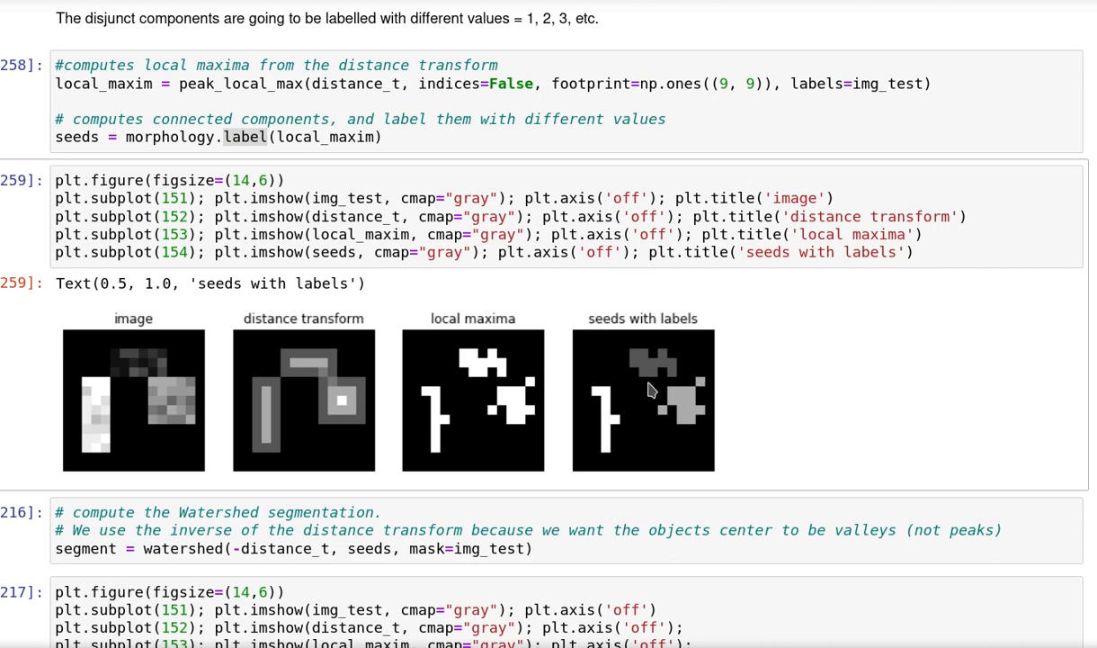
pyautogui.moveTo(672, 385)
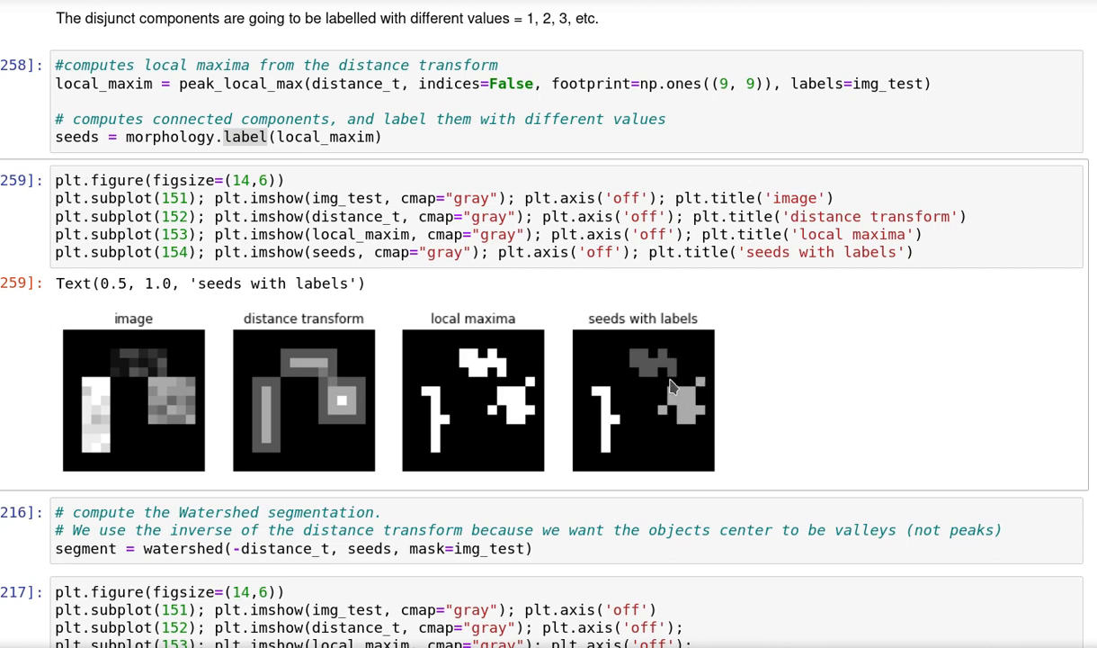
pyautogui.moveTo(614, 410)
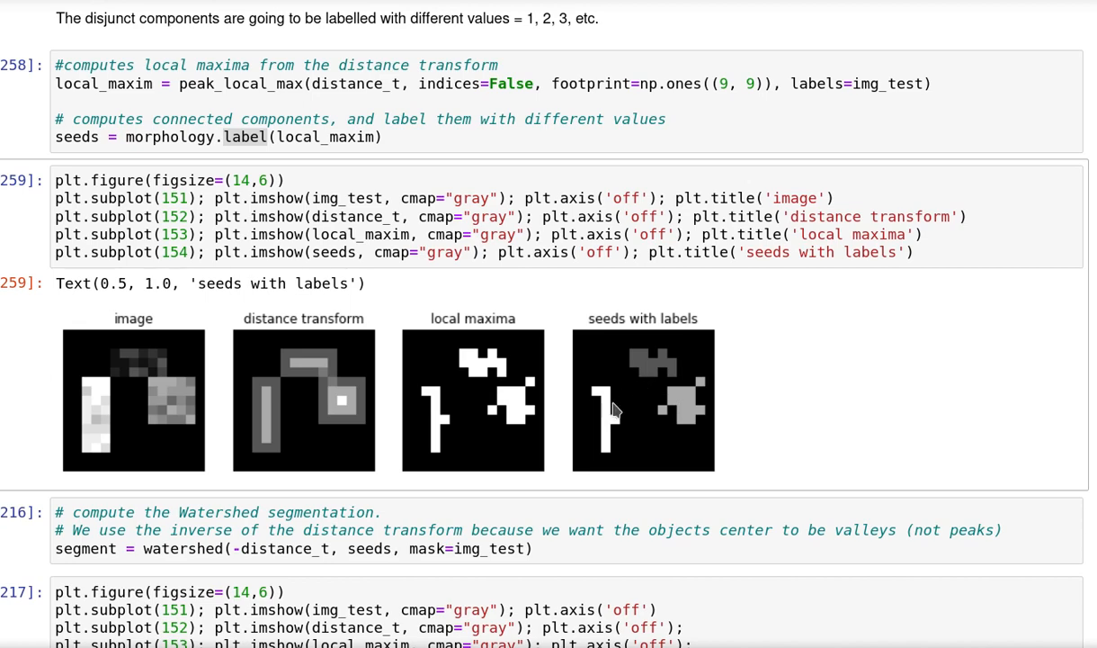
pyautogui.scroll(-3)
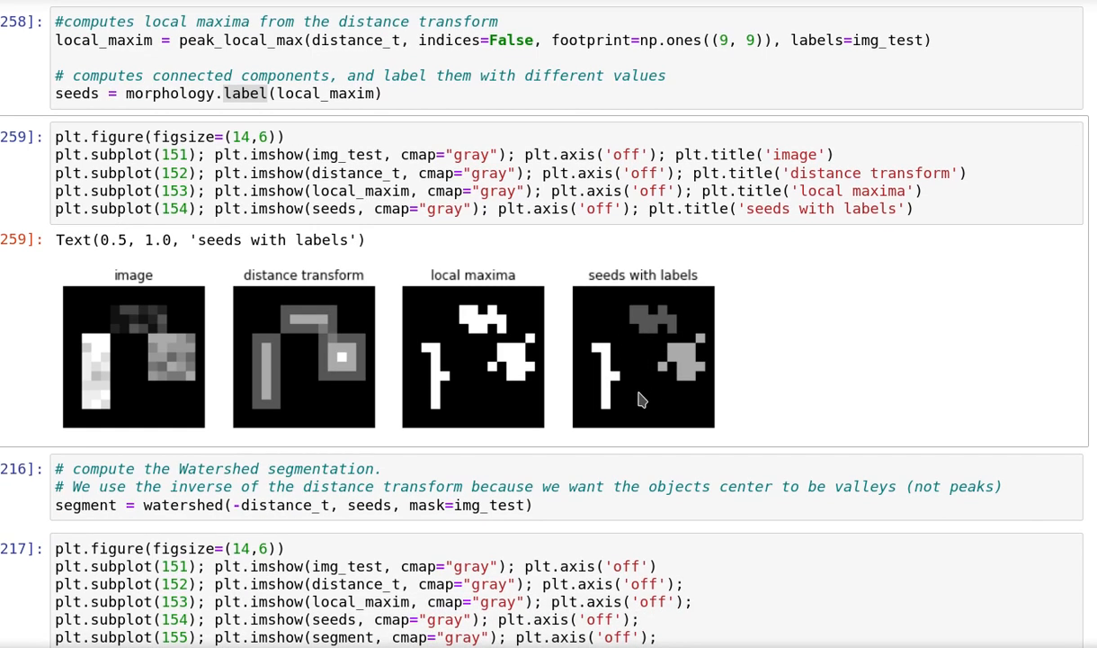
pyautogui.moveTo(636, 394)
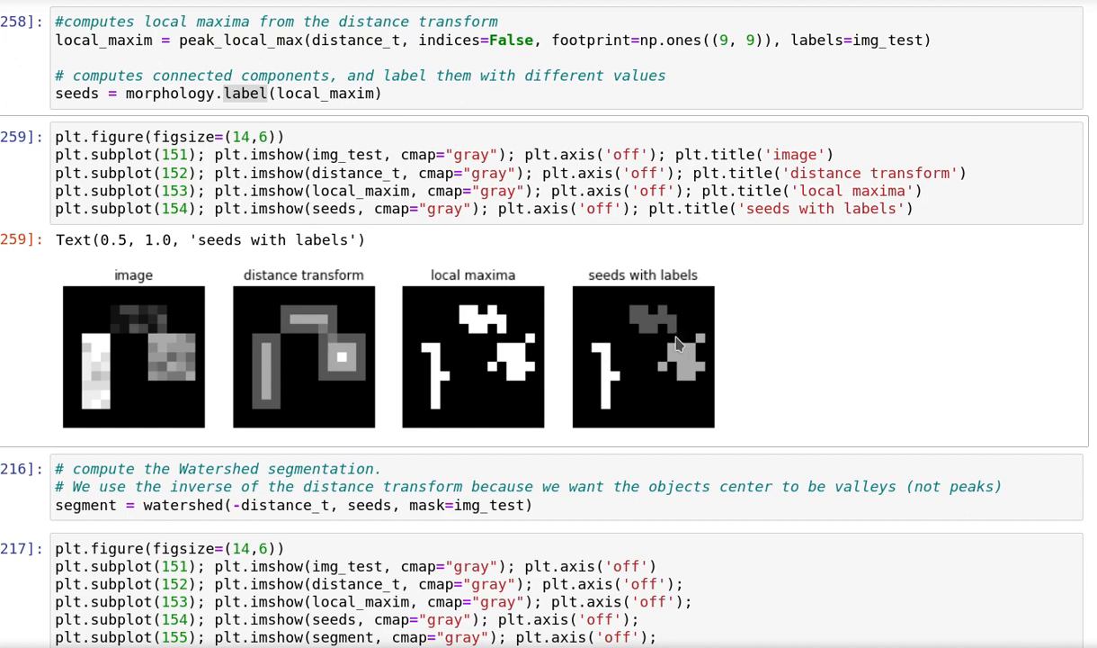
pyautogui.moveTo(659, 354)
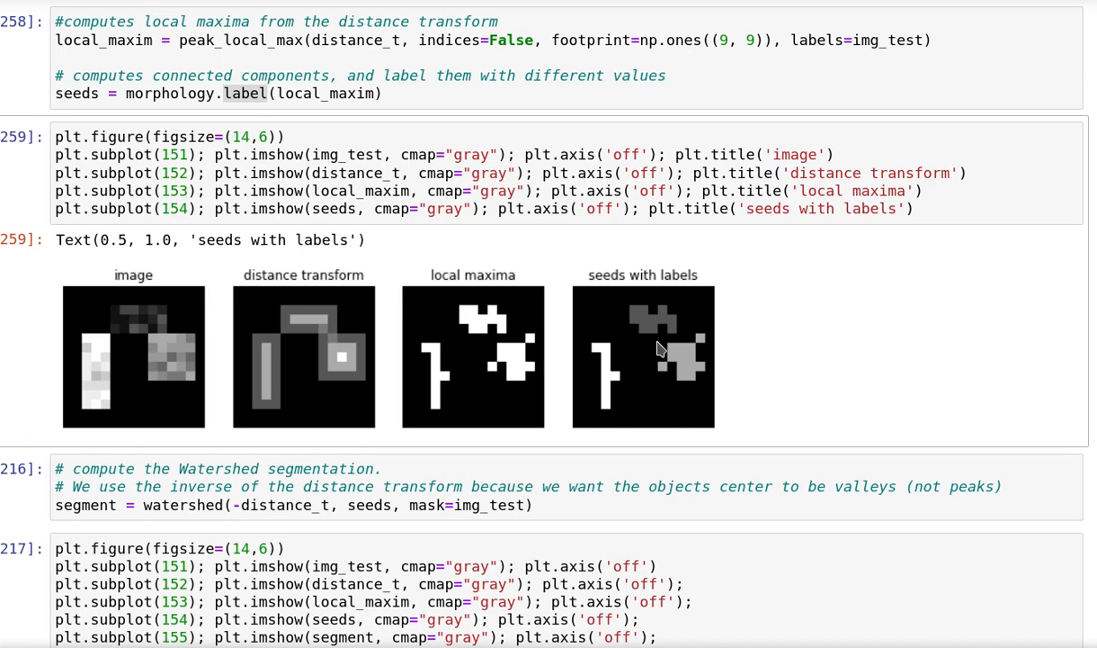
pyautogui.scroll(-3)
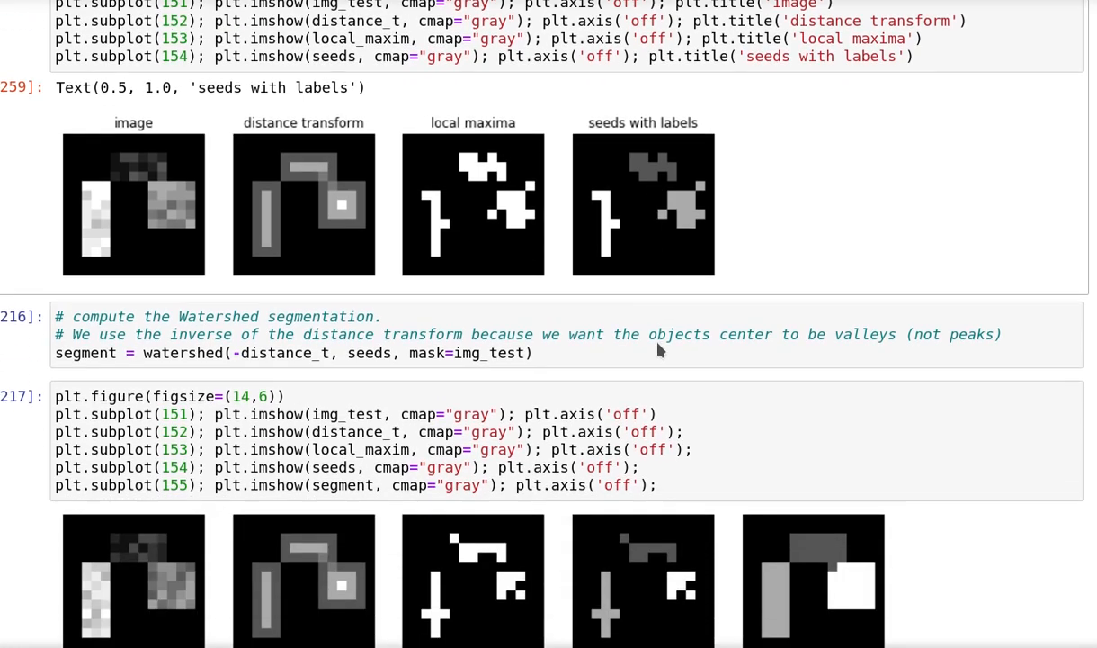
pyautogui.scroll(-3)
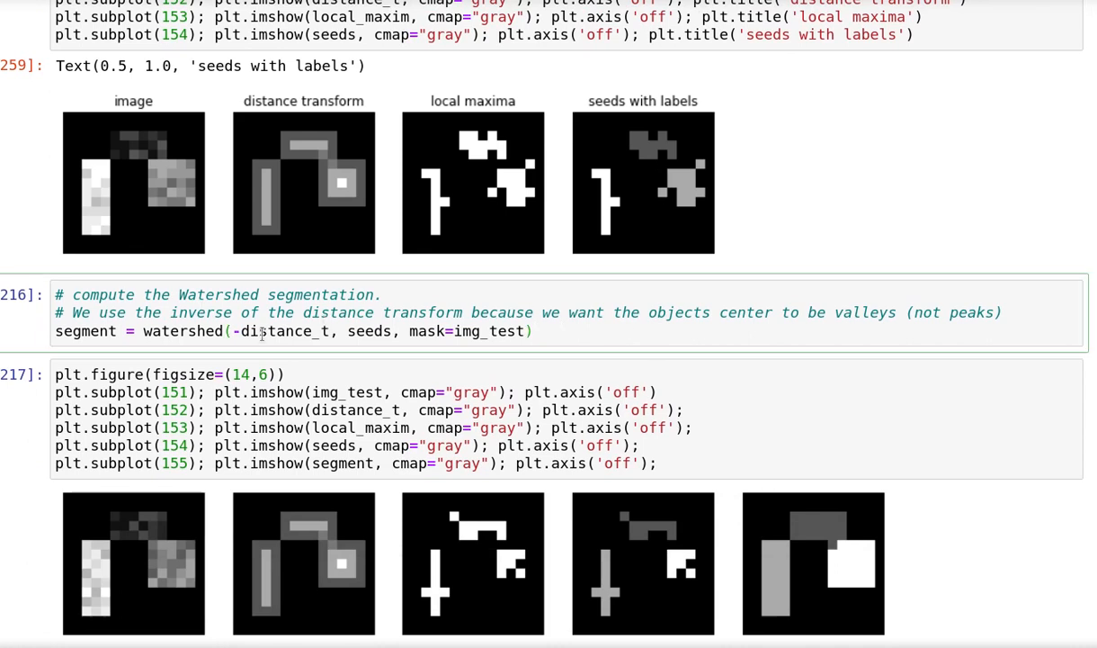
pyautogui.doubleClick(284, 331)
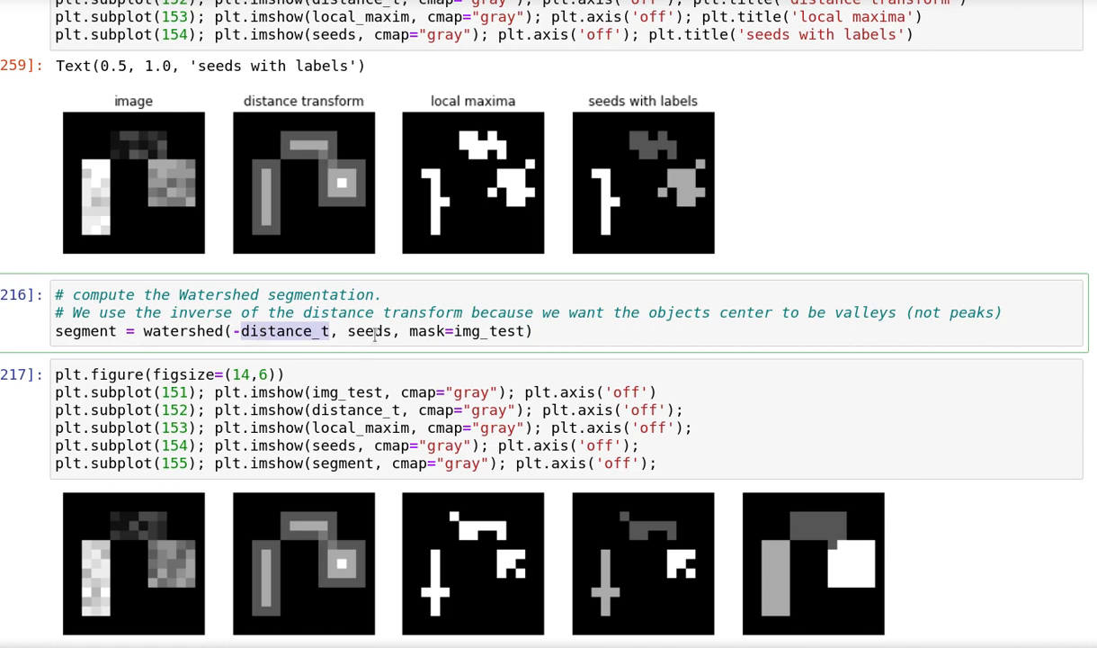
pyautogui.doubleClick(368, 331)
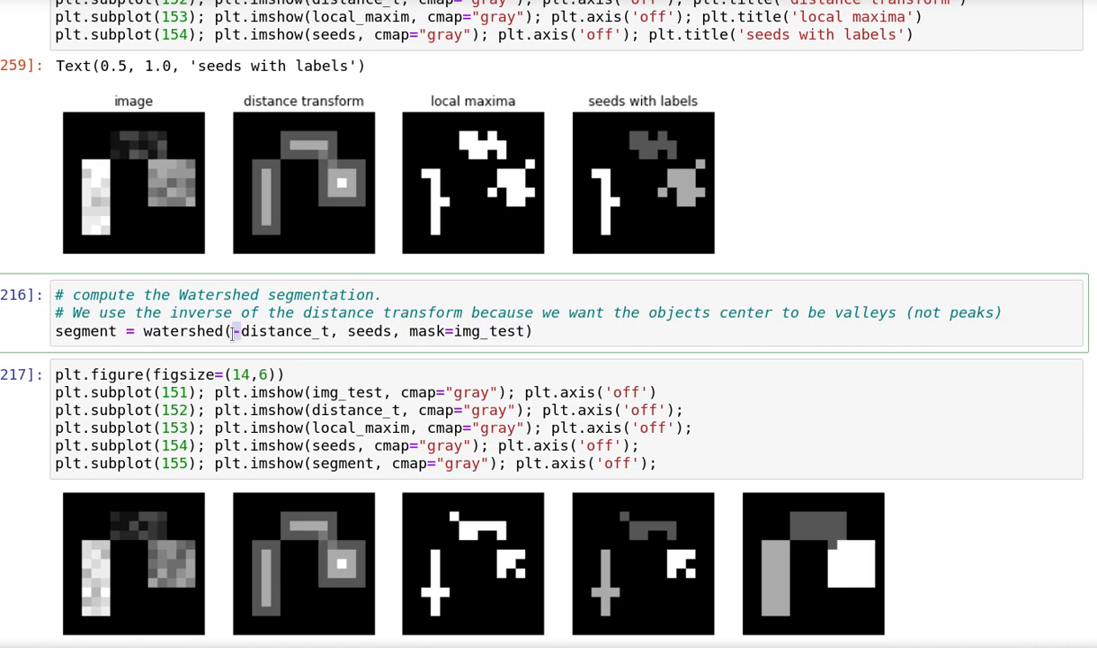
pyautogui.moveTo(270, 205)
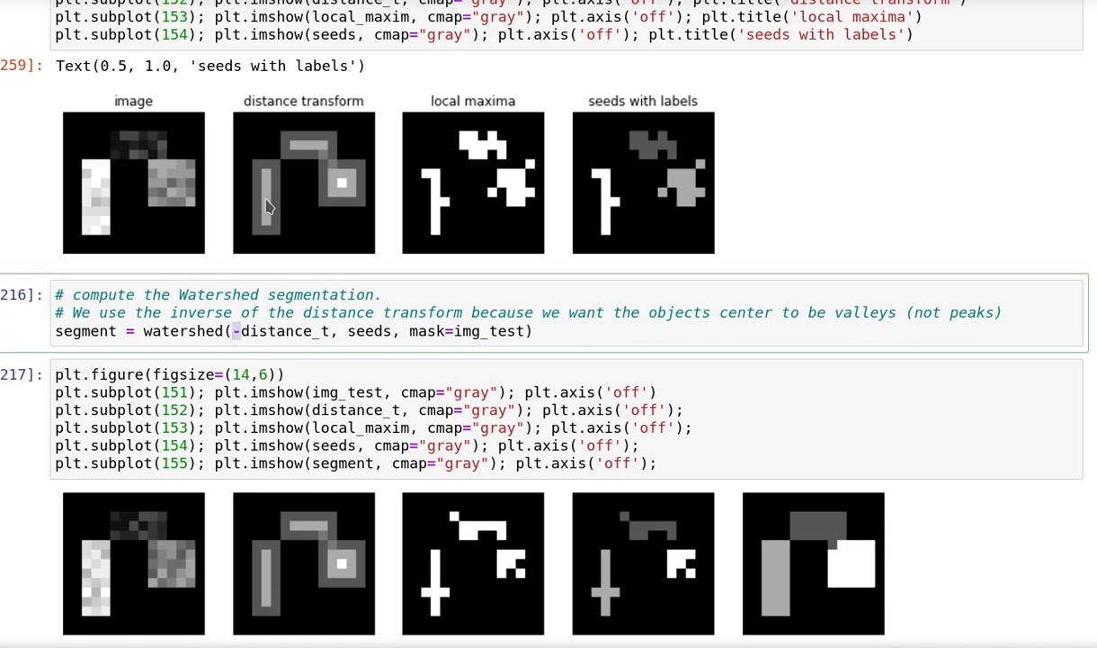
pyautogui.moveTo(309, 178)
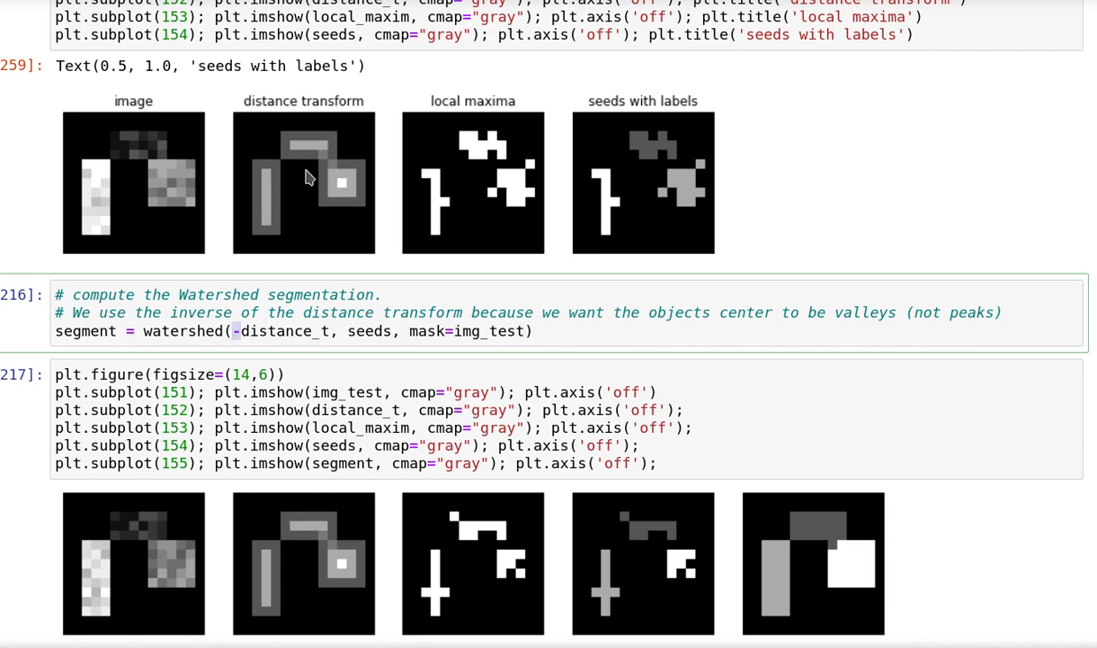
pyautogui.moveTo(273, 202)
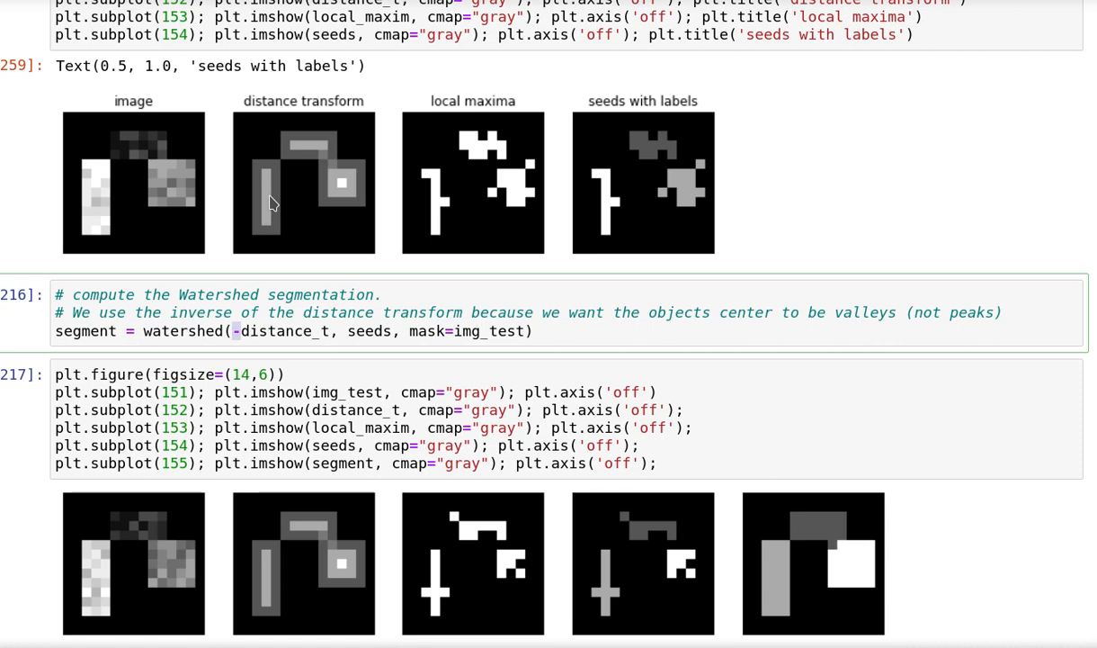
pyautogui.moveTo(253, 195)
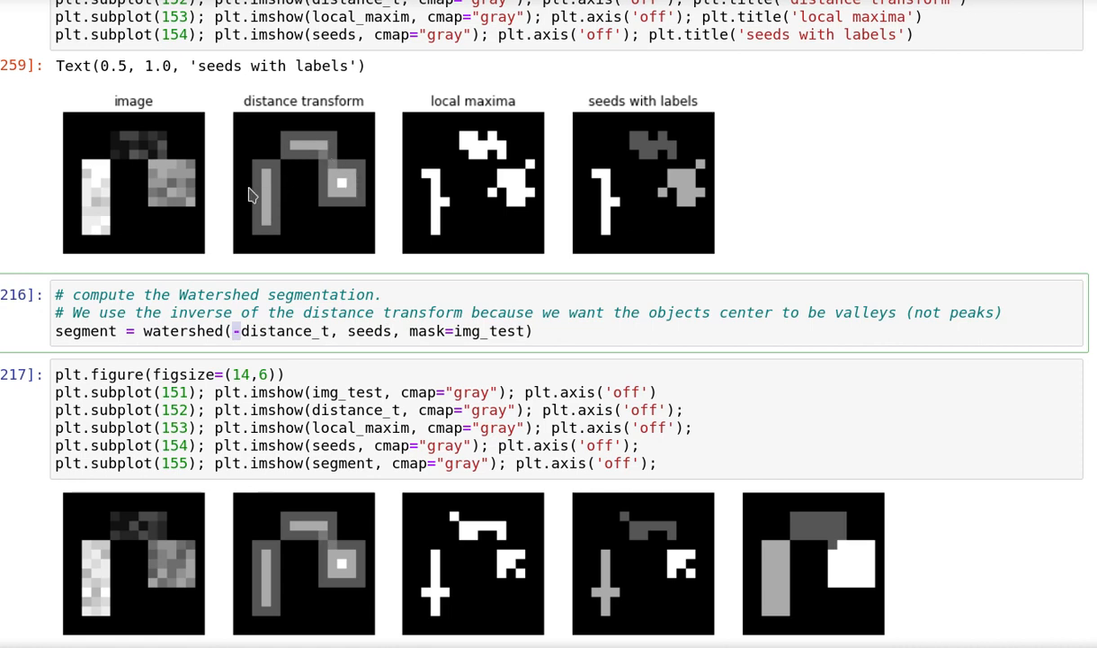
pyautogui.moveTo(303, 156)
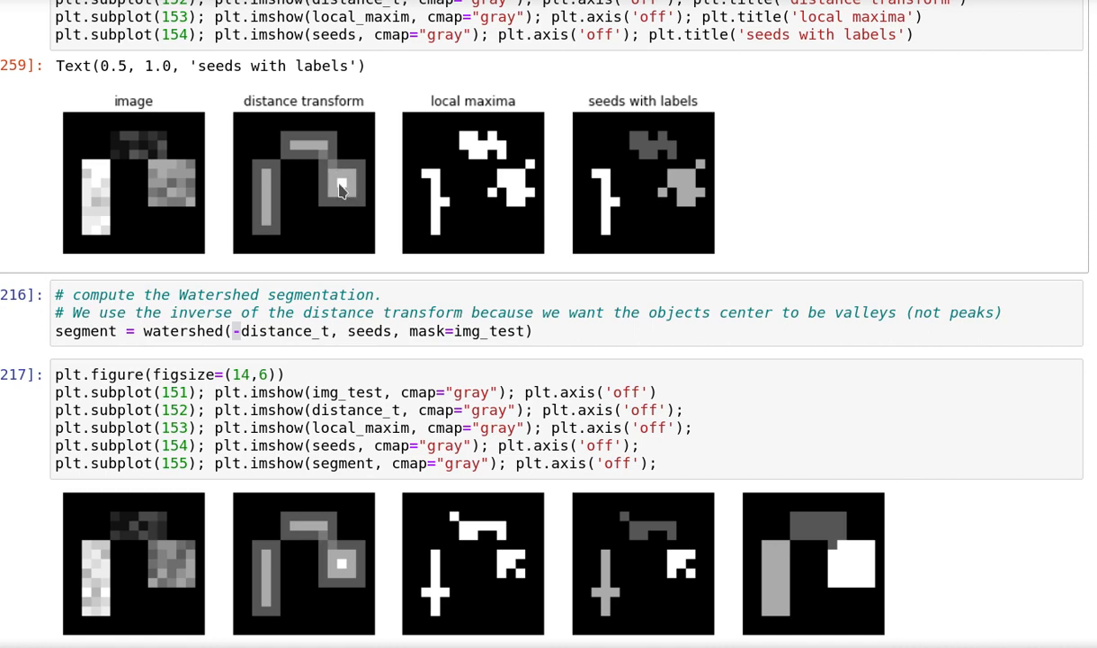
pyautogui.moveTo(263, 200)
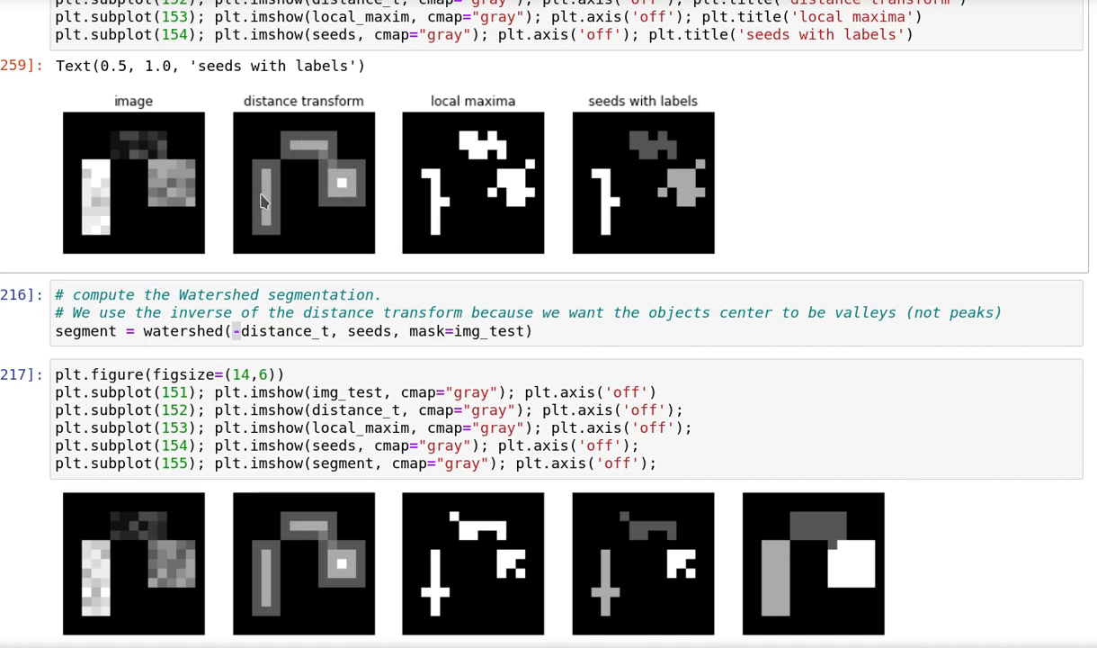
pyautogui.moveTo(300, 145)
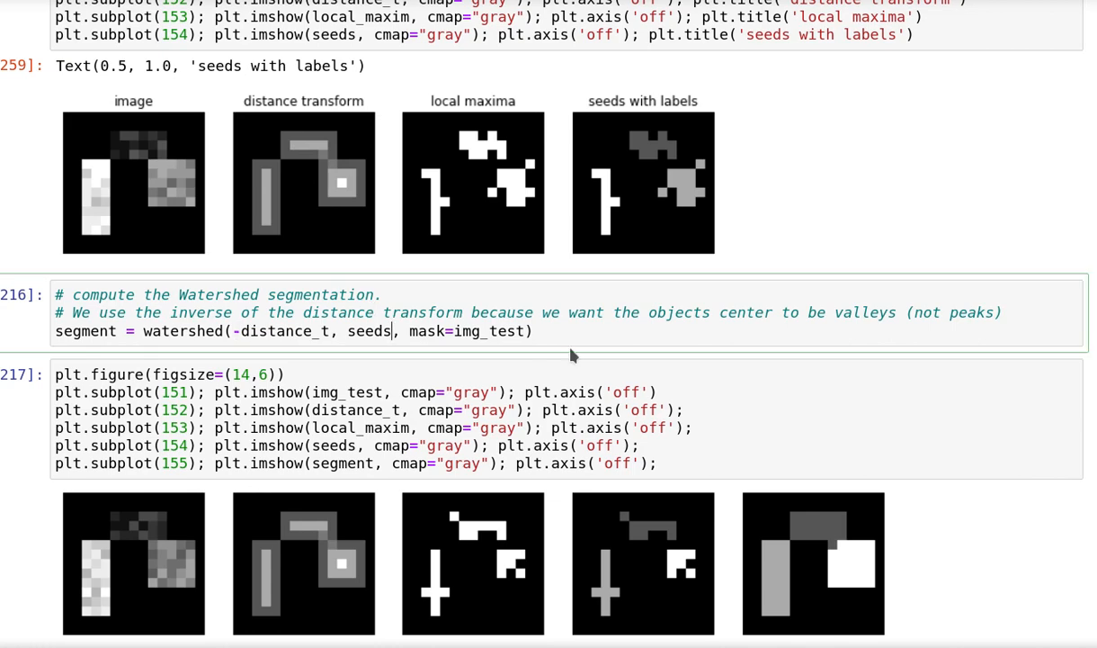
# Step: Scroll down to the watershed and five-panel plotting cells to rerun them
pyautogui.scroll(-3)
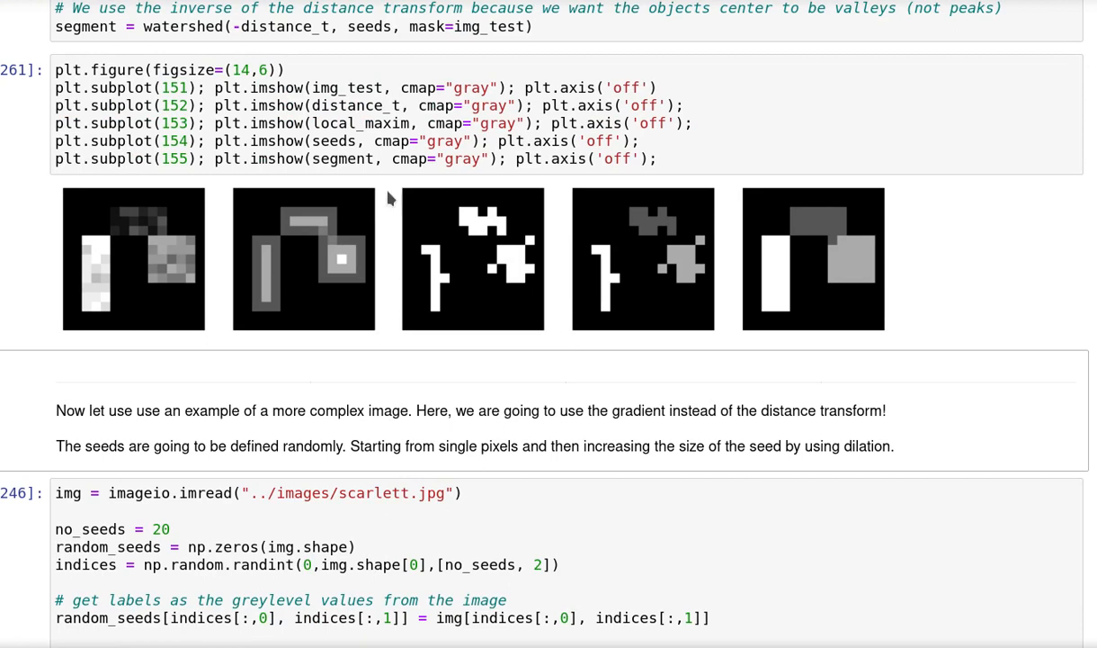
pyautogui.moveTo(218, 271)
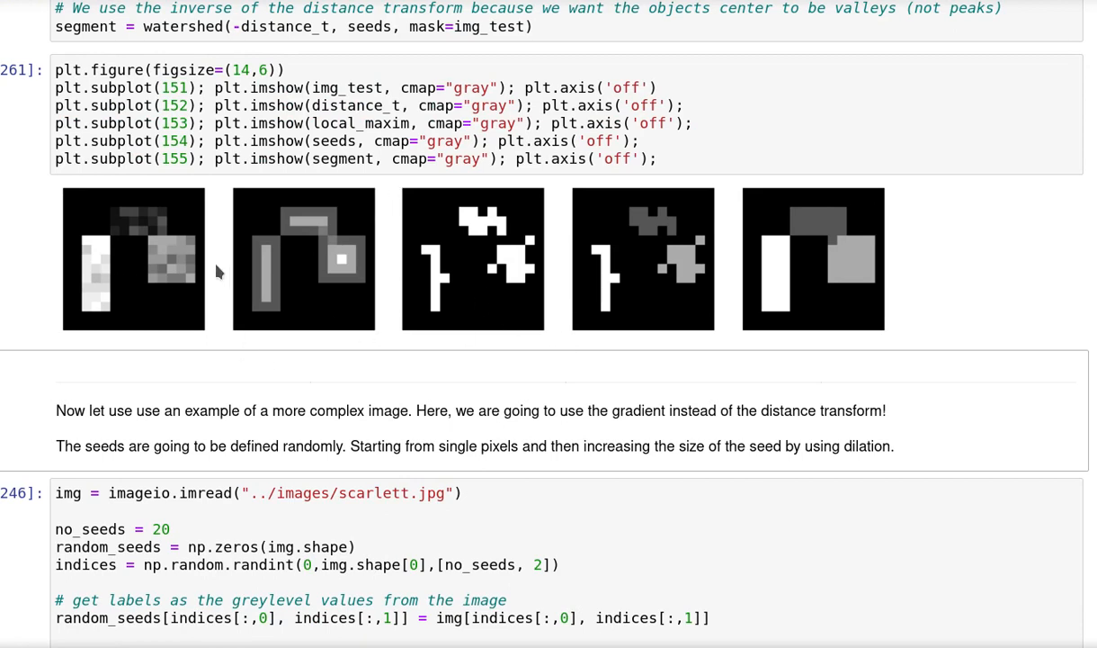
pyautogui.moveTo(309, 223)
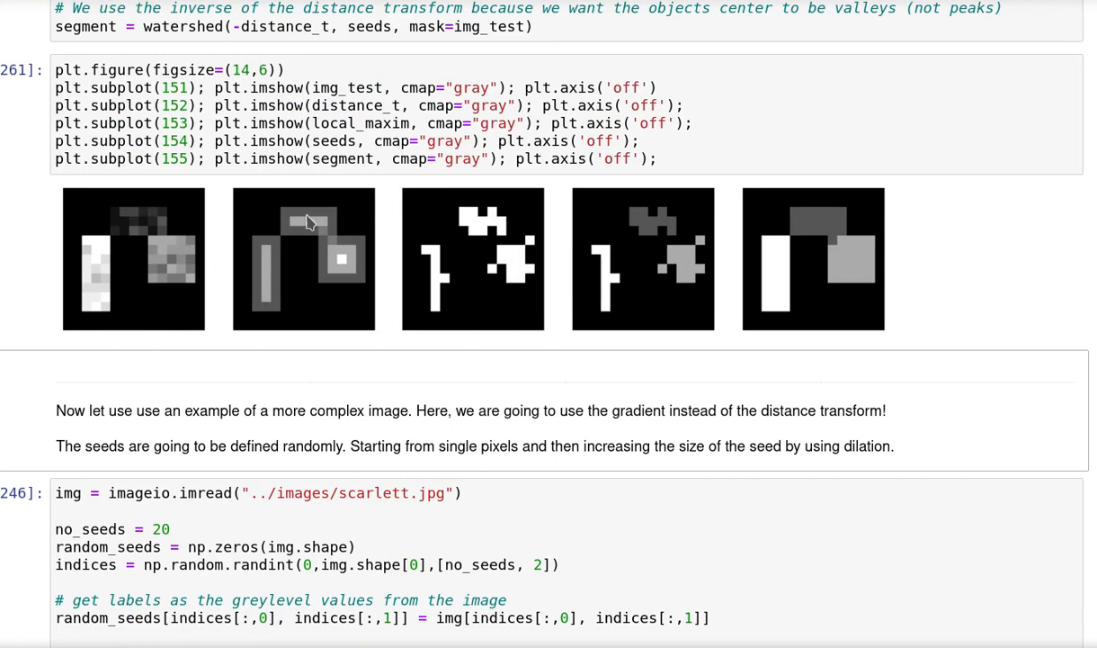
pyautogui.moveTo(481, 189)
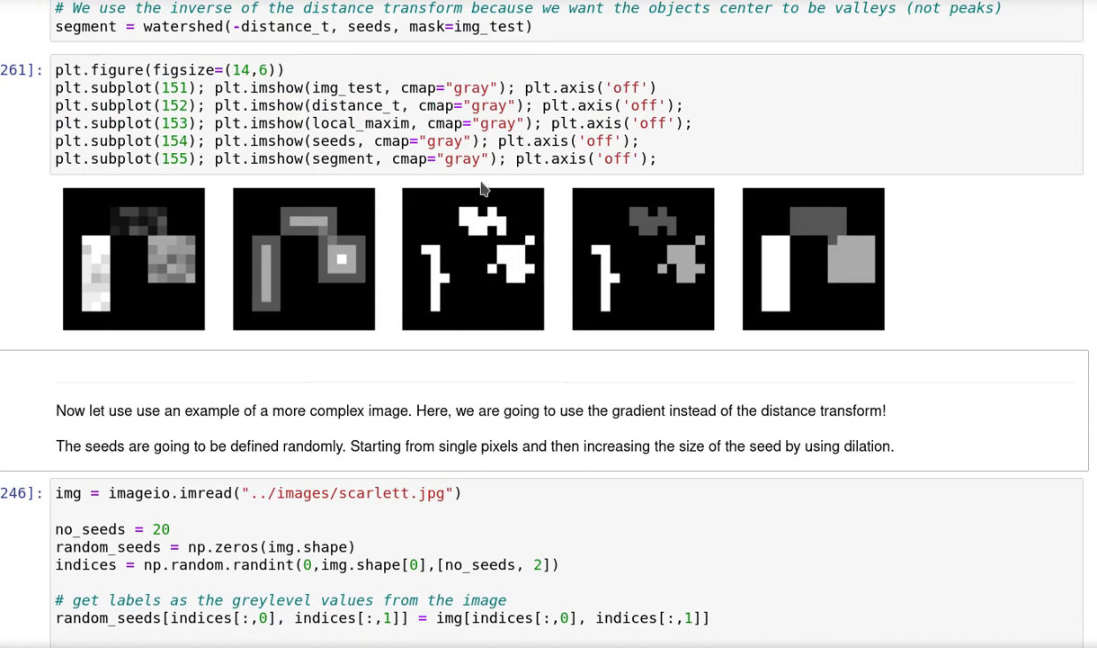
pyautogui.moveTo(600, 285)
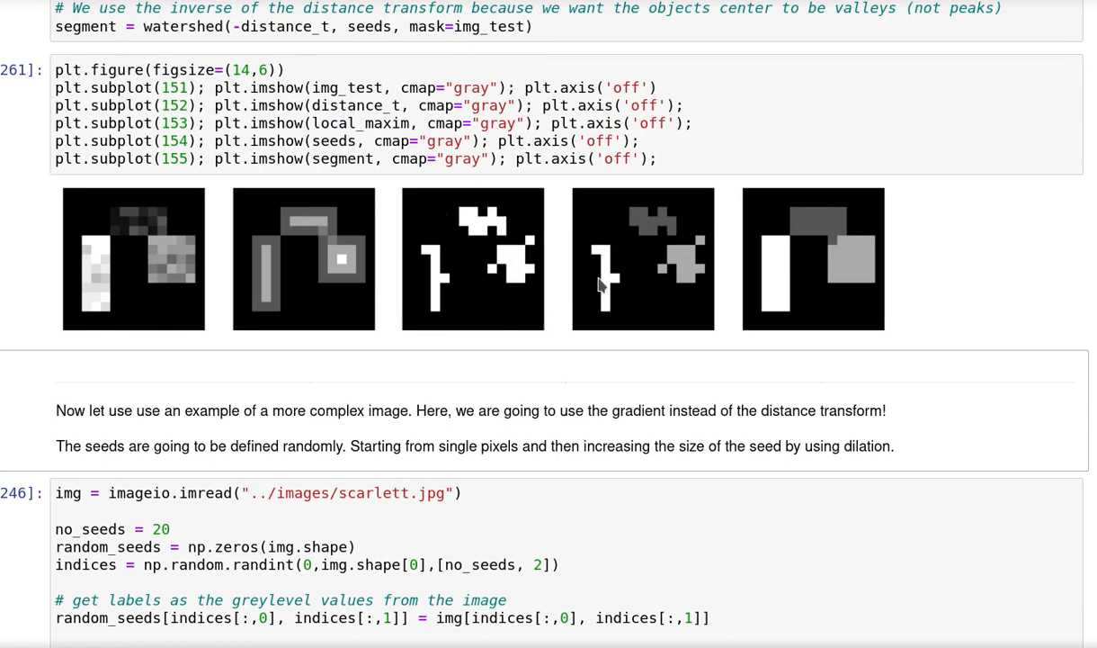
pyautogui.moveTo(603, 280)
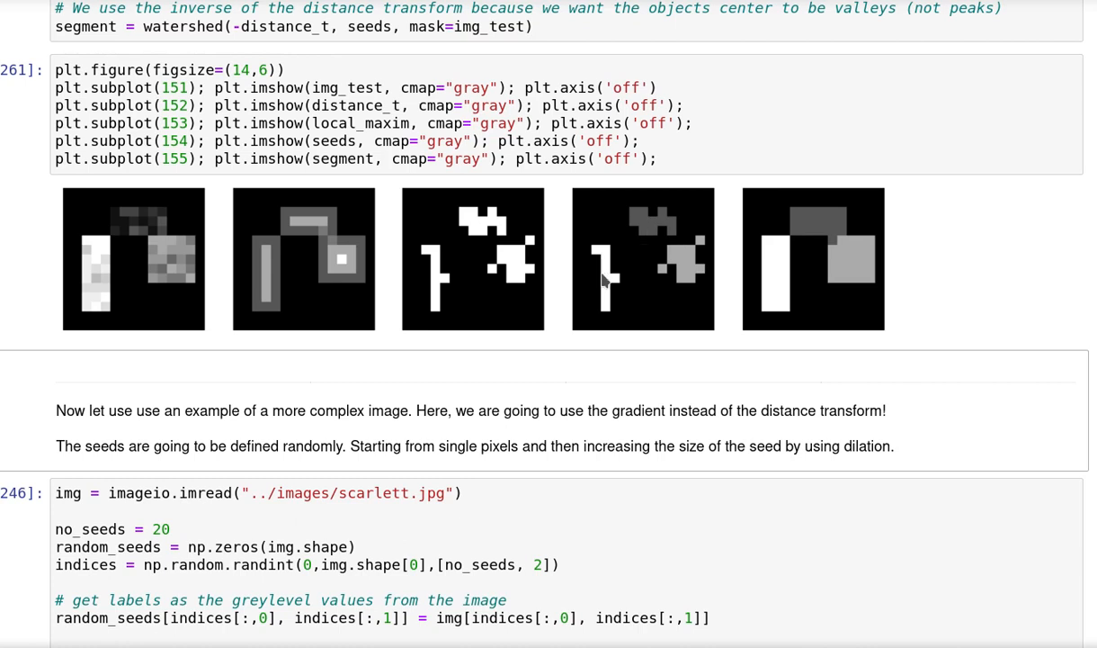
pyautogui.moveTo(838, 279)
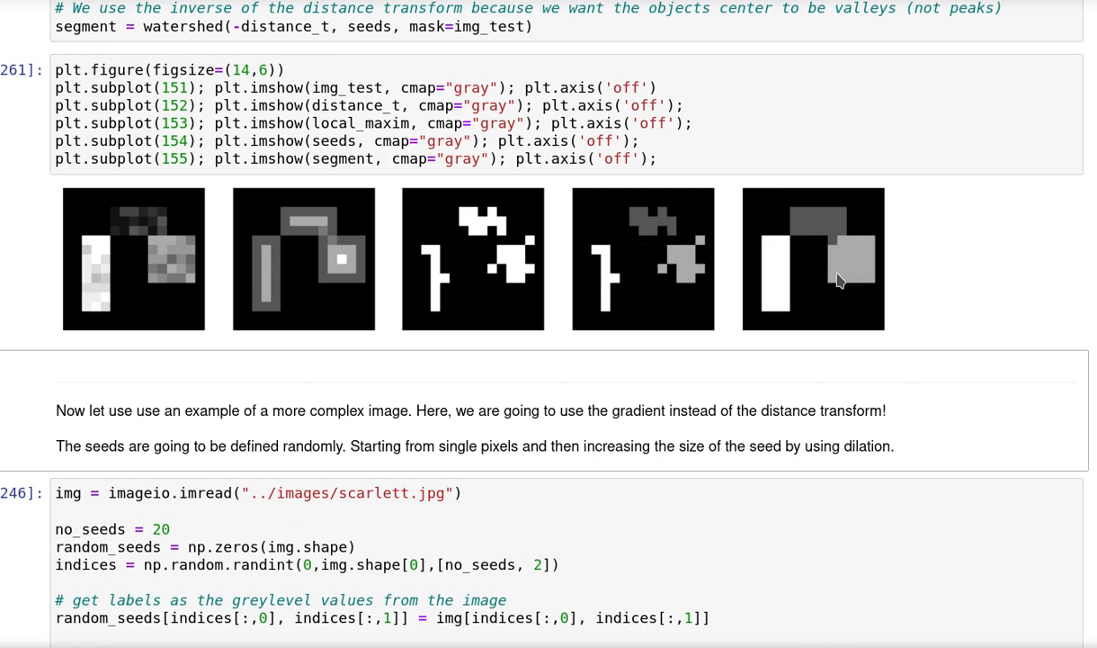
pyautogui.moveTo(827, 319)
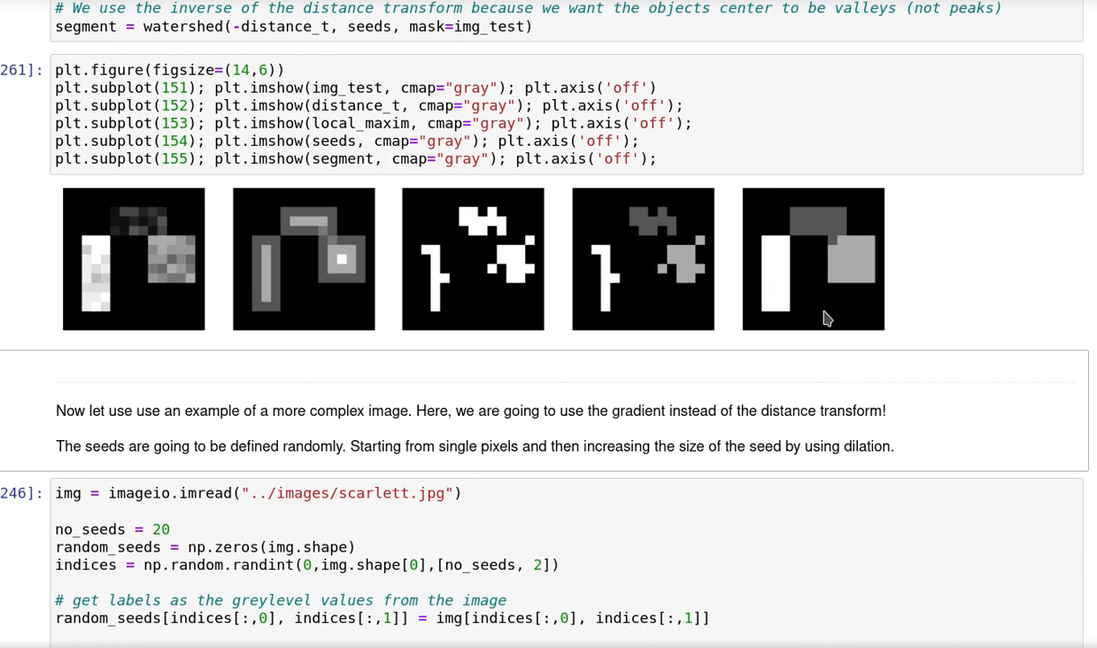
pyautogui.moveTo(839, 259)
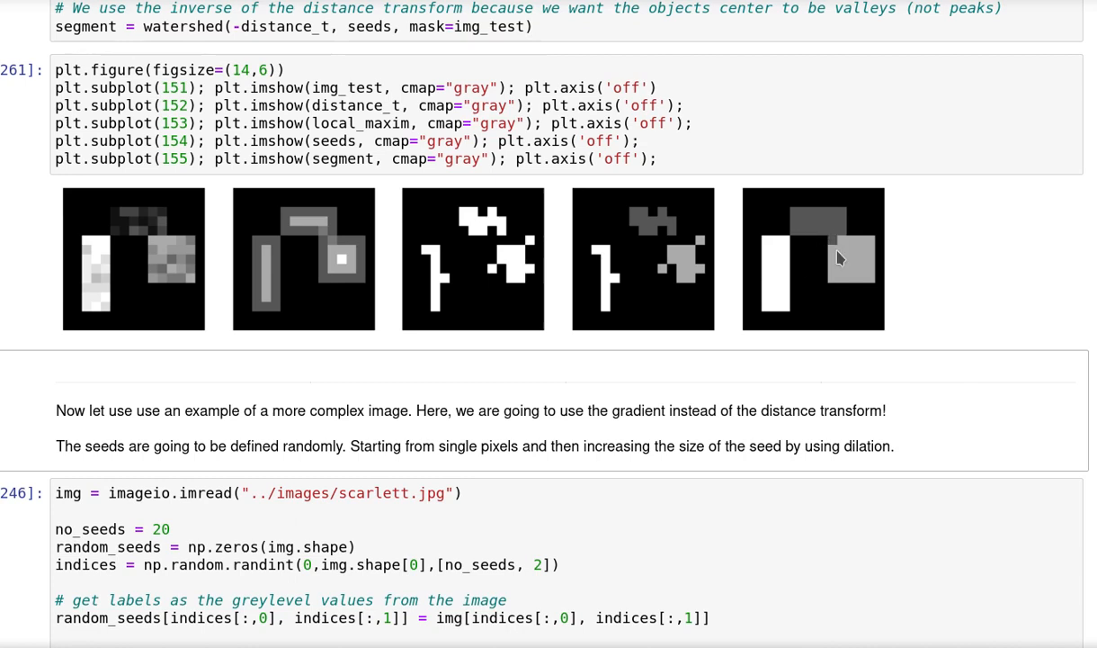
pyautogui.moveTo(835, 252)
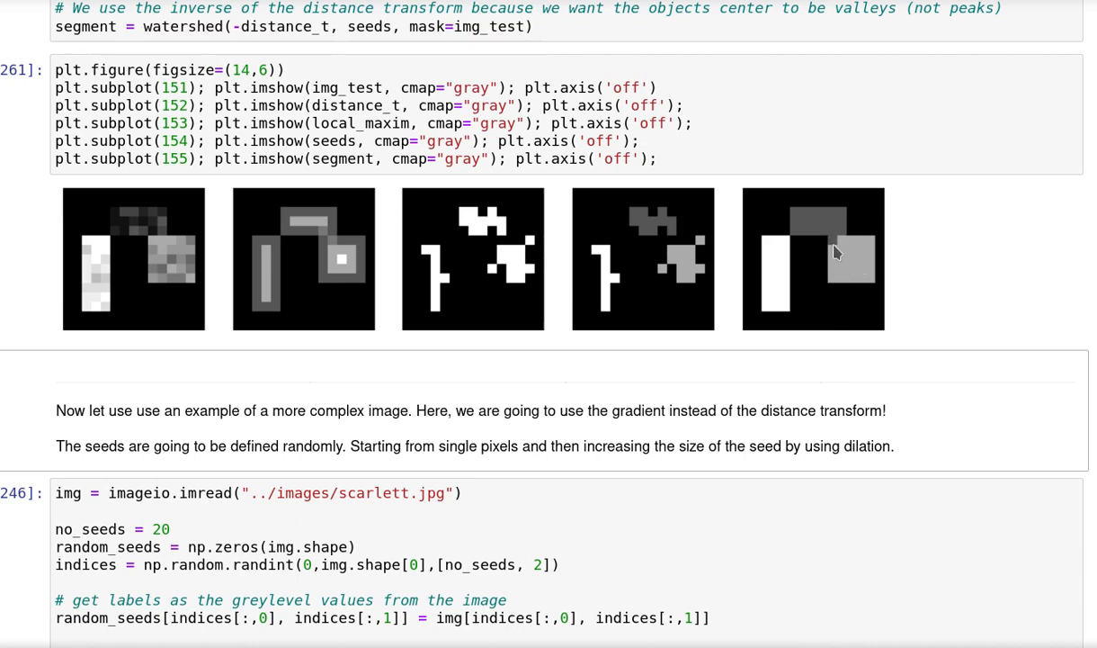
pyautogui.moveTo(776, 281)
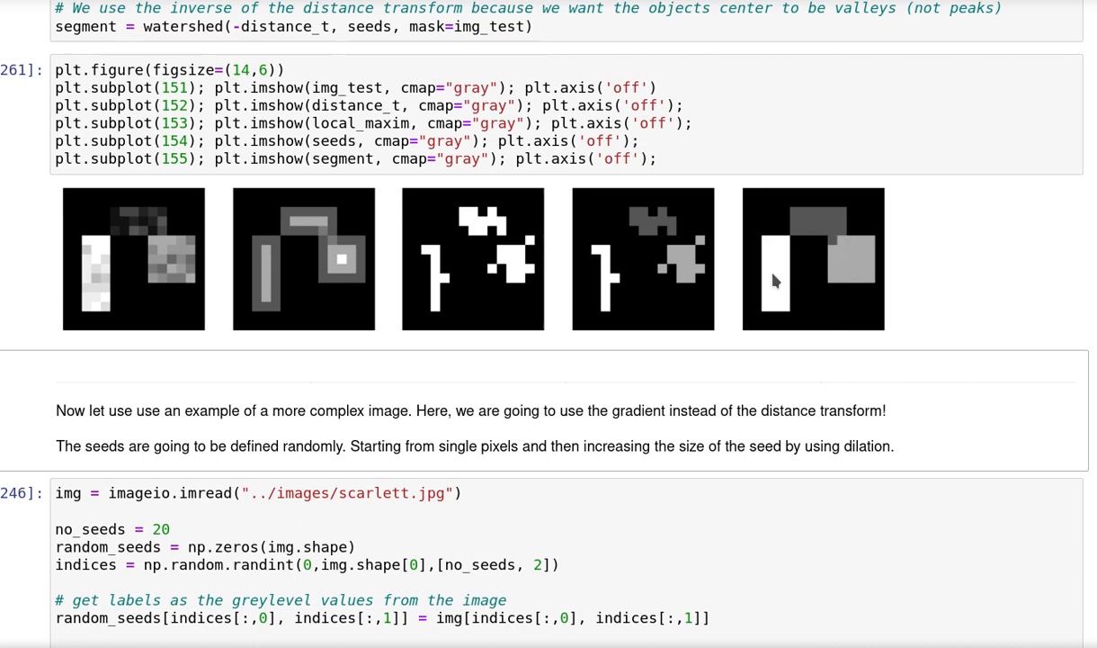
pyautogui.moveTo(348, 268)
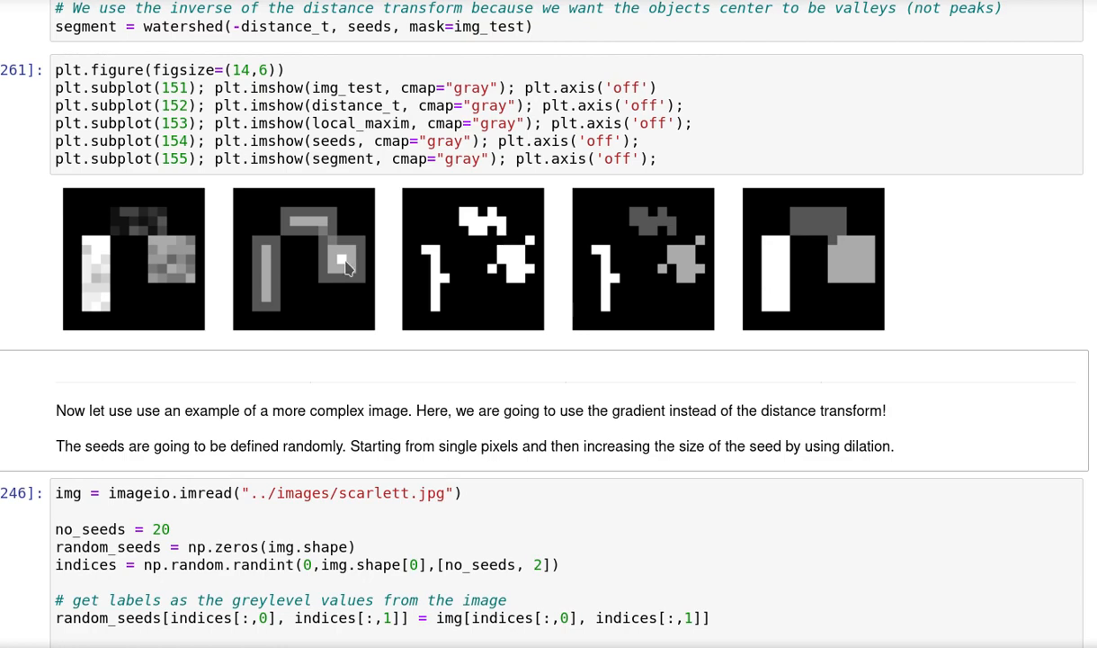
# Step: Scroll down to cell 246 that loads the scarlett portrait and sets no_seeds
pyautogui.scroll(-3)
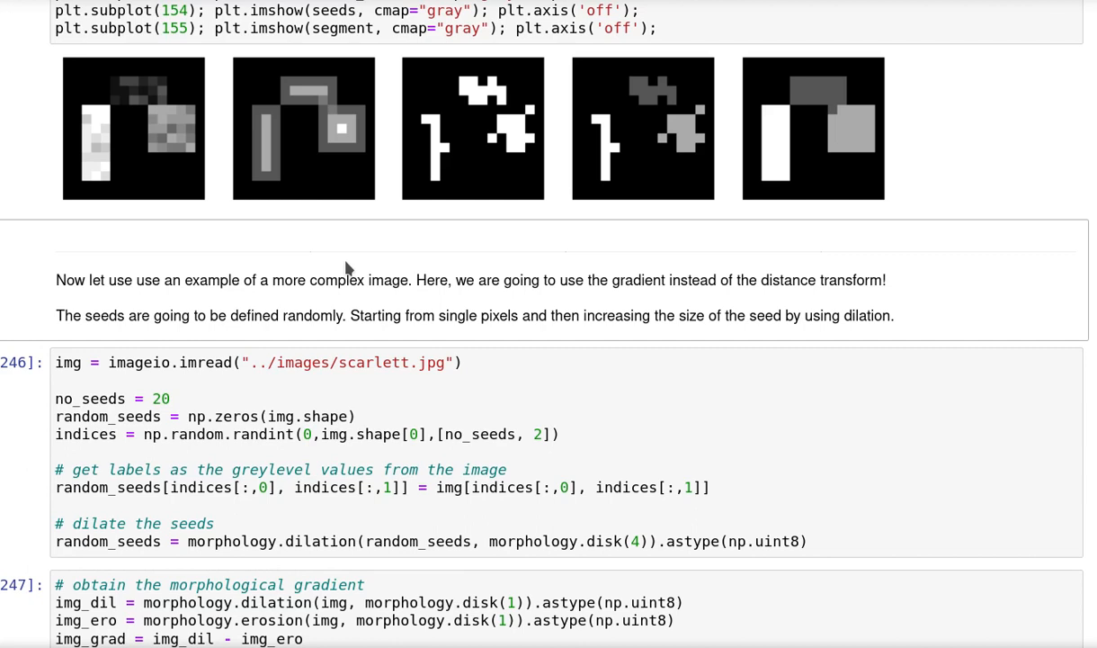
pyautogui.moveTo(869, 248)
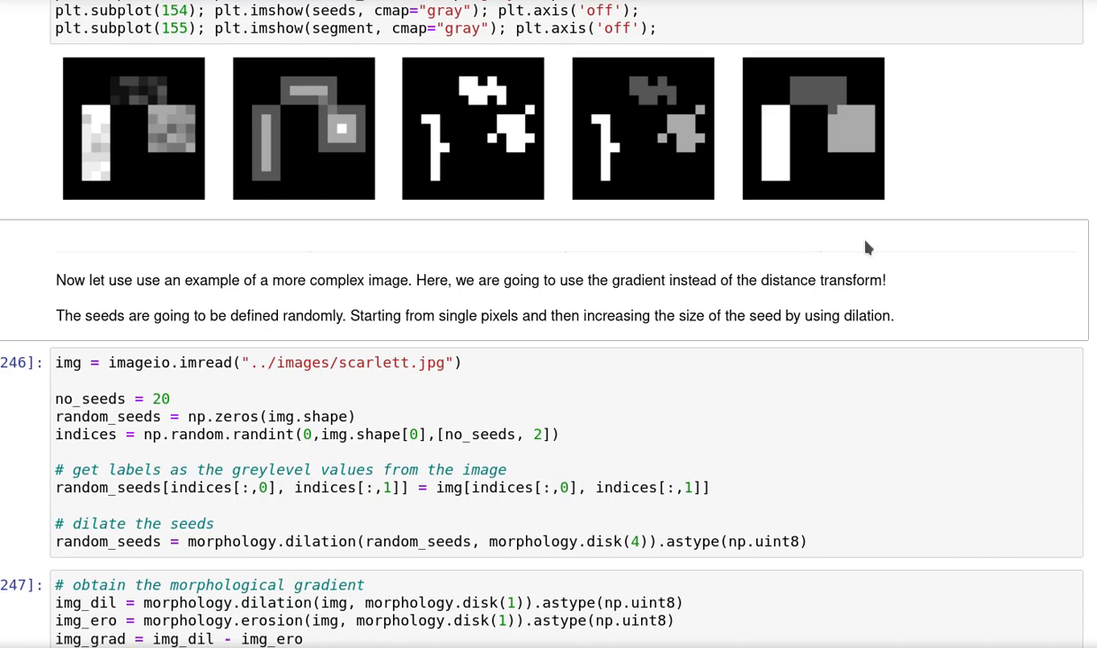
pyautogui.scroll(-3)
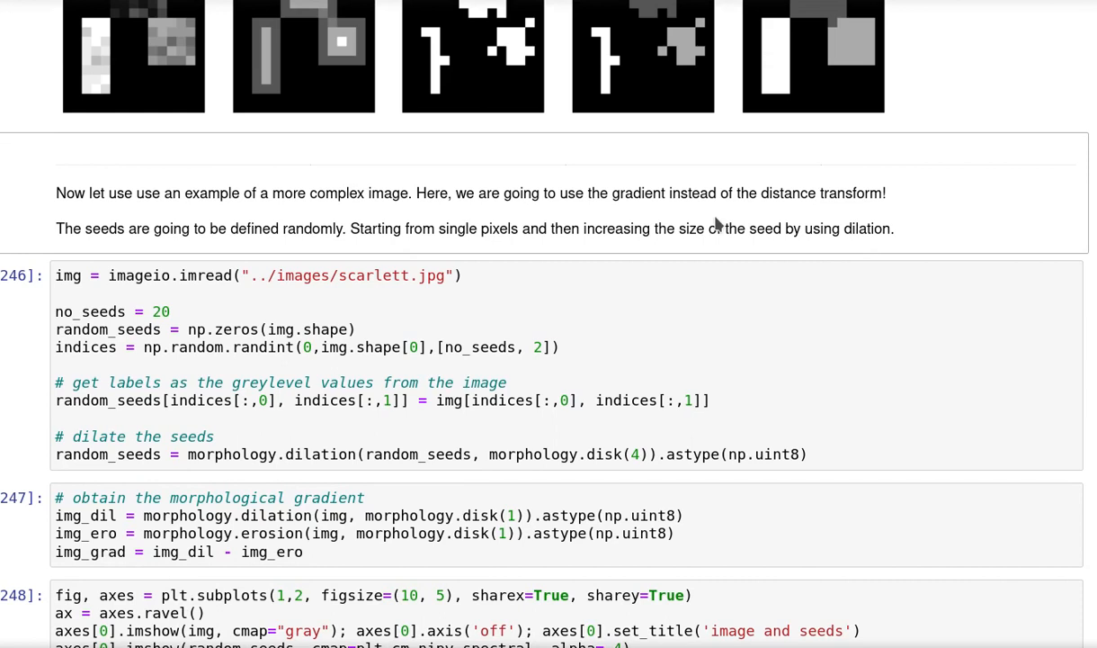
pyautogui.moveTo(543, 216)
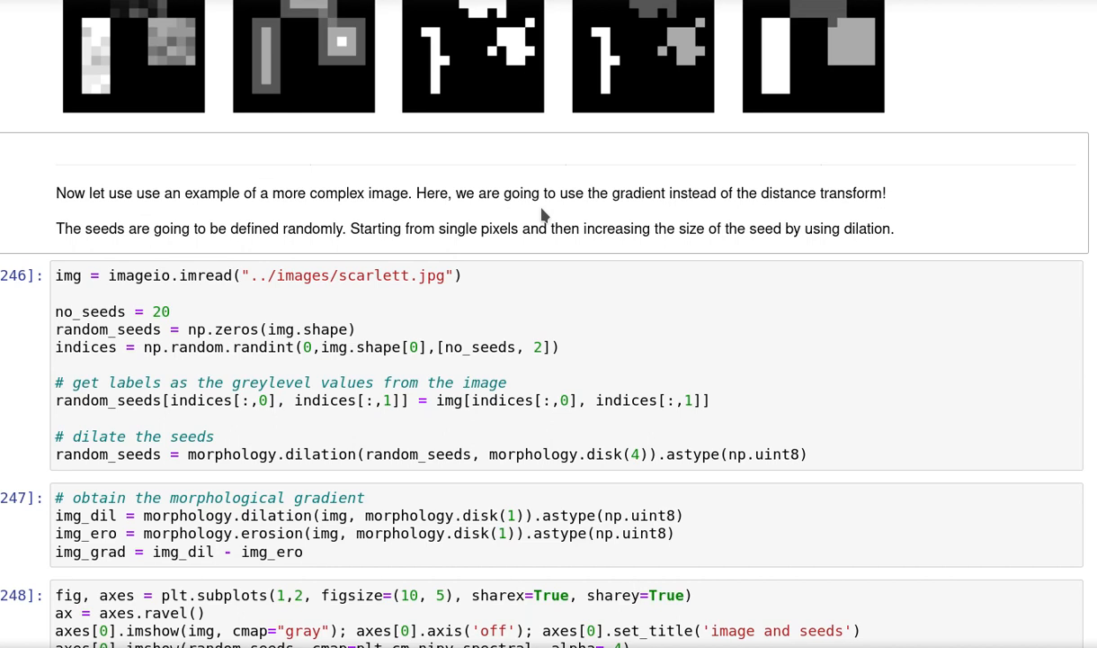
pyautogui.moveTo(517, 218)
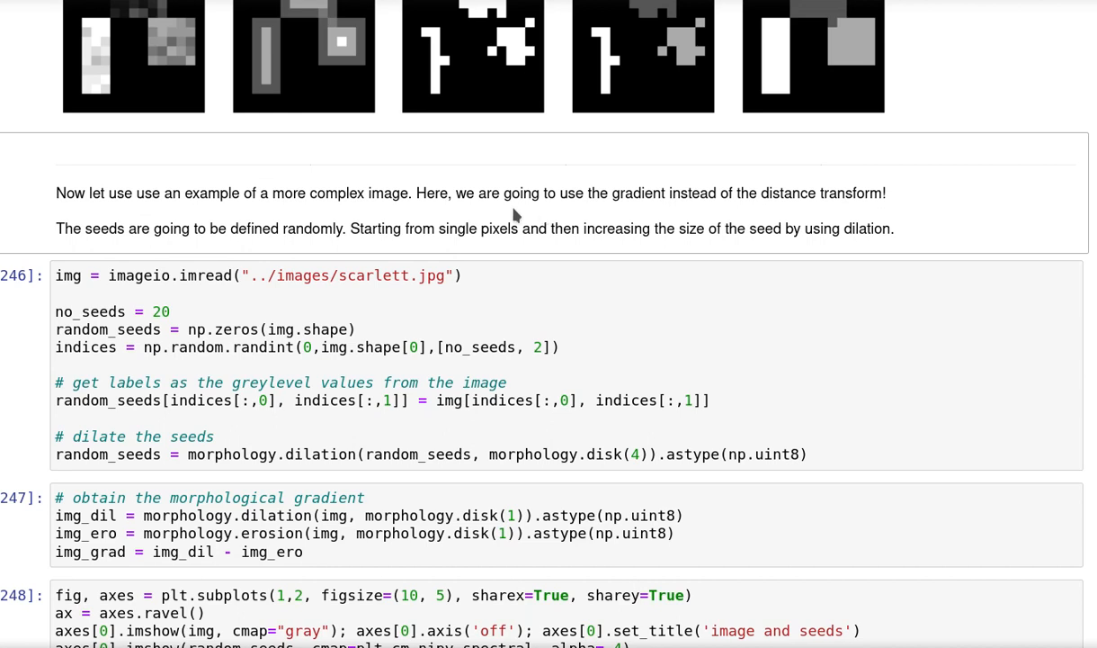
pyautogui.scroll(-3)
pyautogui.write('# seeds are')
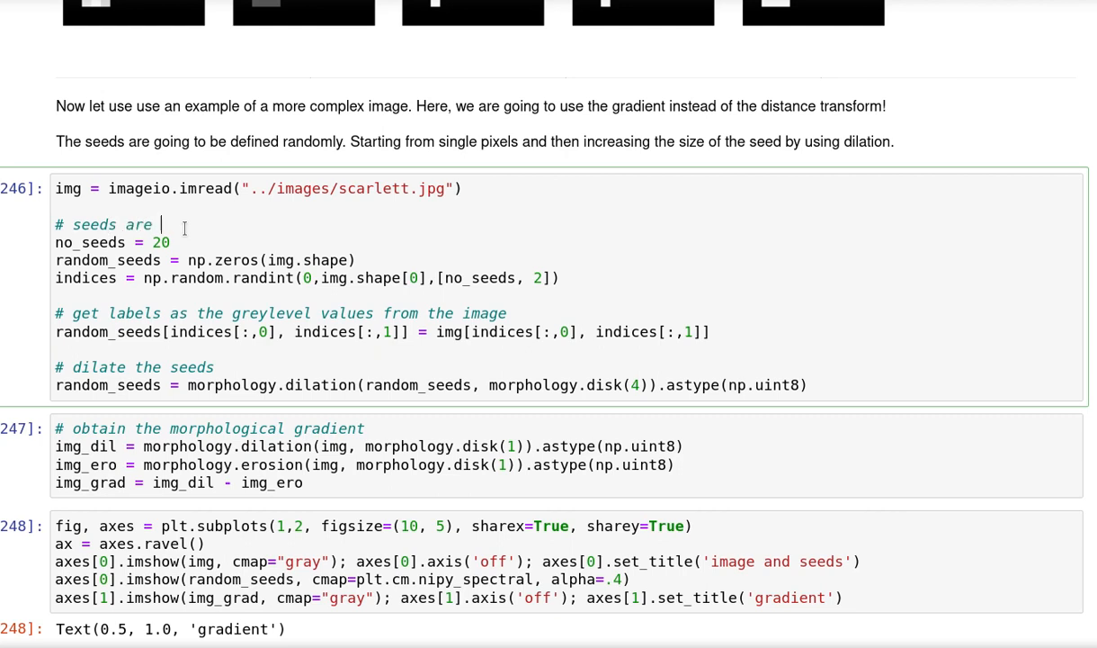
# Step: Complete the comment '# seeds are random pixels' and add a comment on the matrix storing the seeds
pyautogui.write('random pixels')
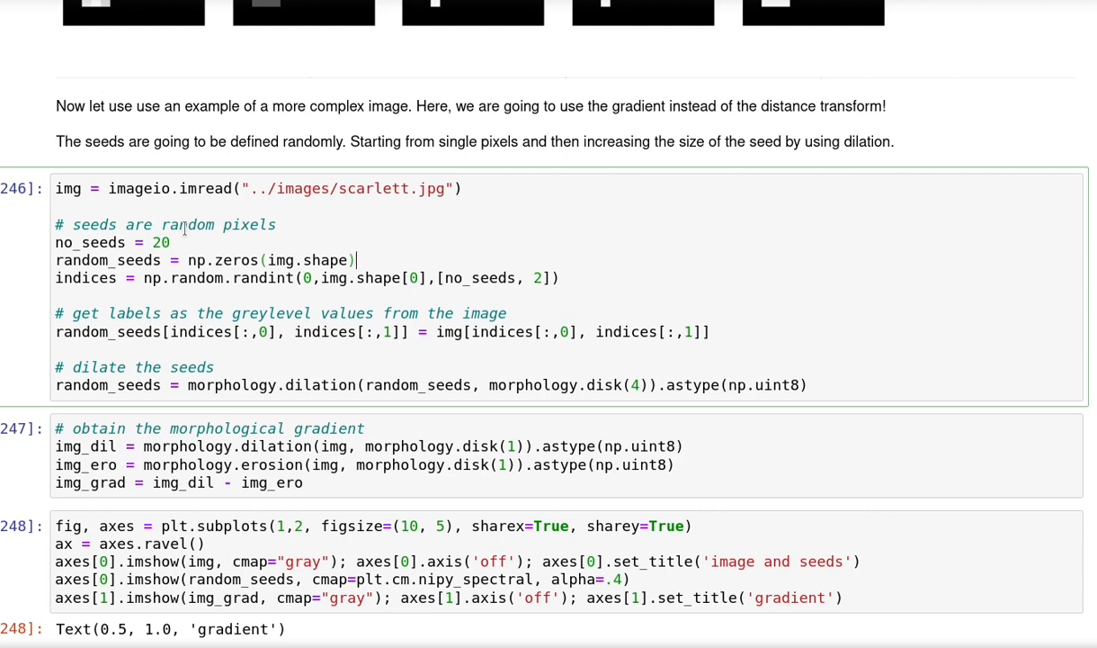
pyautogui.press('enter')
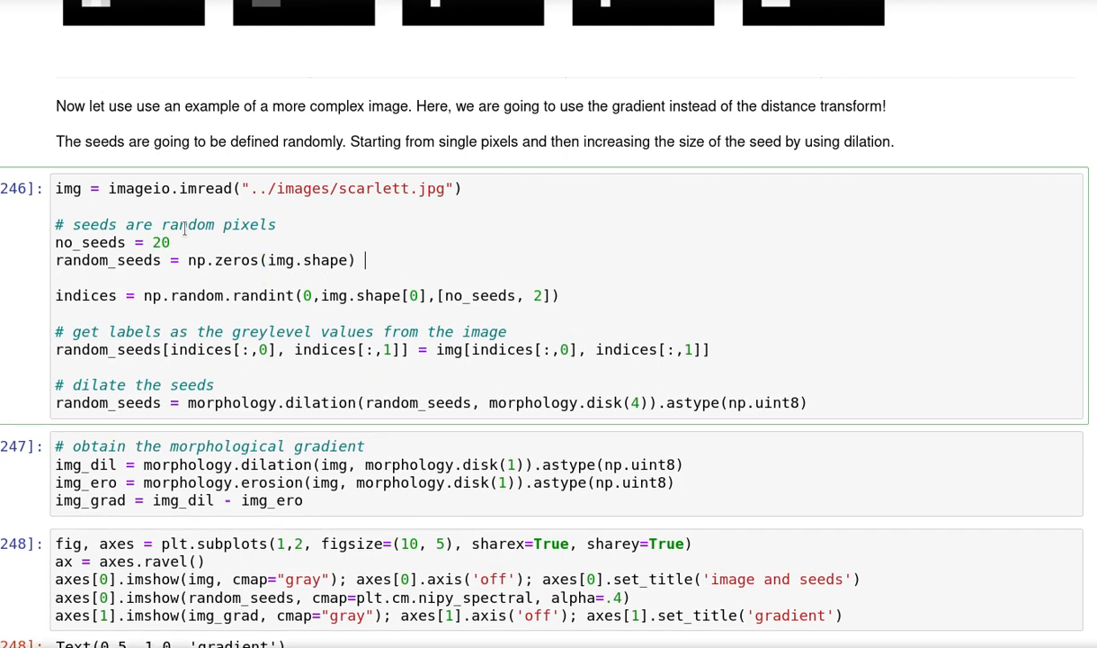
pyautogui.write('# matrix to store t')
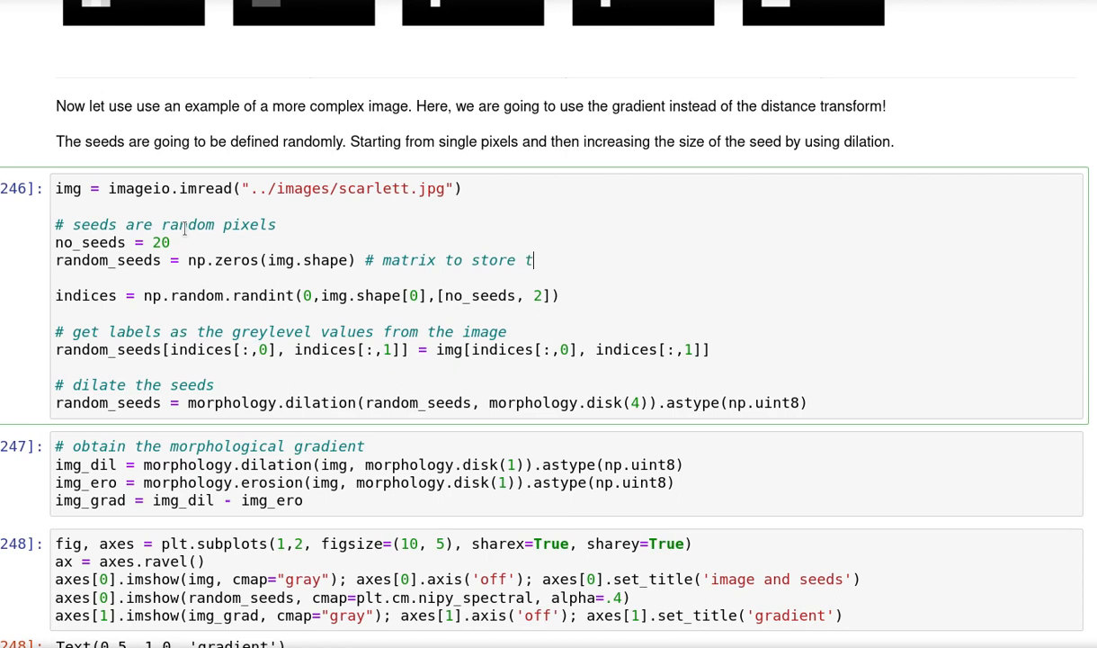
pyautogui.write('he seeds')
pyautogui.write('#')
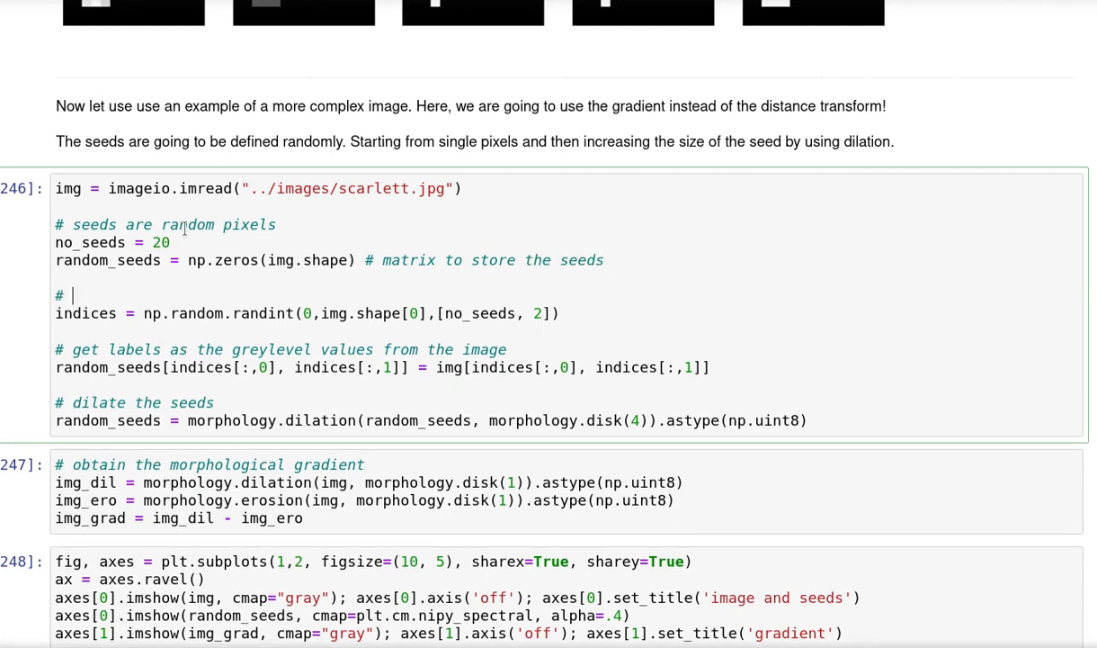
# Step: Comment the np.random.randint line as drawing no_seeds random indices (x,y)
pyautogui.write('draw n')
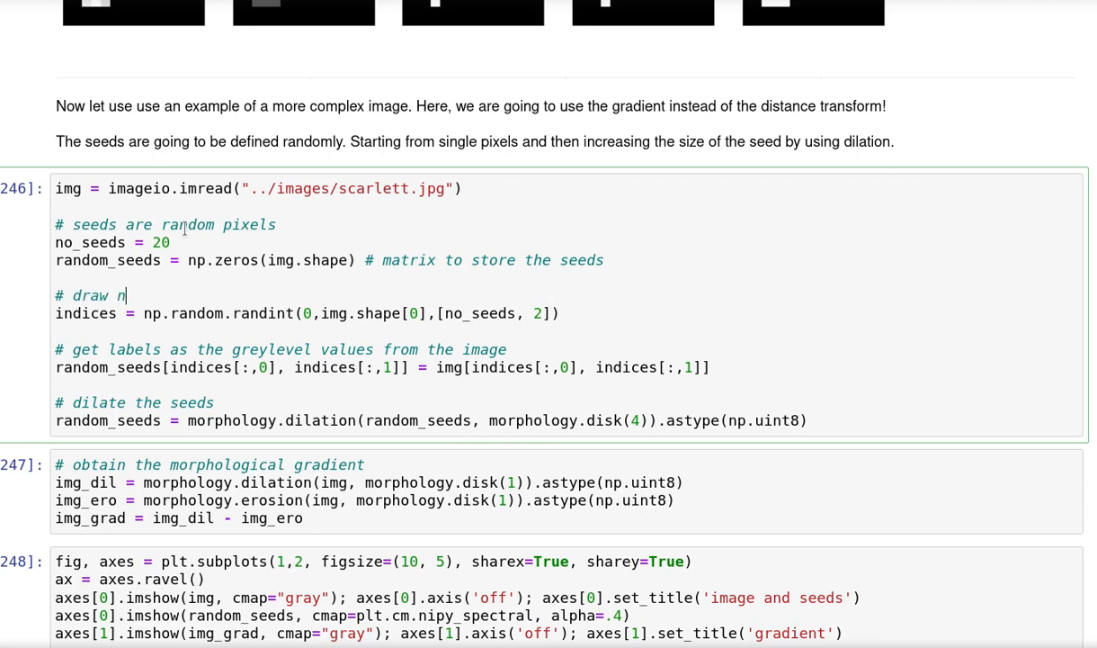
pyautogui.write('o_seeds')
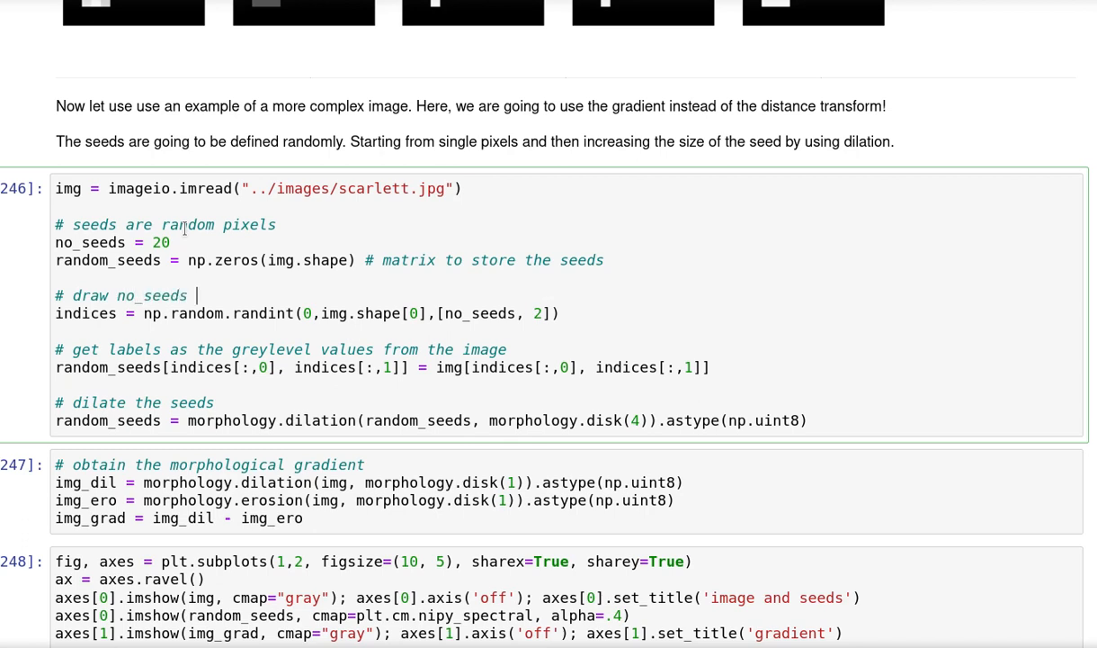
pyautogui.write('indices')
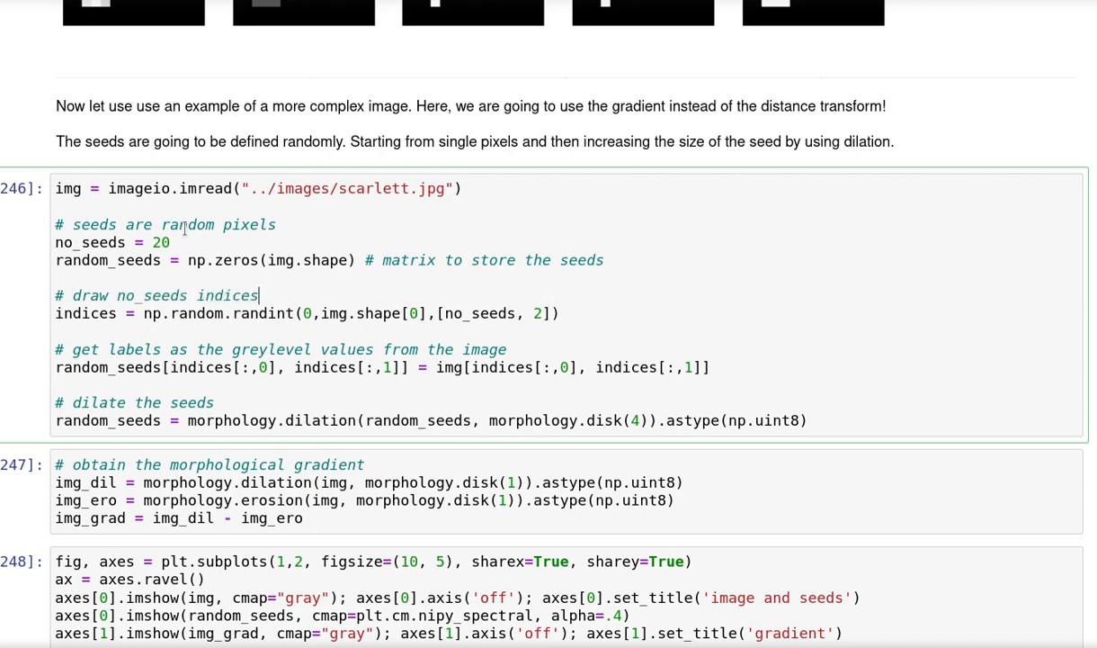
pyautogui.write('(x,y) at random')
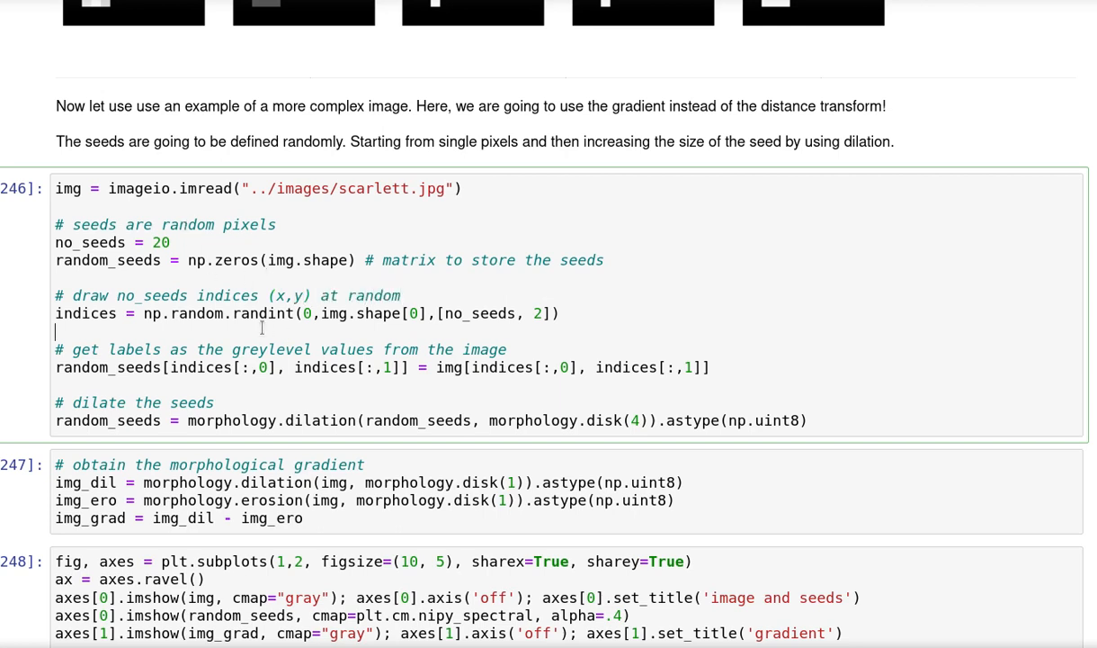
pyautogui.scroll(-3)
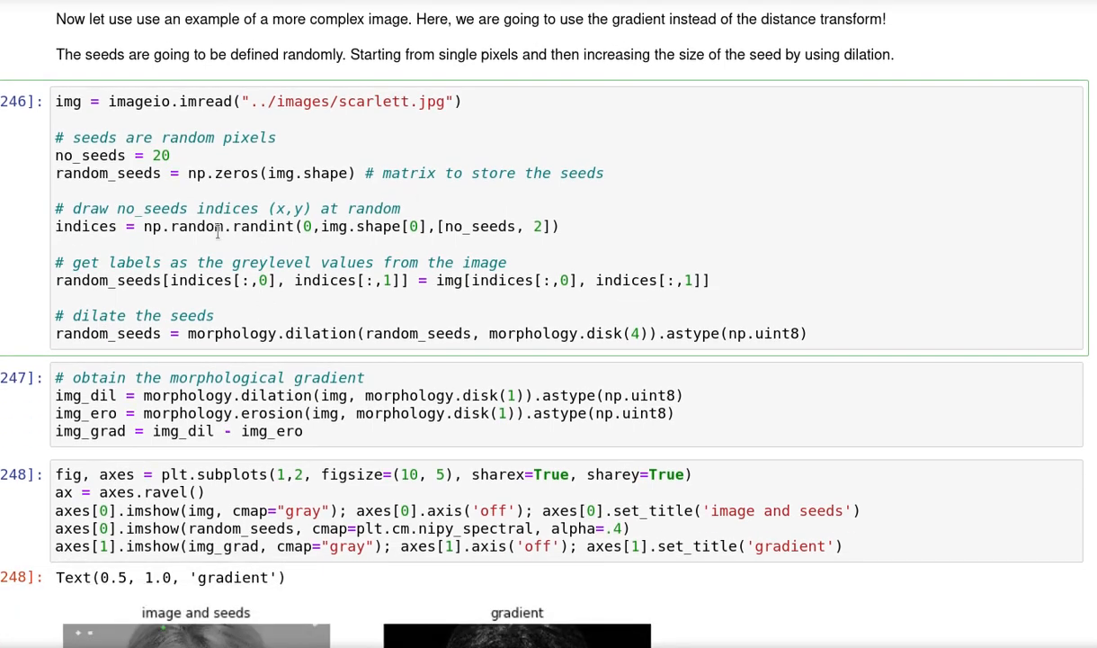
pyautogui.scroll(-3)
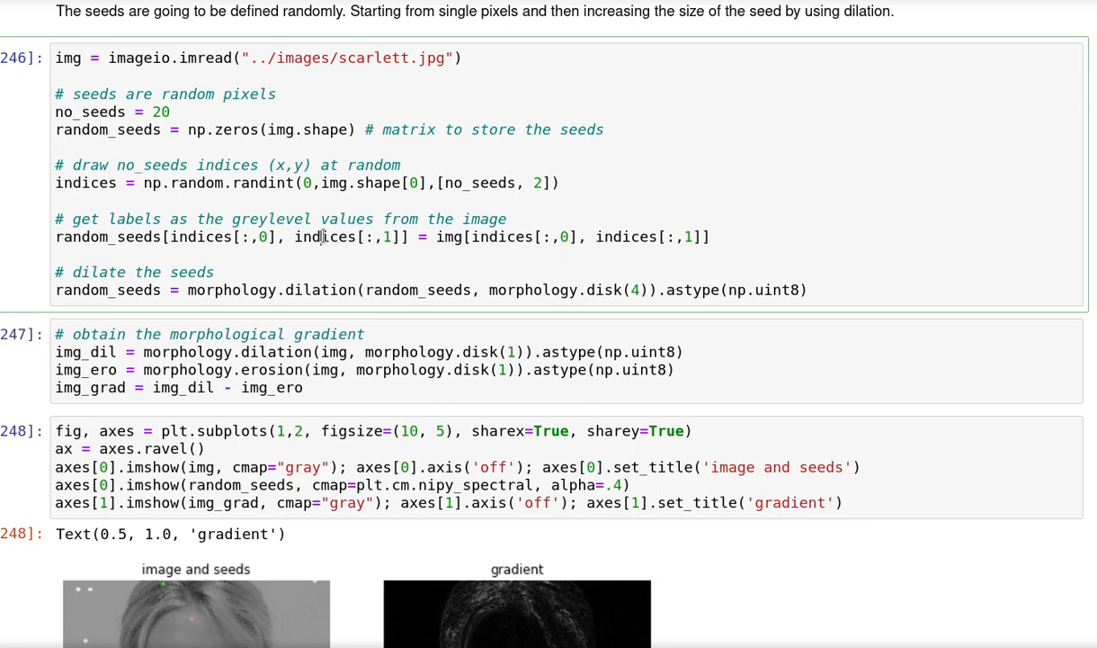
pyautogui.scroll(-3)
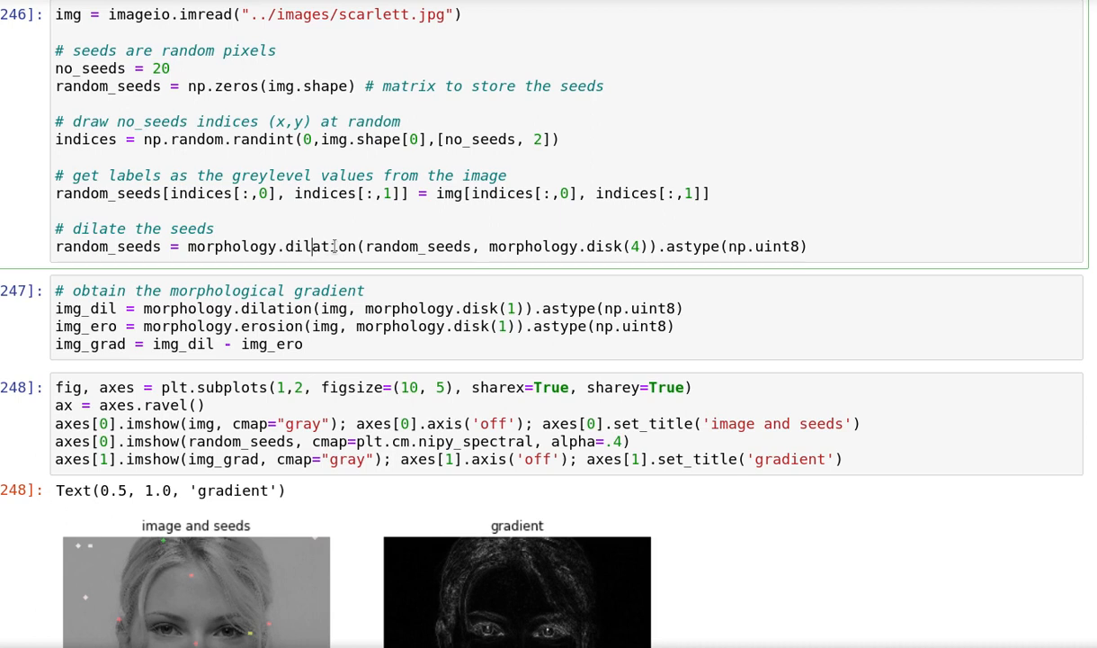
pyautogui.scroll(-3)
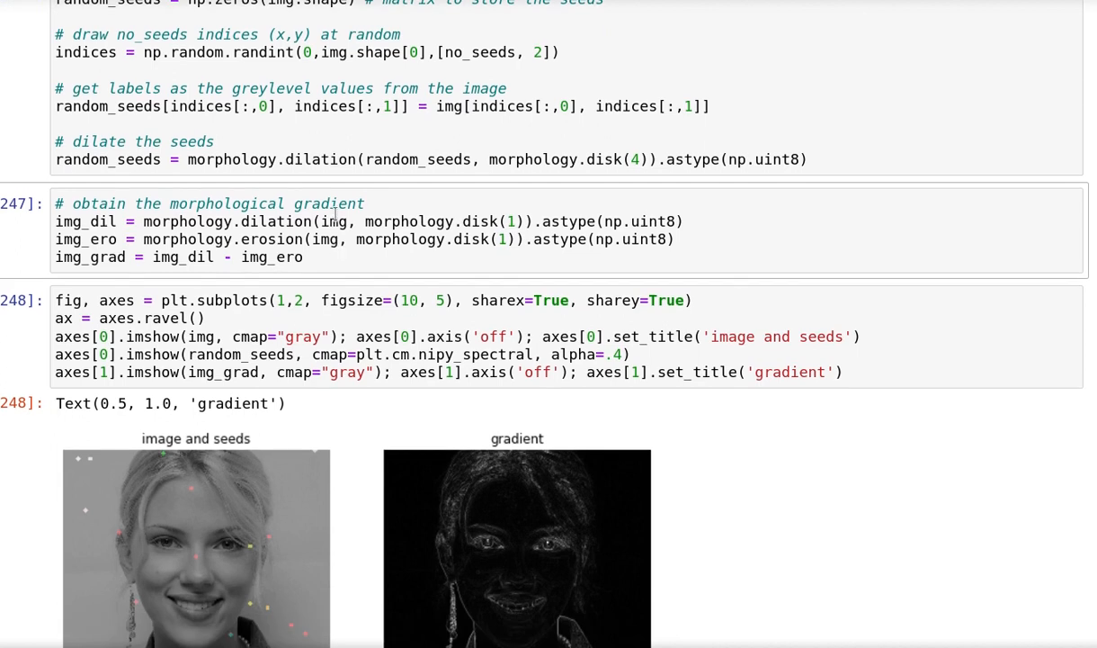
# Step: Highlight 'gradient' and 'morphology' in the dilation/erosion gradient cell before rerunning it
pyautogui.doubleClick(329, 204)
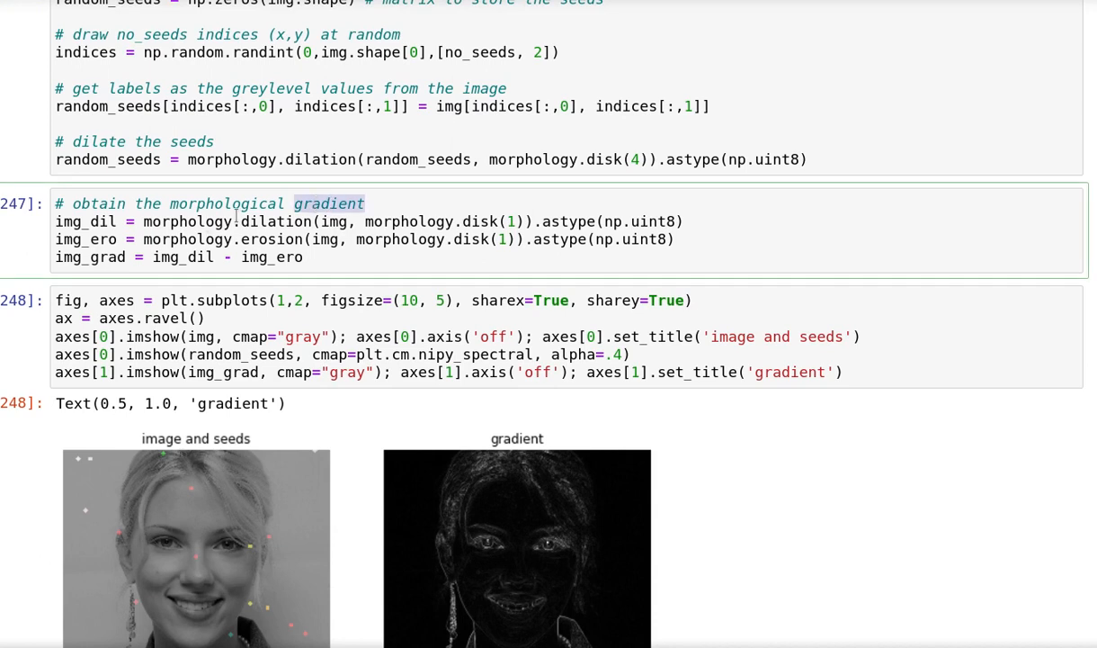
pyautogui.doubleClick(187, 221)
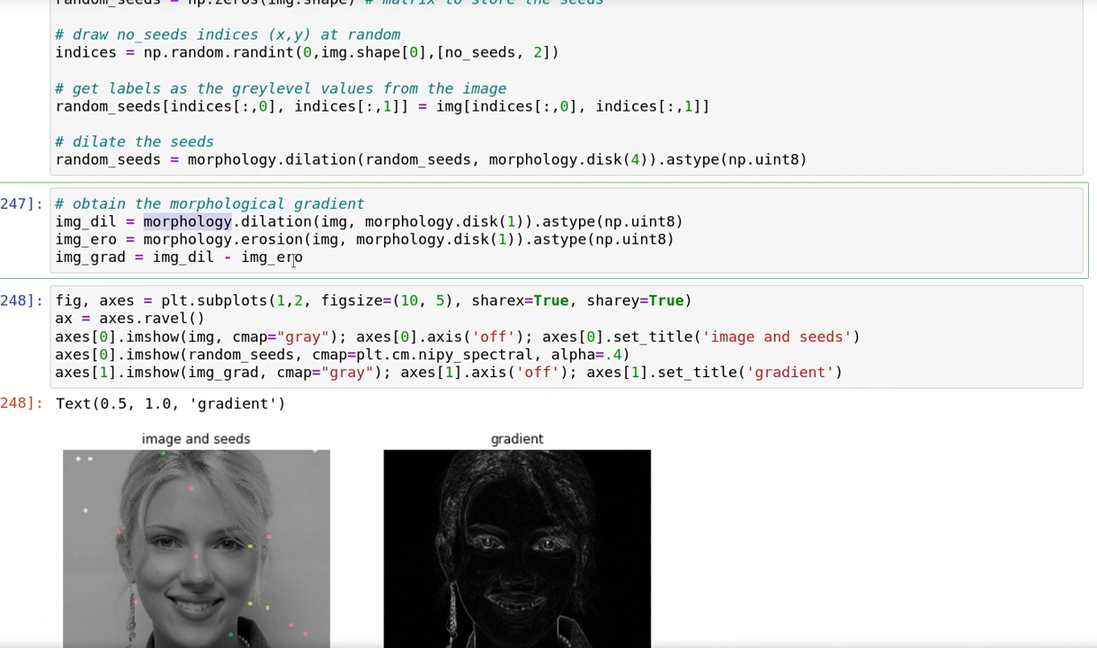
pyautogui.doubleClick(182, 257)
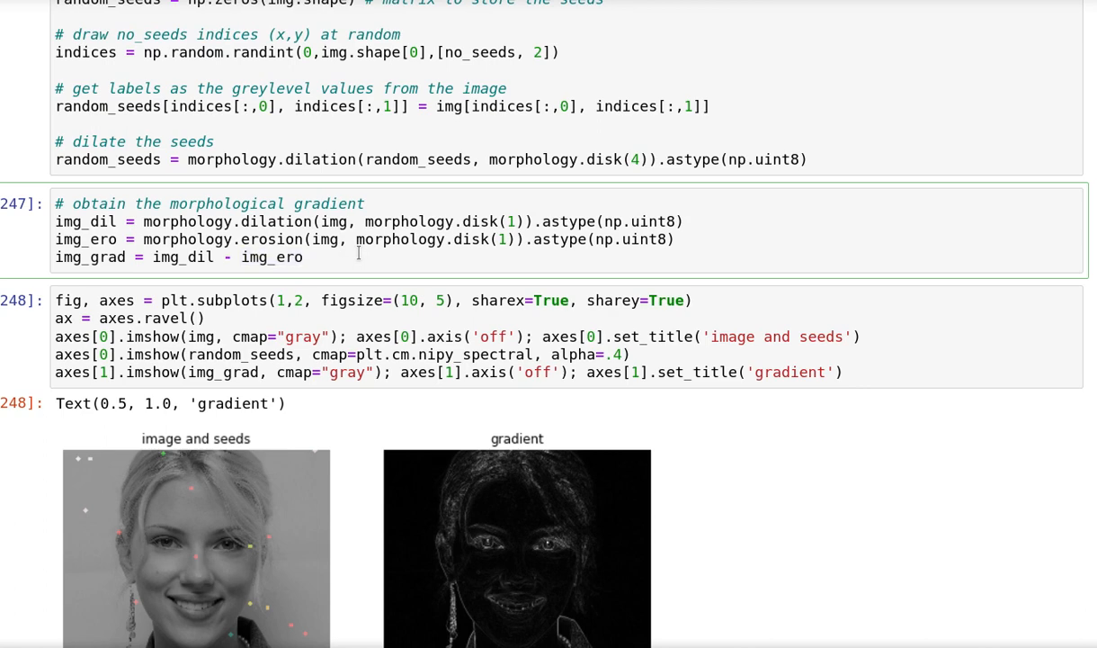
pyautogui.scroll(-3)
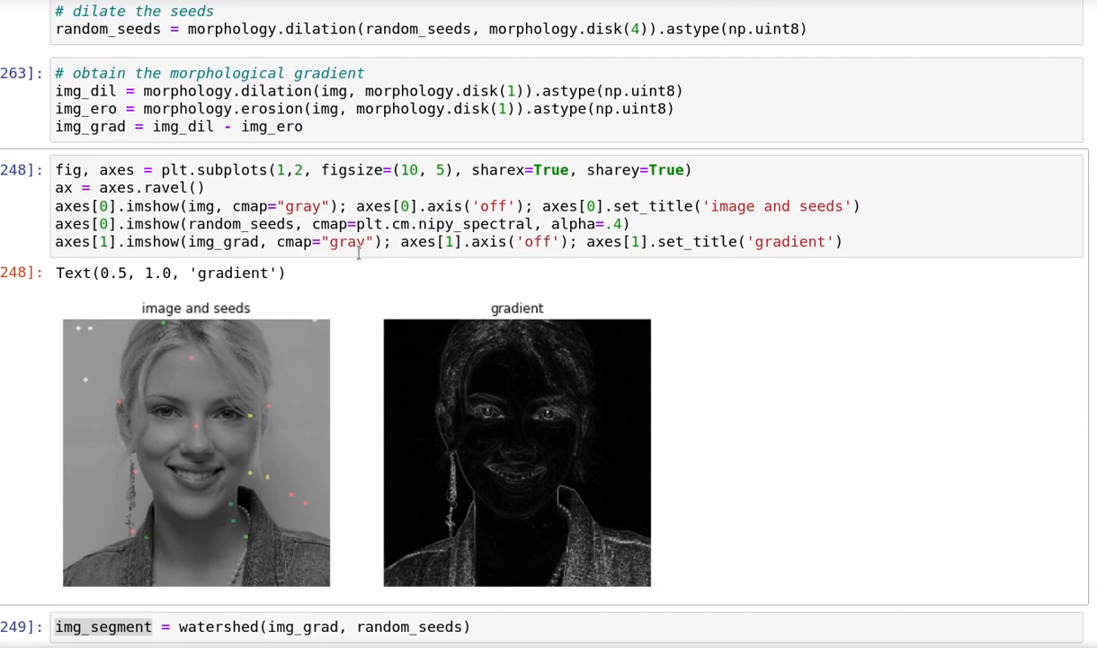
# Step: Scroll from the seeds-and-gradient figure cell 248 down to the watershed cell
pyautogui.scroll(-3)
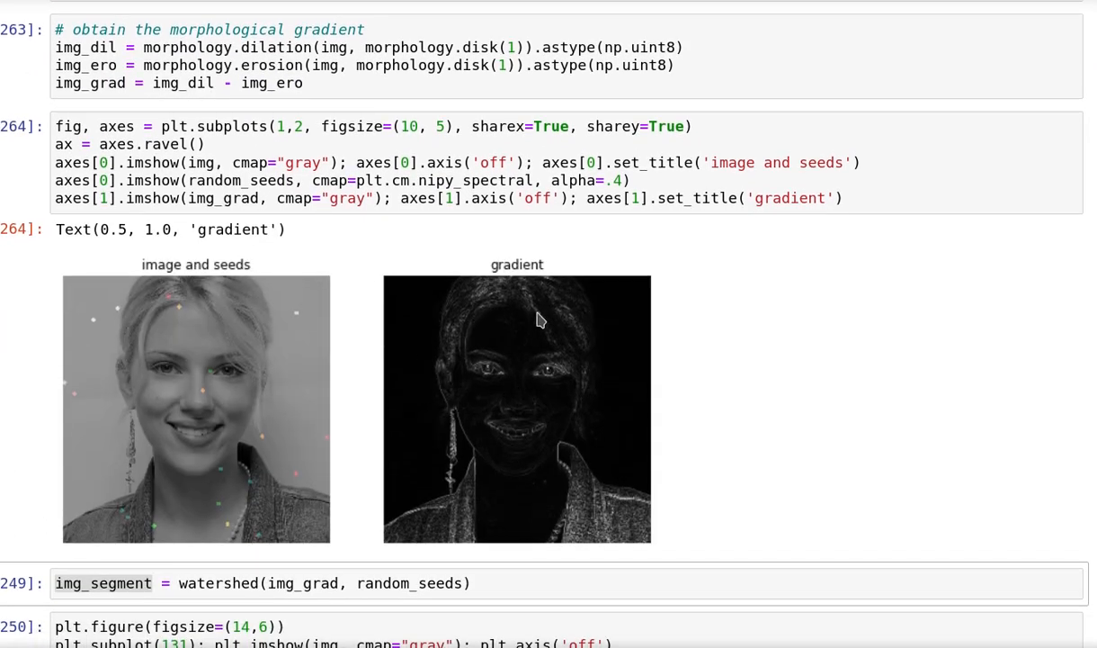
pyautogui.moveTo(202, 406)
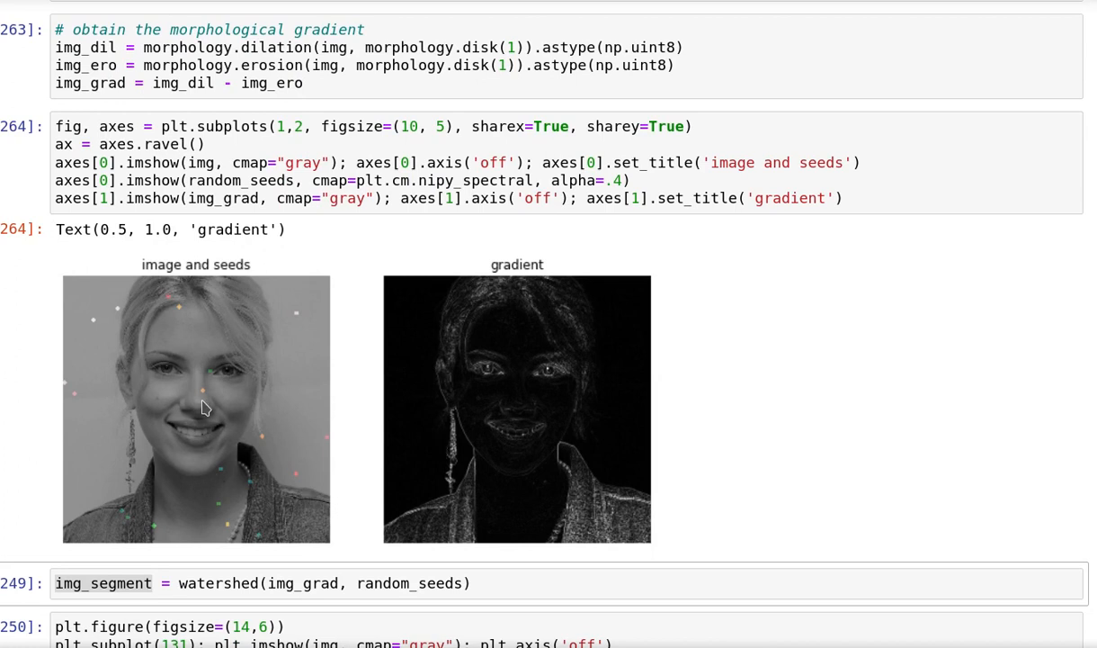
pyautogui.moveTo(102, 340)
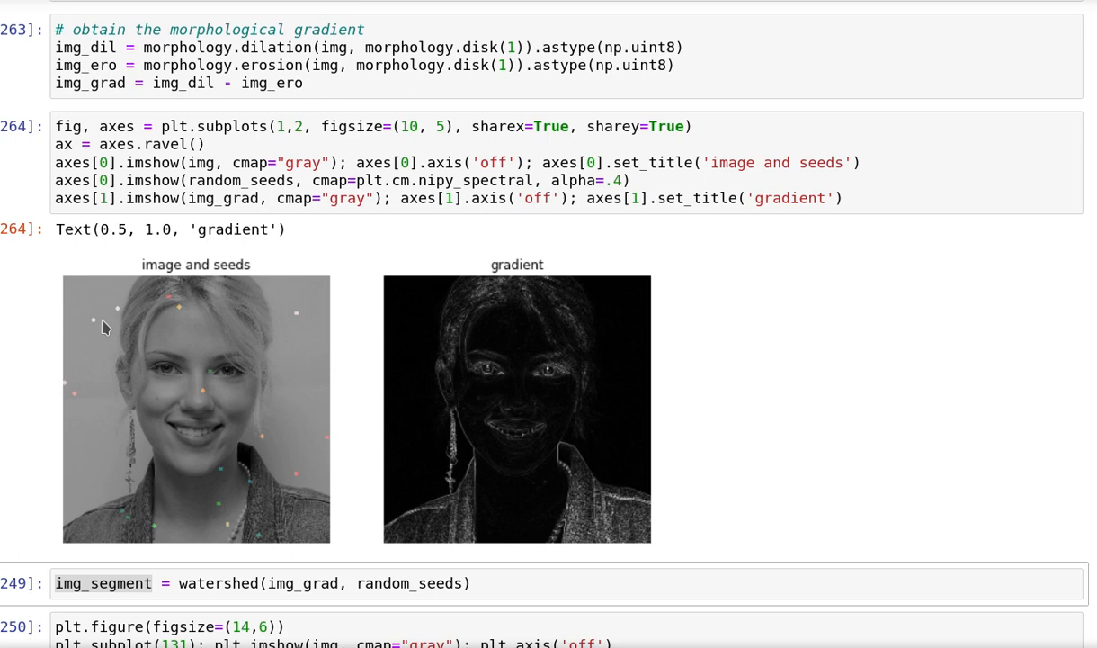
pyautogui.moveTo(125, 313)
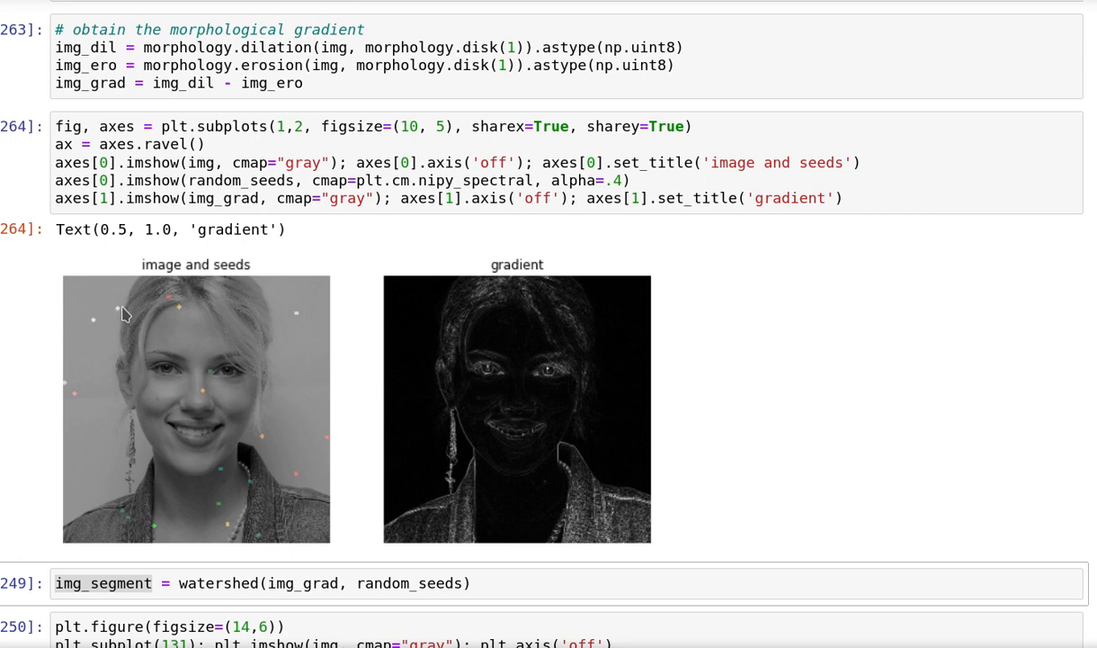
pyautogui.moveTo(106, 329)
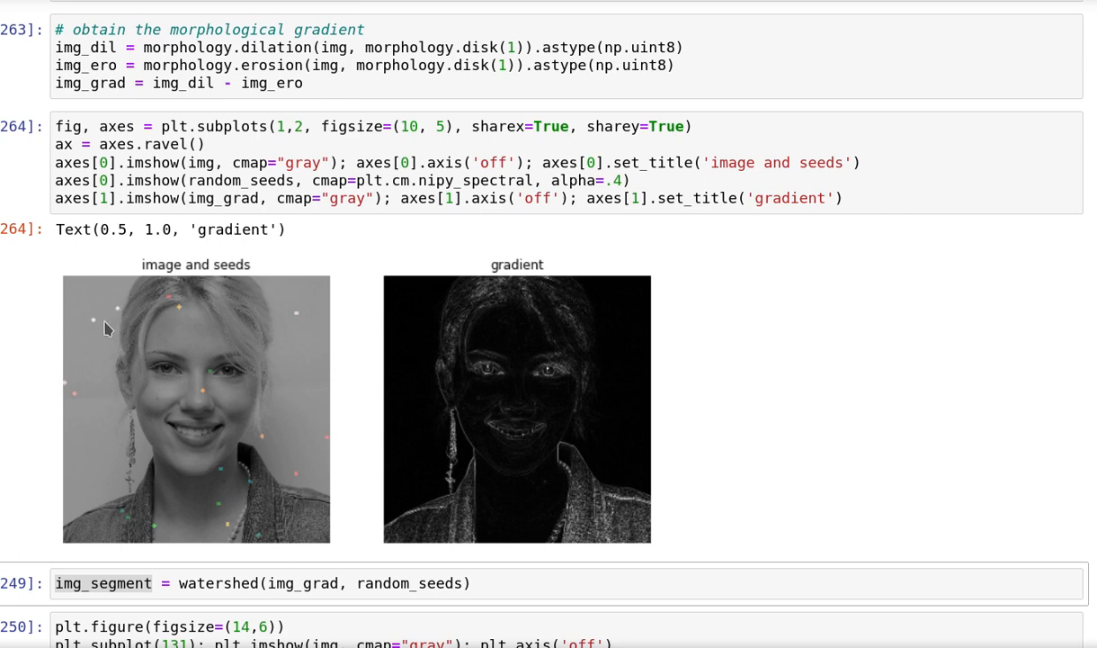
pyautogui.moveTo(198, 336)
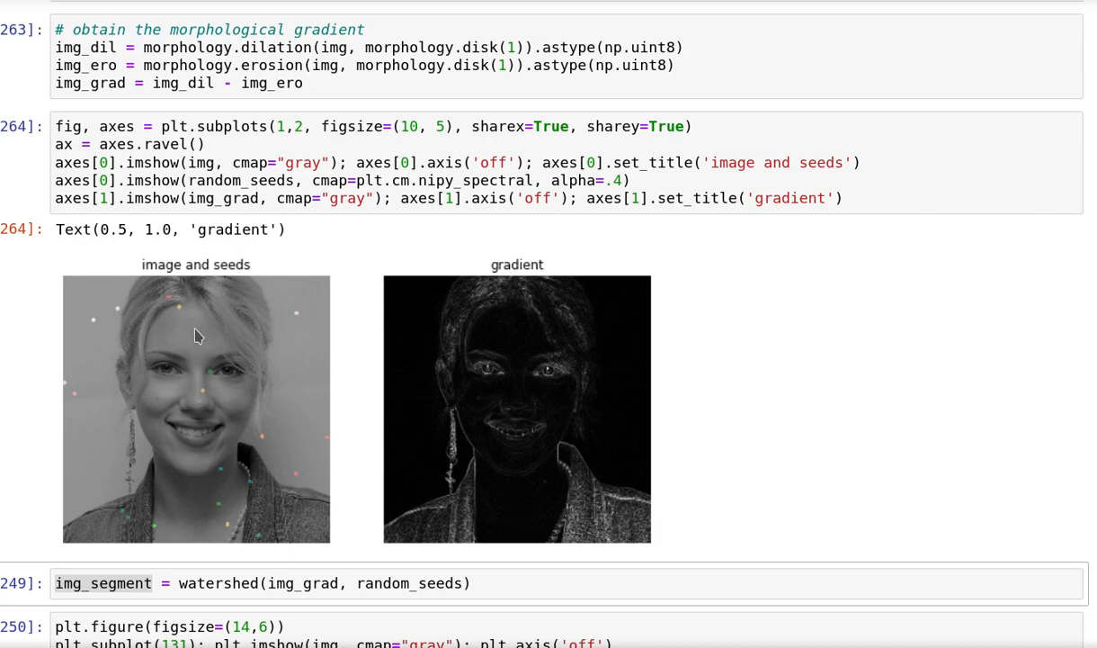
pyautogui.scroll(-3)
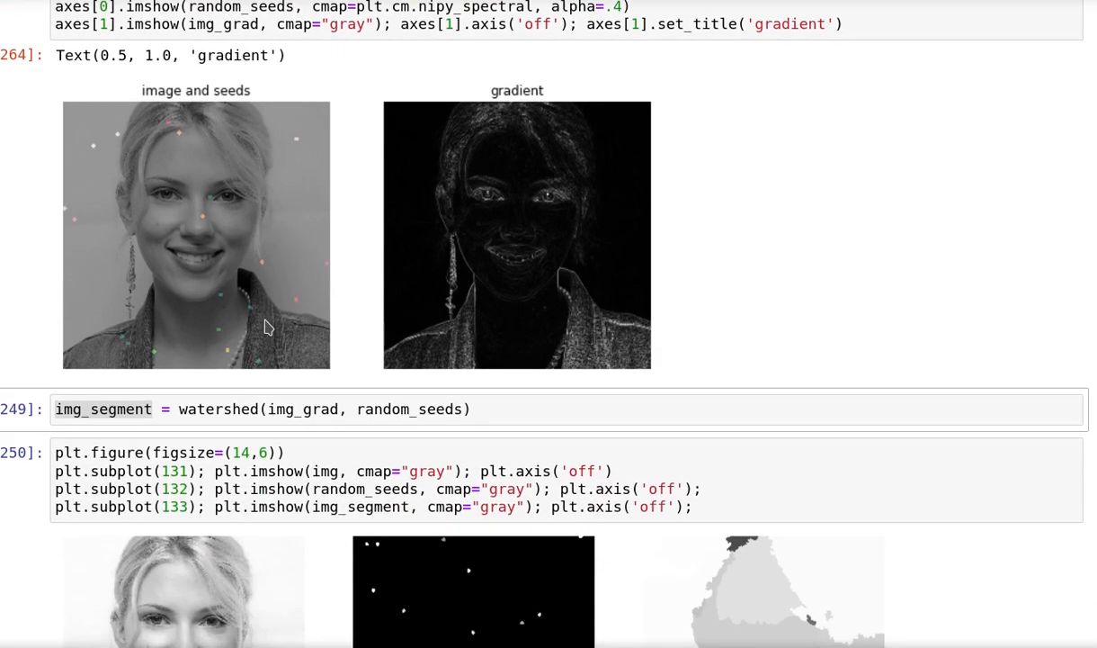
# Step: Select the watershed cell and highlight random_seeds in its gradient-watershed call
pyautogui.scroll(-3)
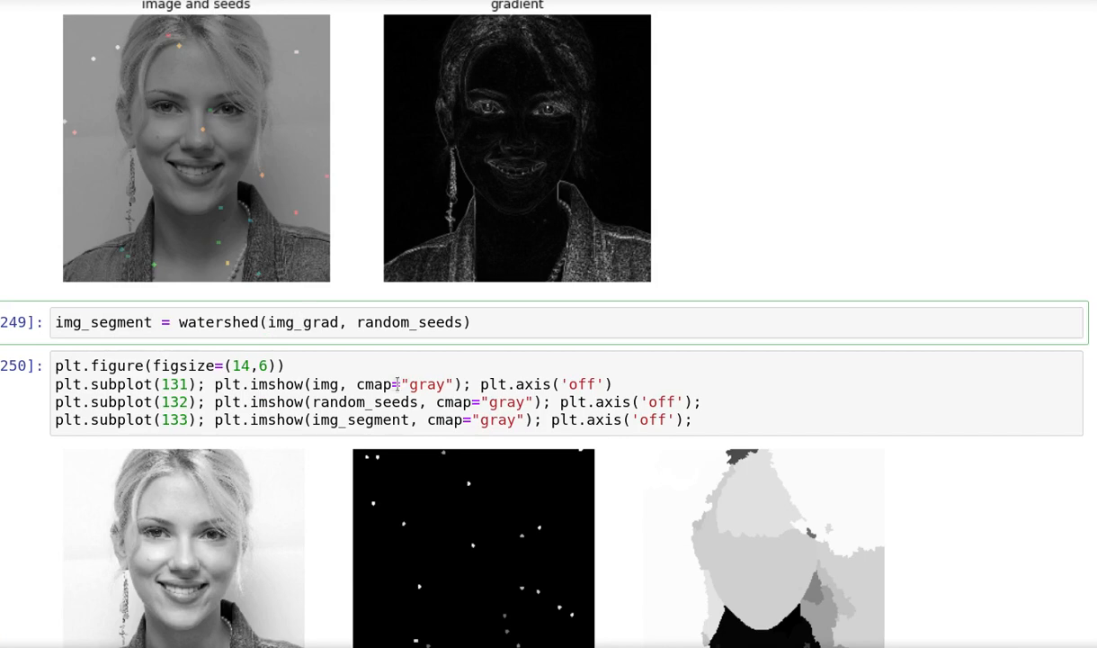
pyautogui.click(303, 322)
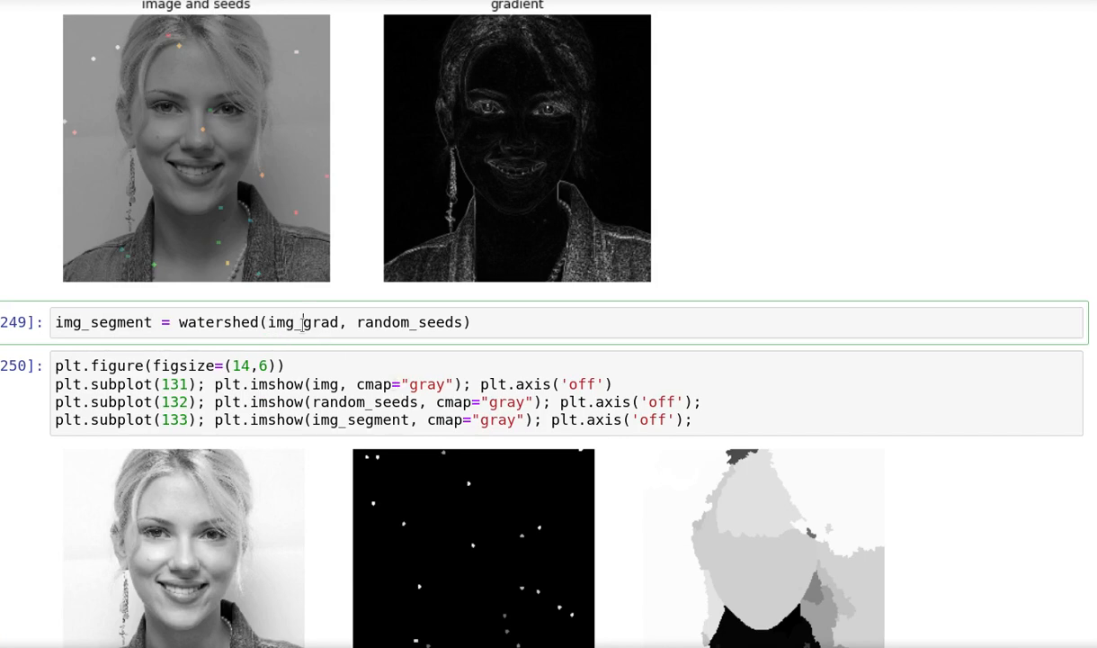
pyautogui.doubleClick(303, 322)
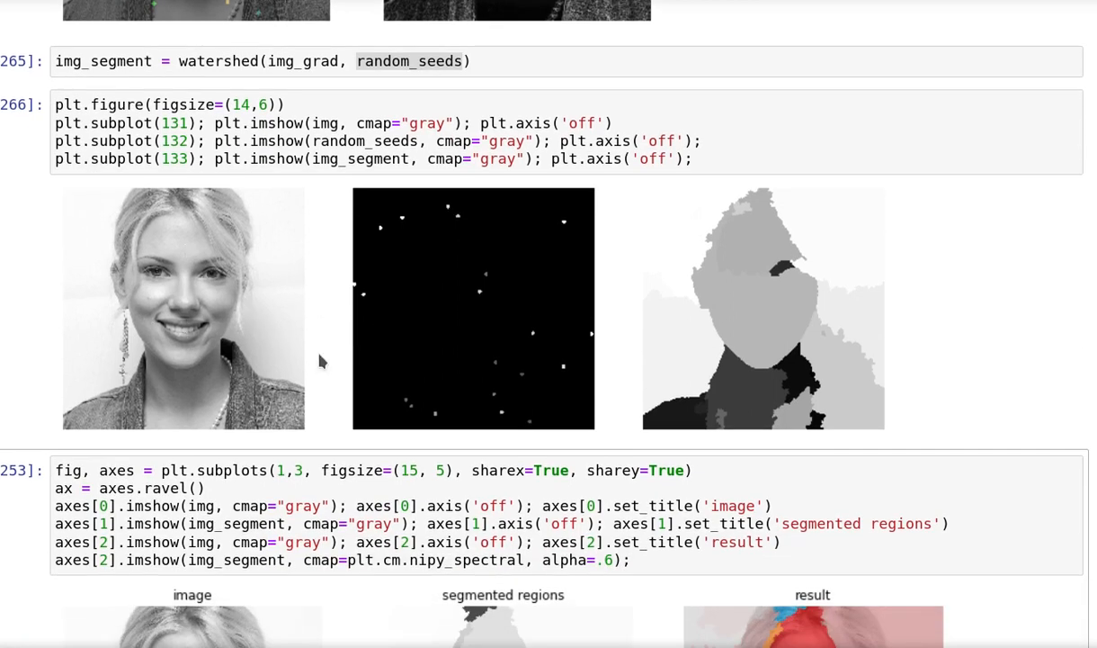
pyautogui.moveTo(784, 337)
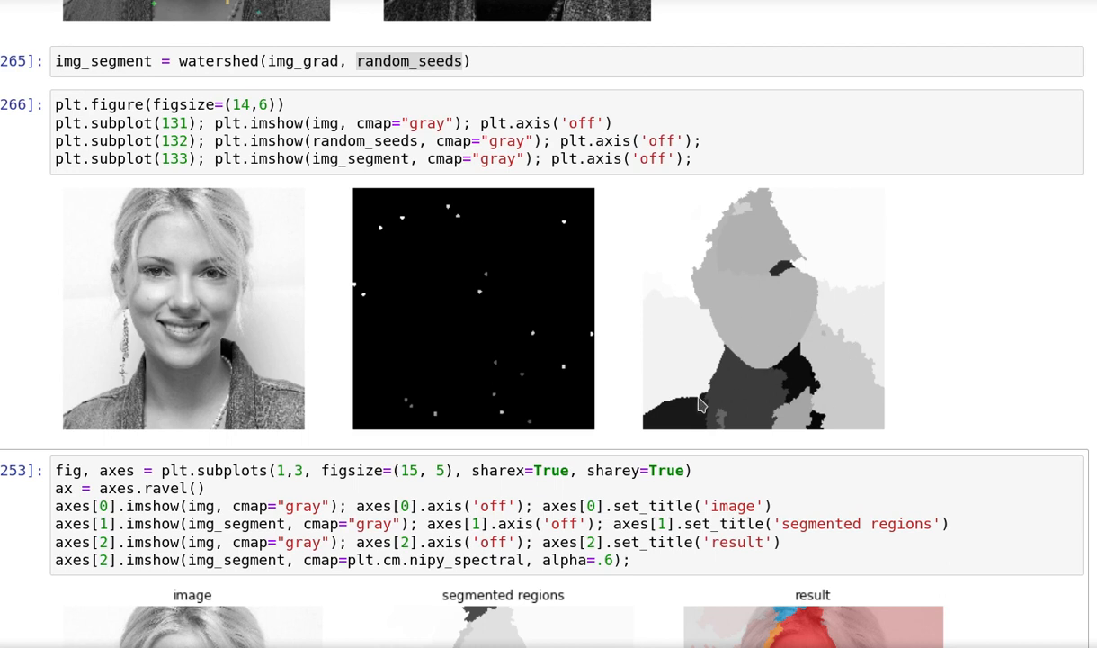
pyautogui.moveTo(328, 346)
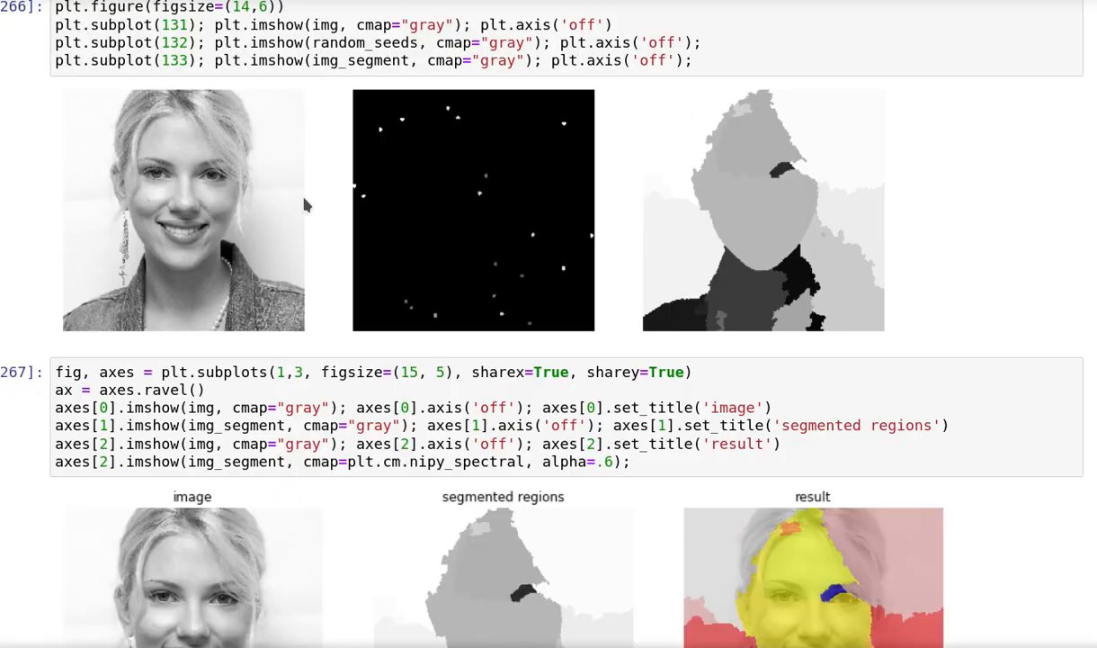
pyautogui.scroll(-3)
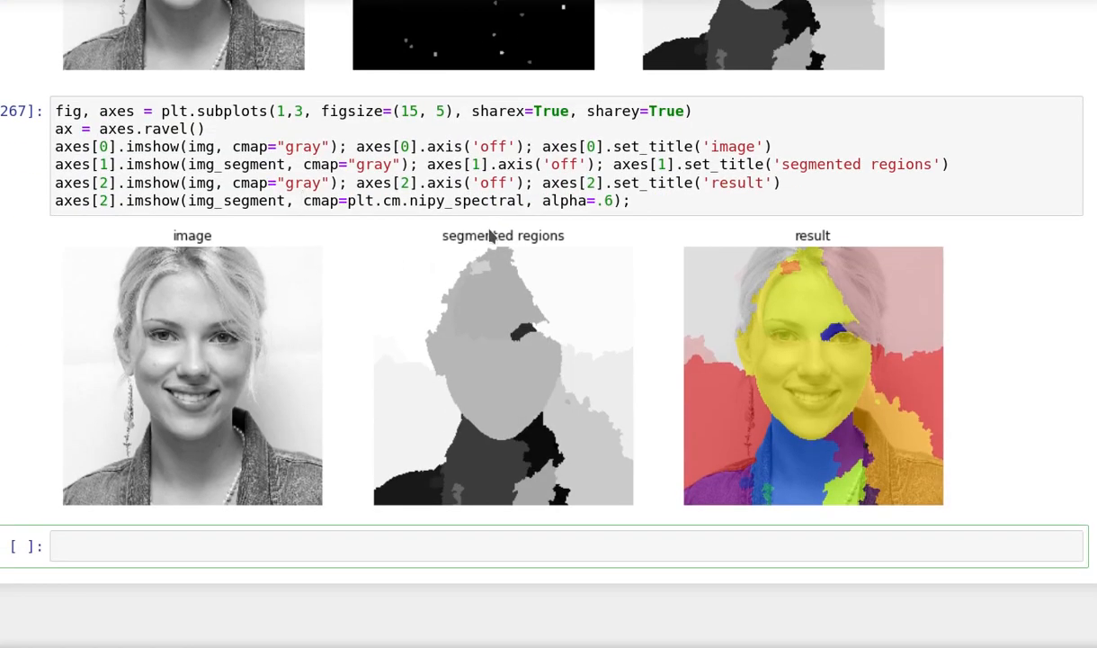
pyautogui.moveTo(932, 320)
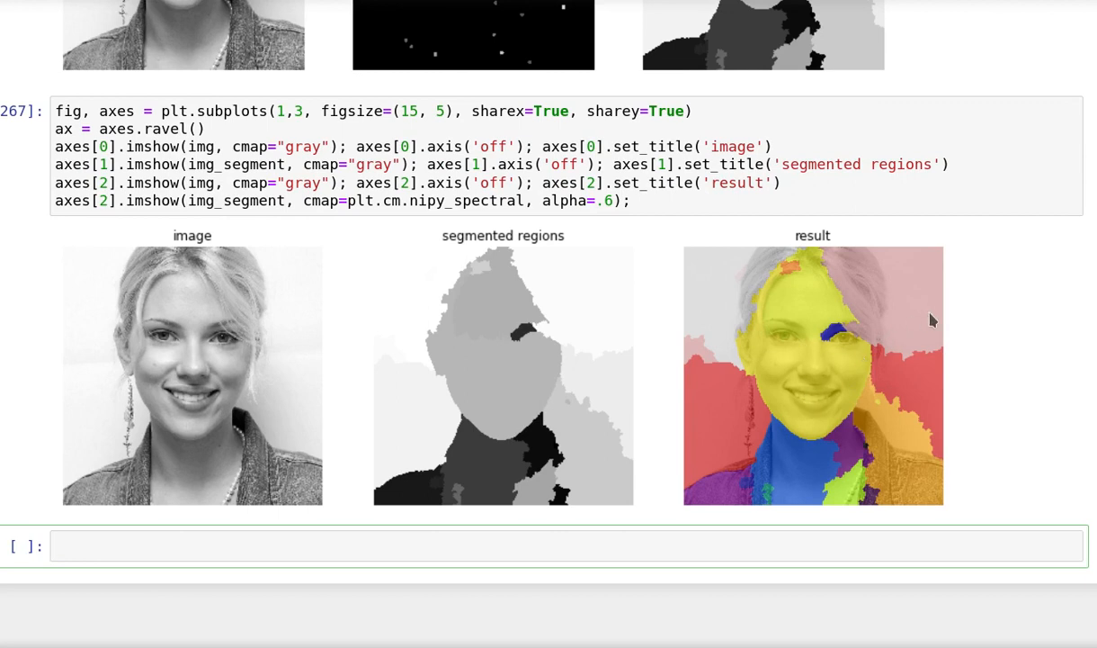
pyautogui.moveTo(761, 387)
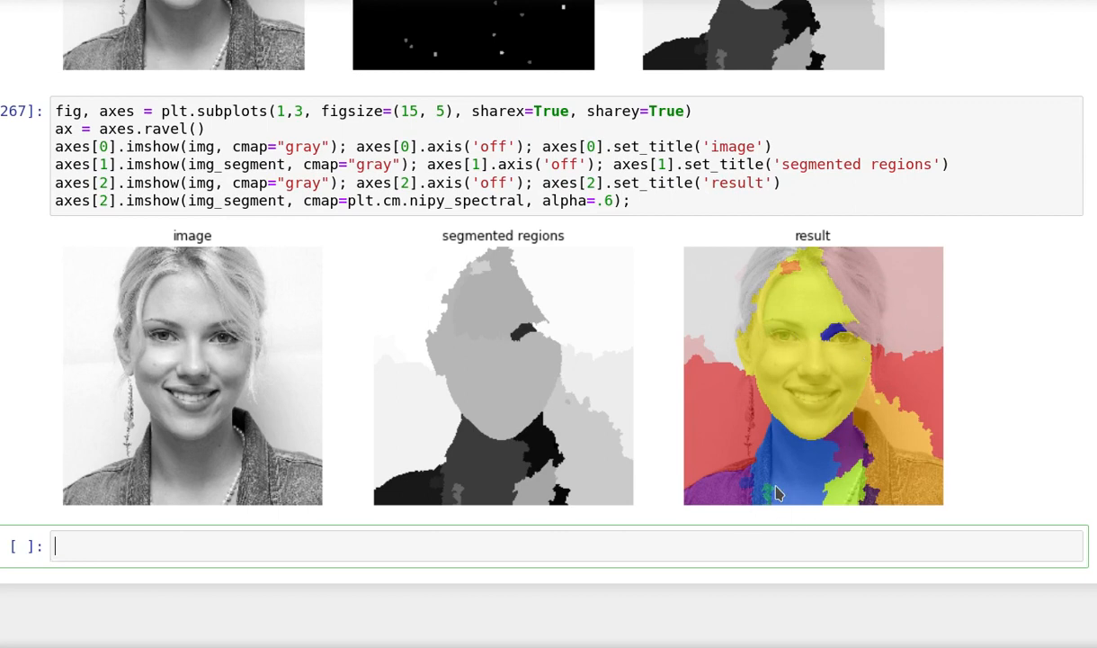
pyautogui.moveTo(719, 401)
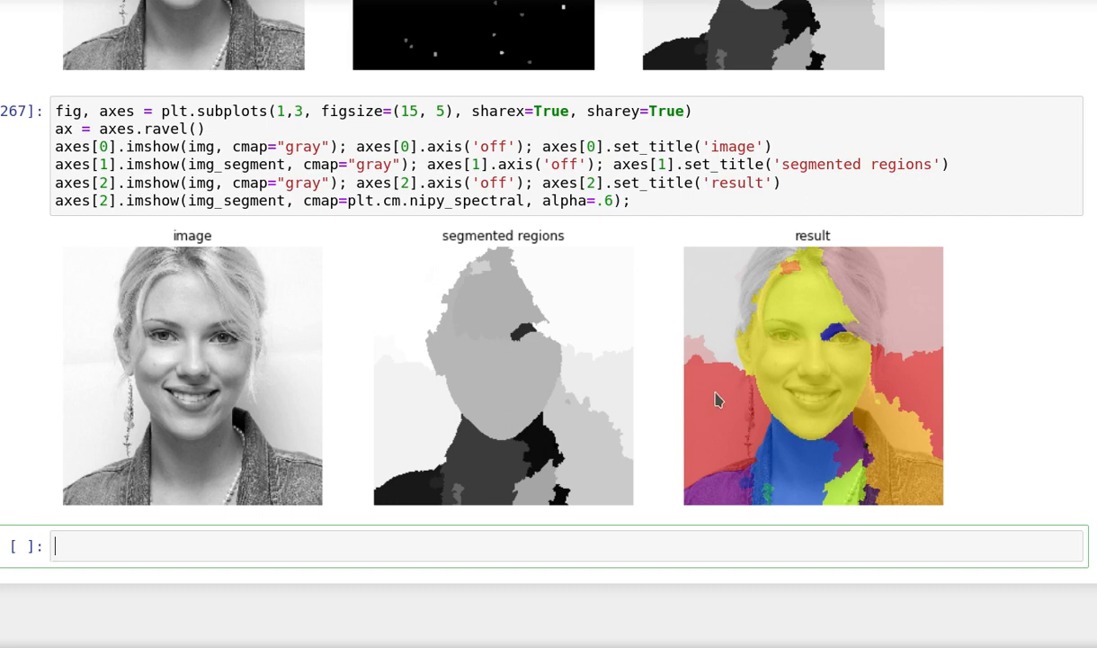
pyautogui.moveTo(758, 397)
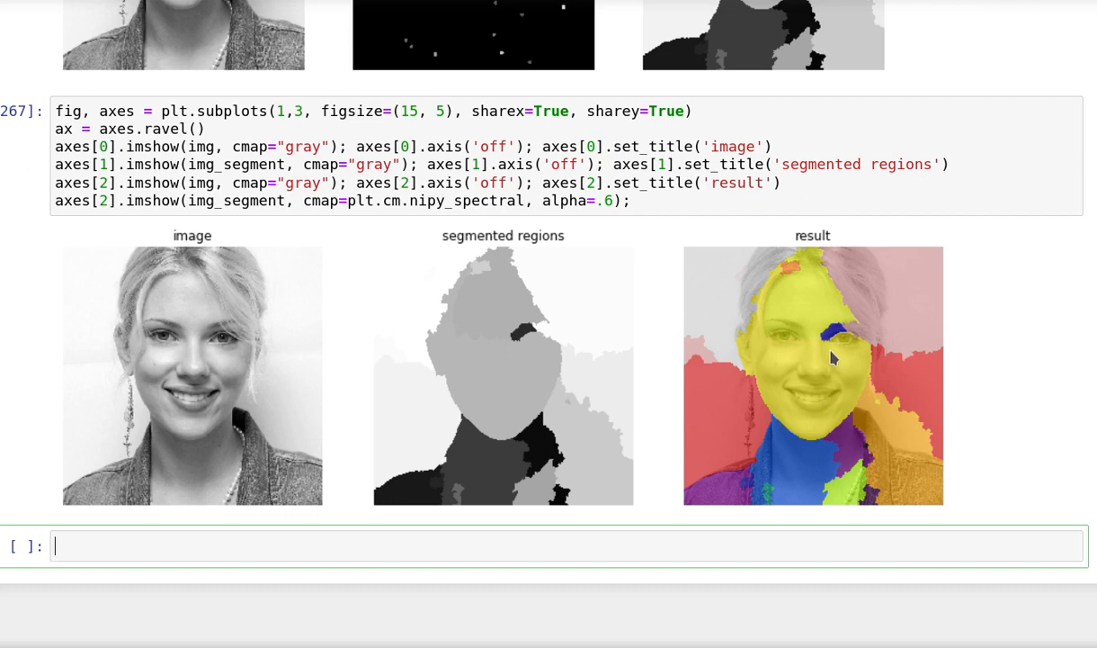
pyautogui.moveTo(836, 348)
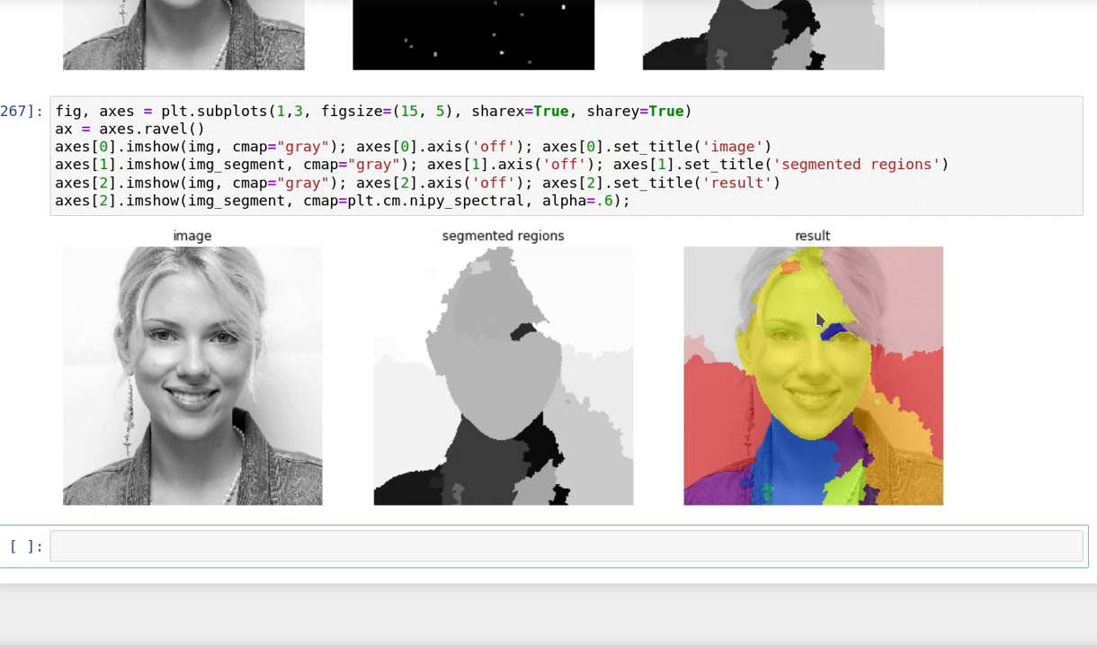
pyautogui.moveTo(801, 332)
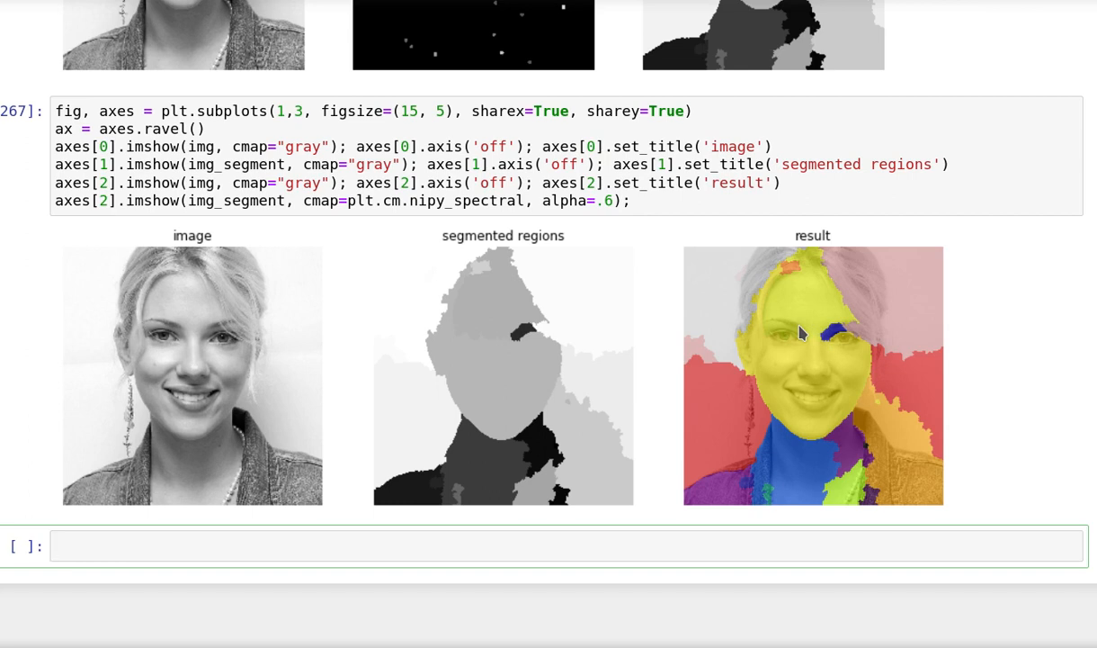
pyautogui.moveTo(836, 298)
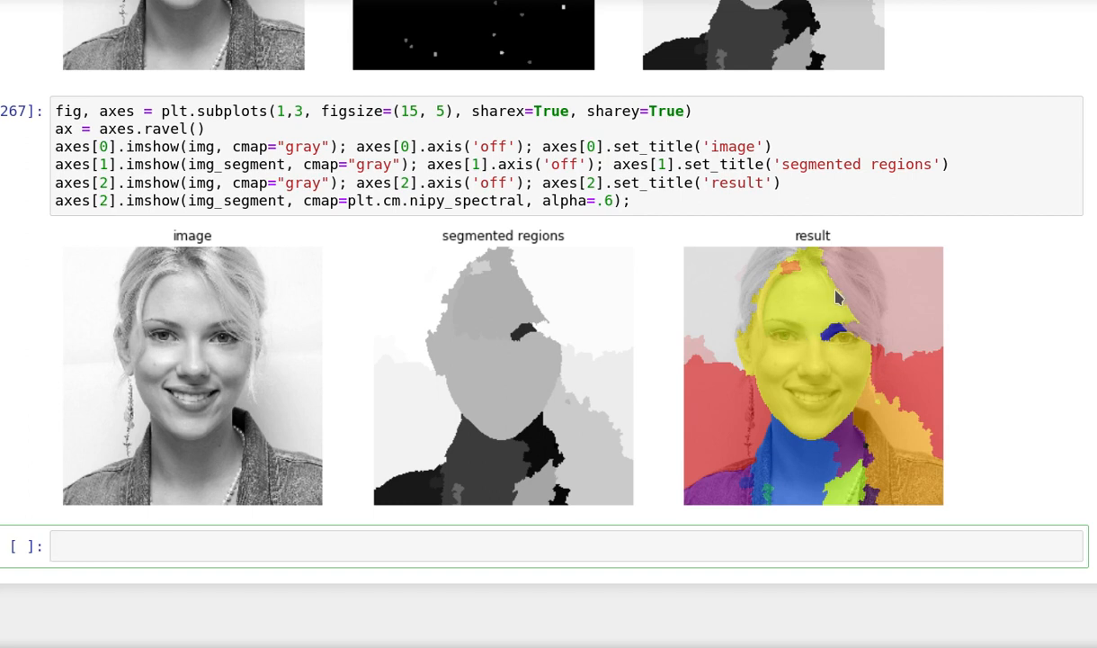
pyautogui.moveTo(828, 266)
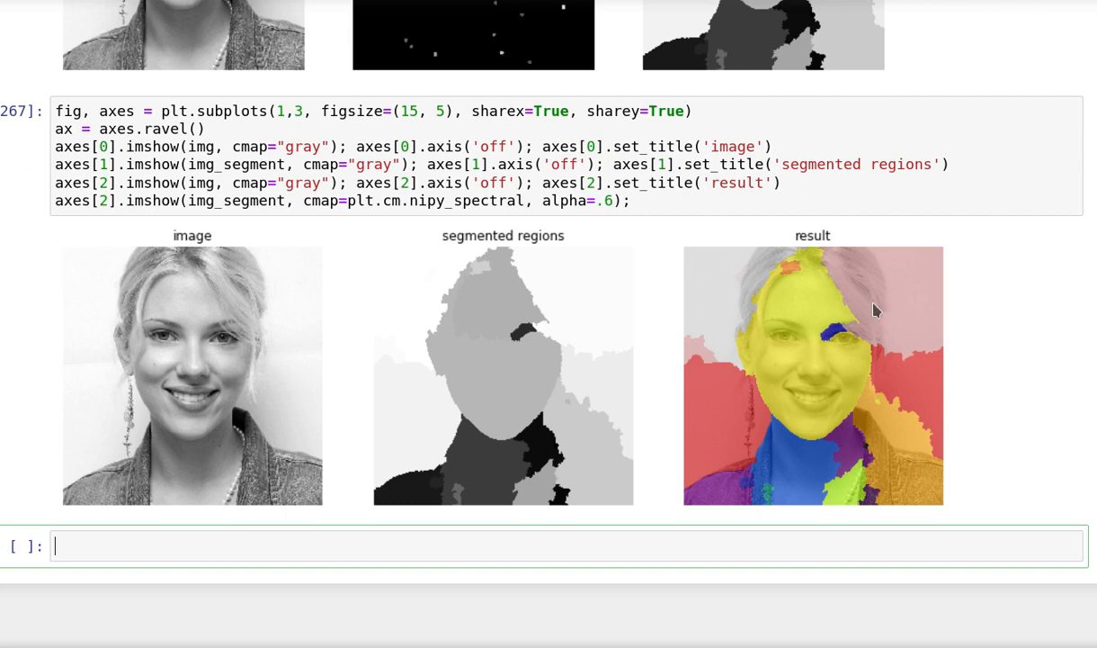
pyautogui.moveTo(869, 283)
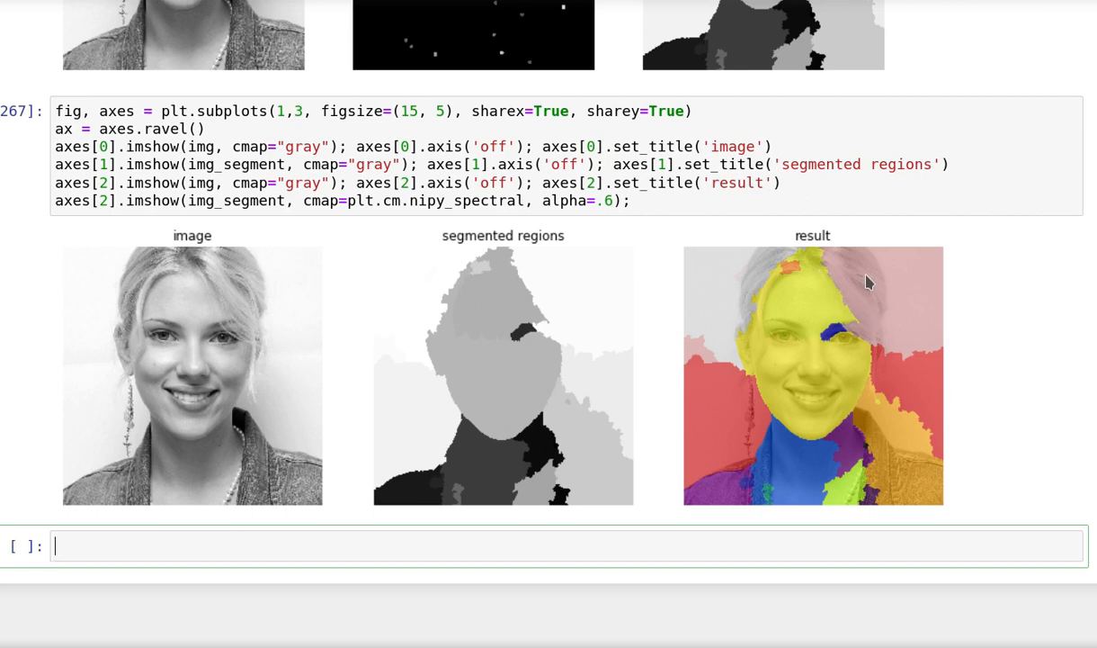